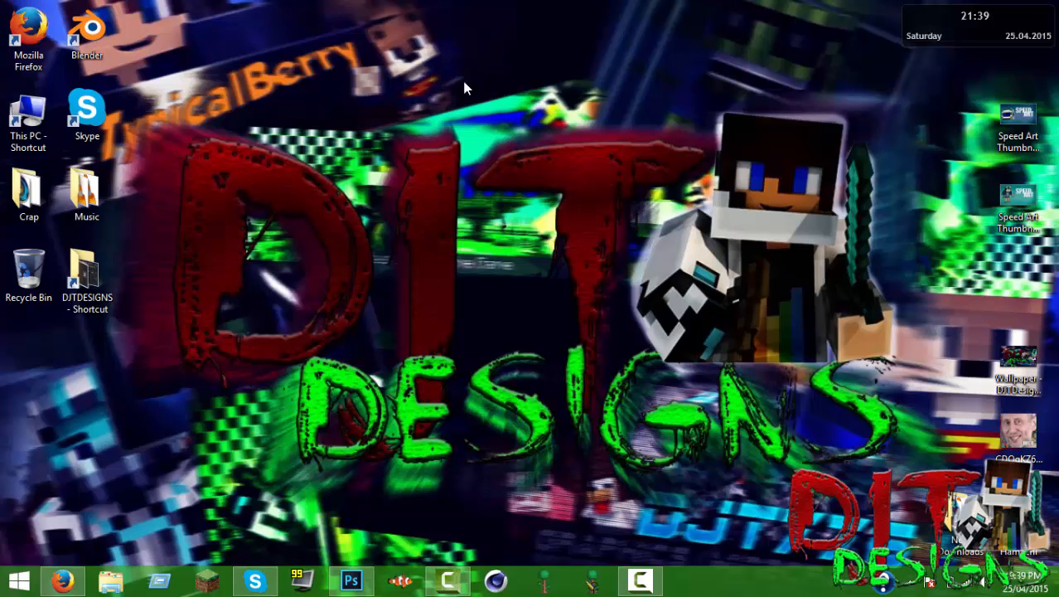
mouse_move(190, 108)
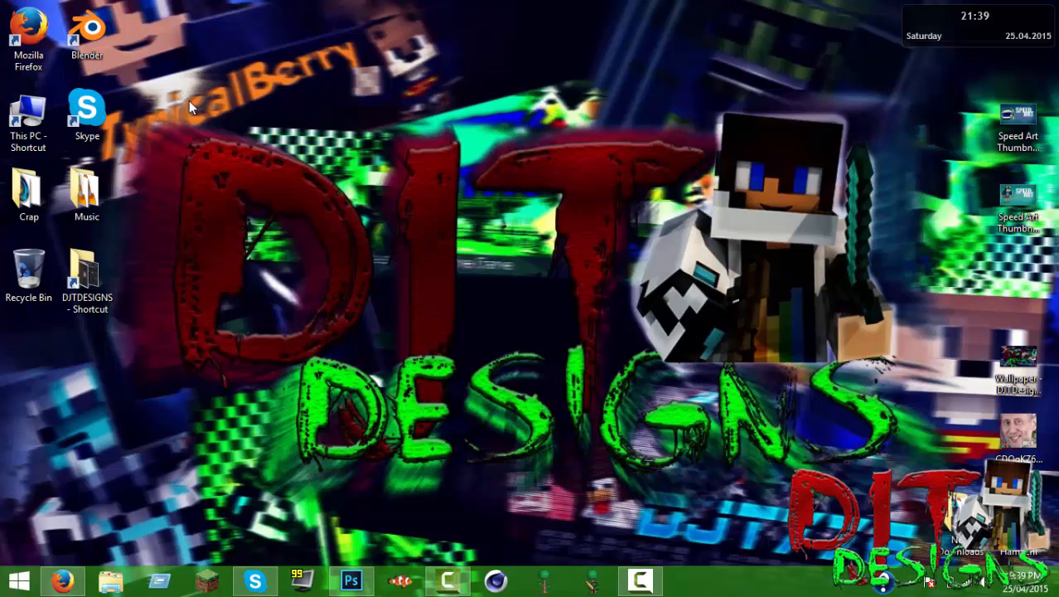
mouse_move(168, 139)
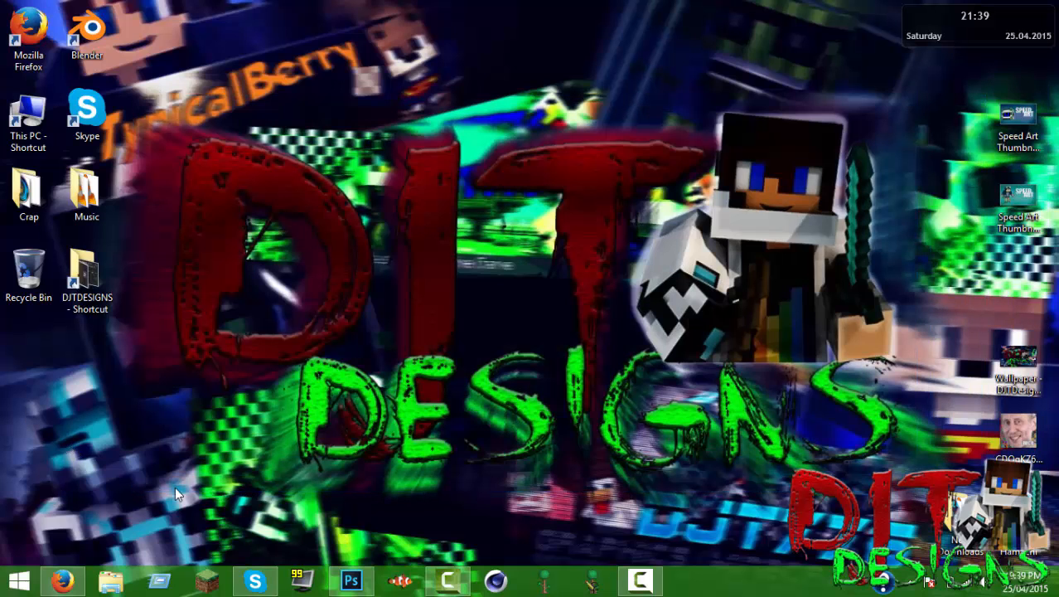
mouse_move(168, 57)
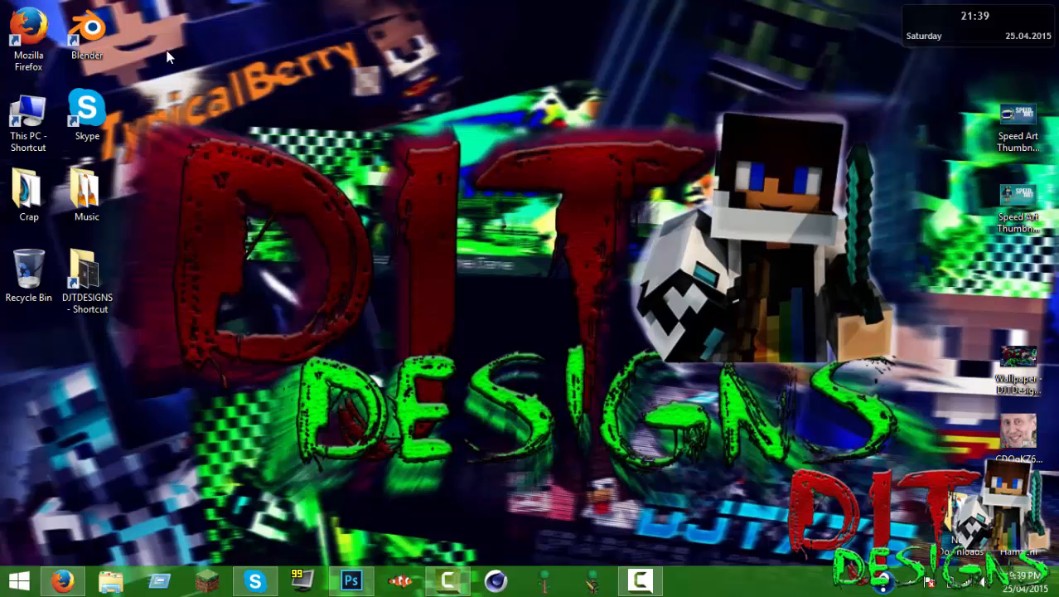
mouse_move(736, 318)
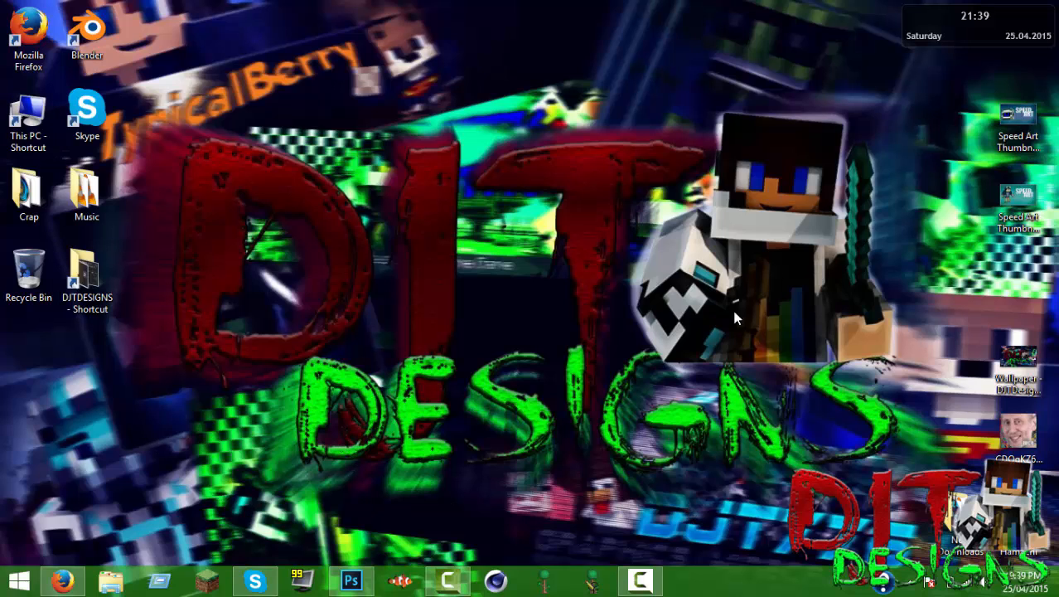
mouse_move(305, 368)
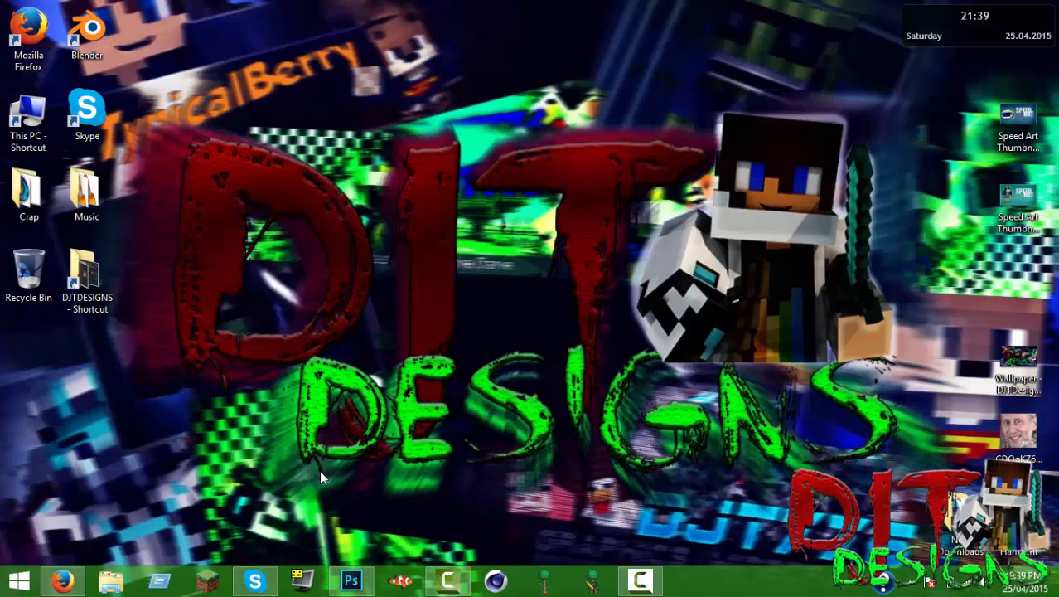
mouse_move(308, 501)
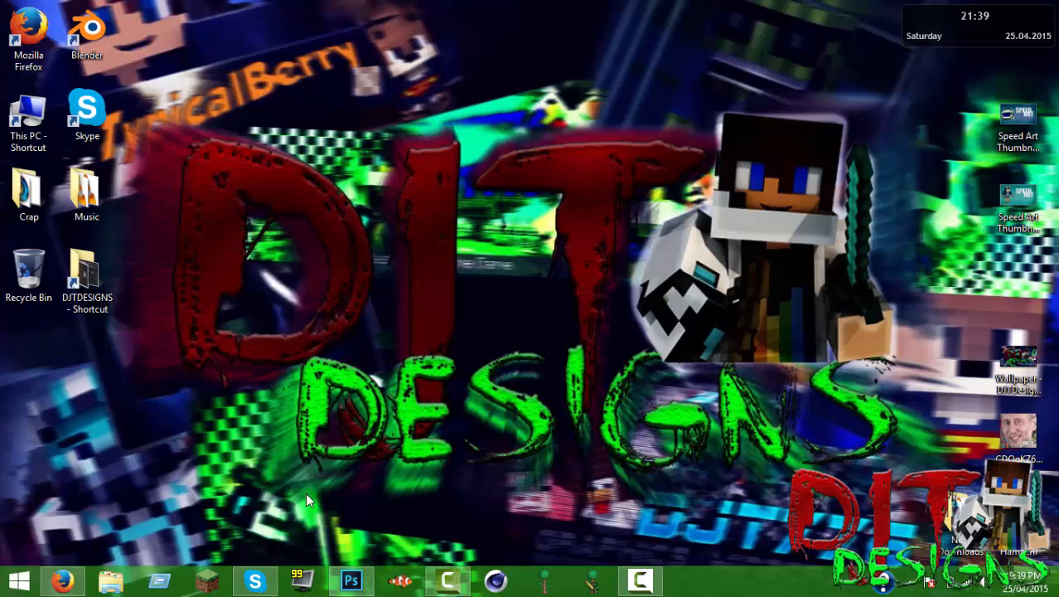
mouse_move(290, 489)
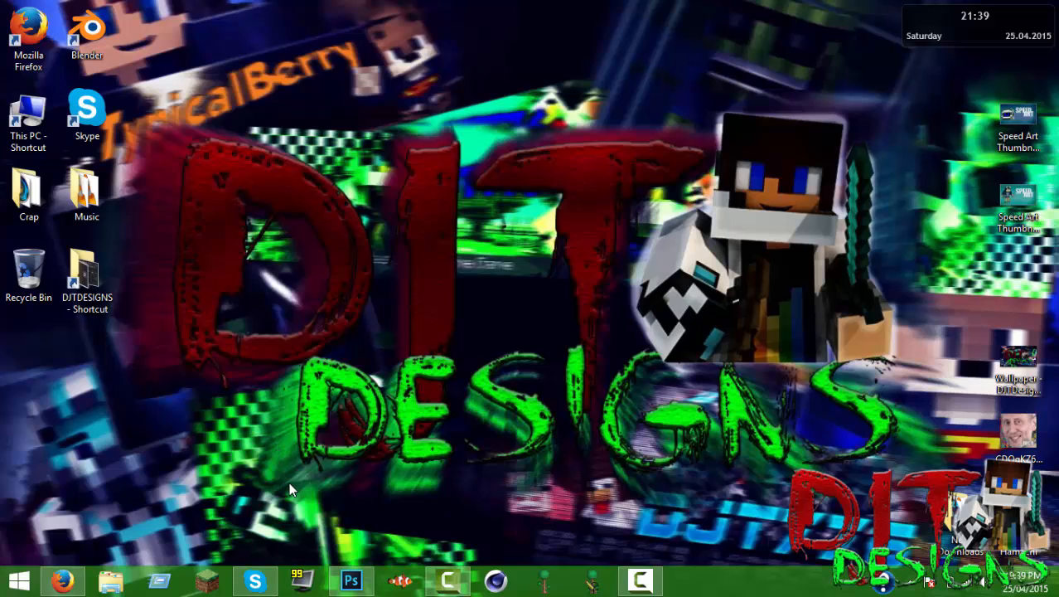
mouse_move(554, 259)
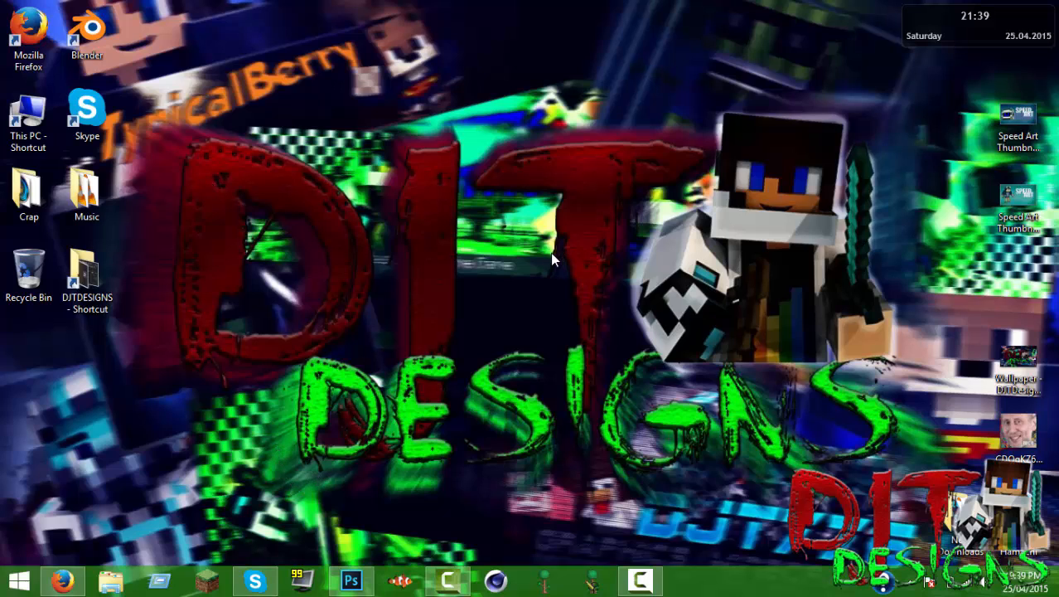
mouse_move(384, 363)
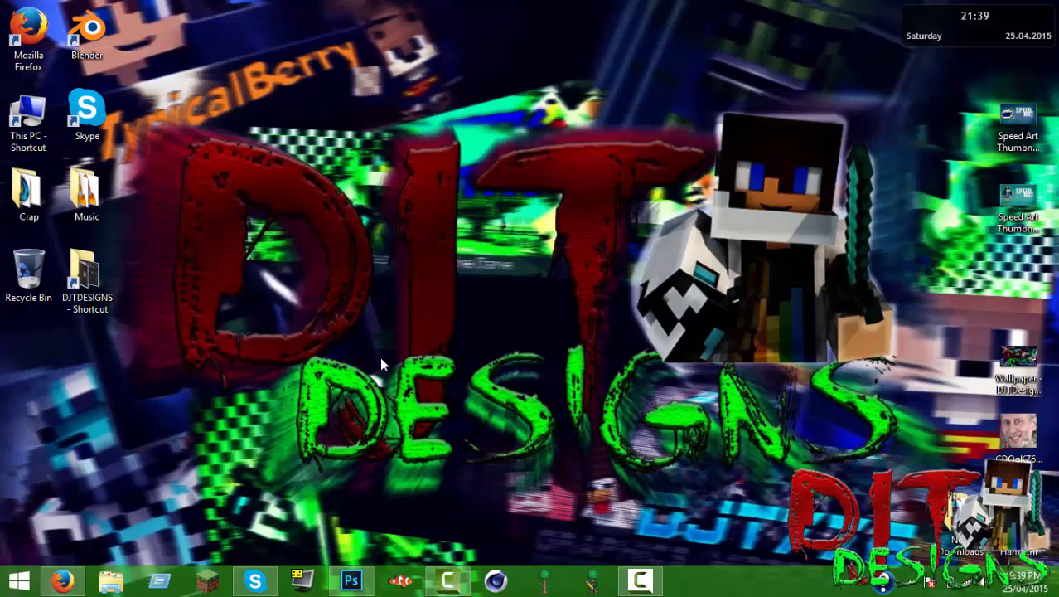
Restore Firefox showing the DJTPACK V1 Weebly download page.
click(63, 580)
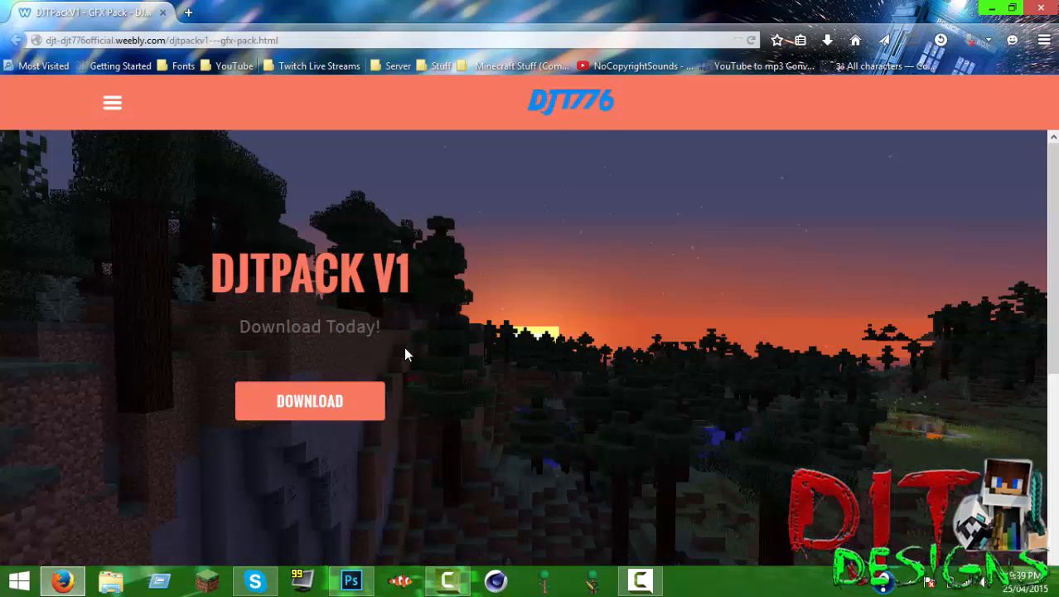
mouse_move(414, 352)
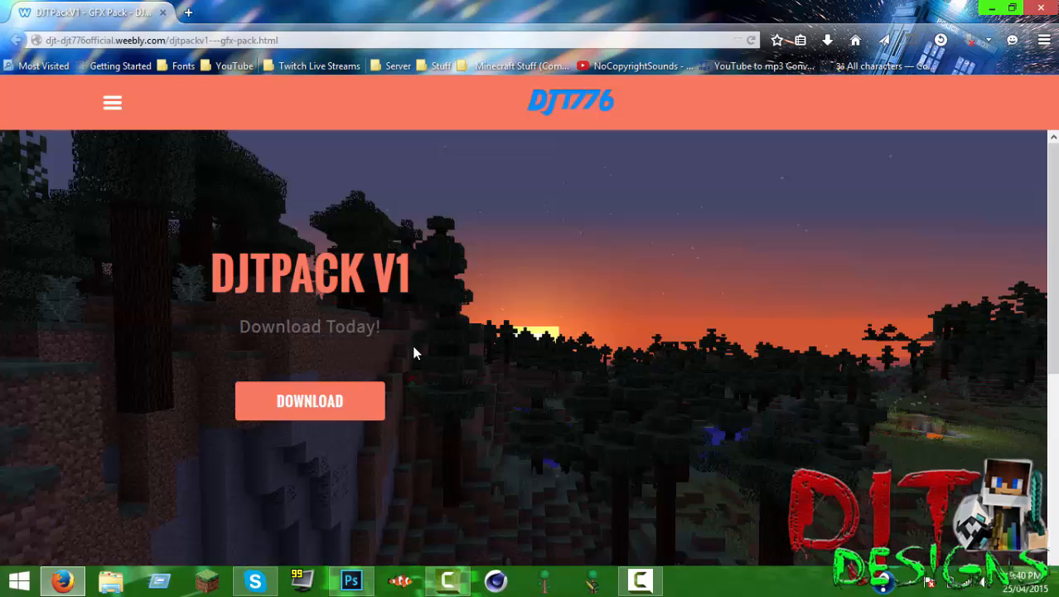
mouse_move(325, 396)
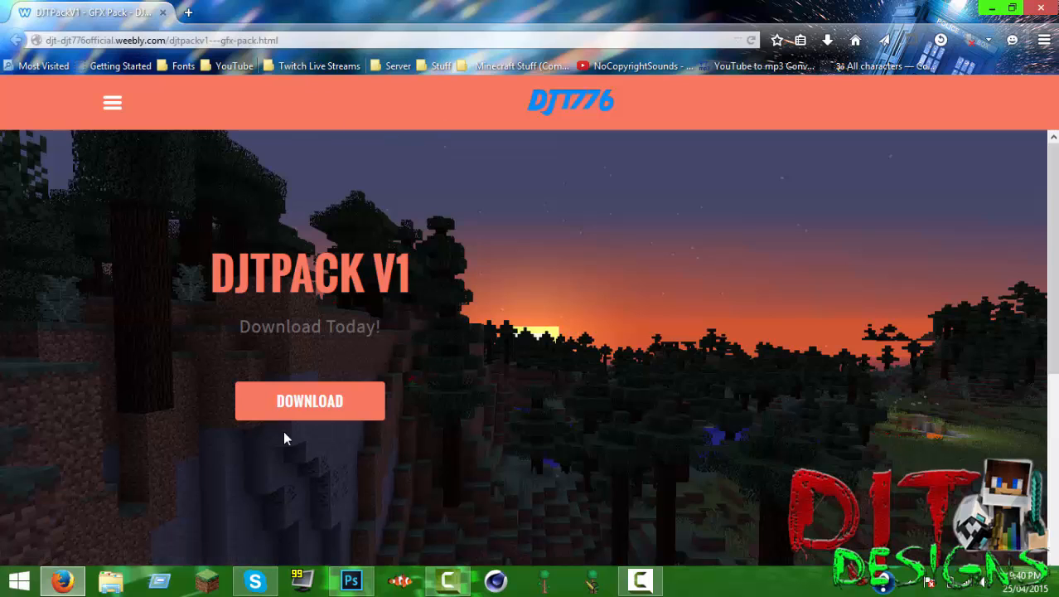
mouse_move(356, 411)
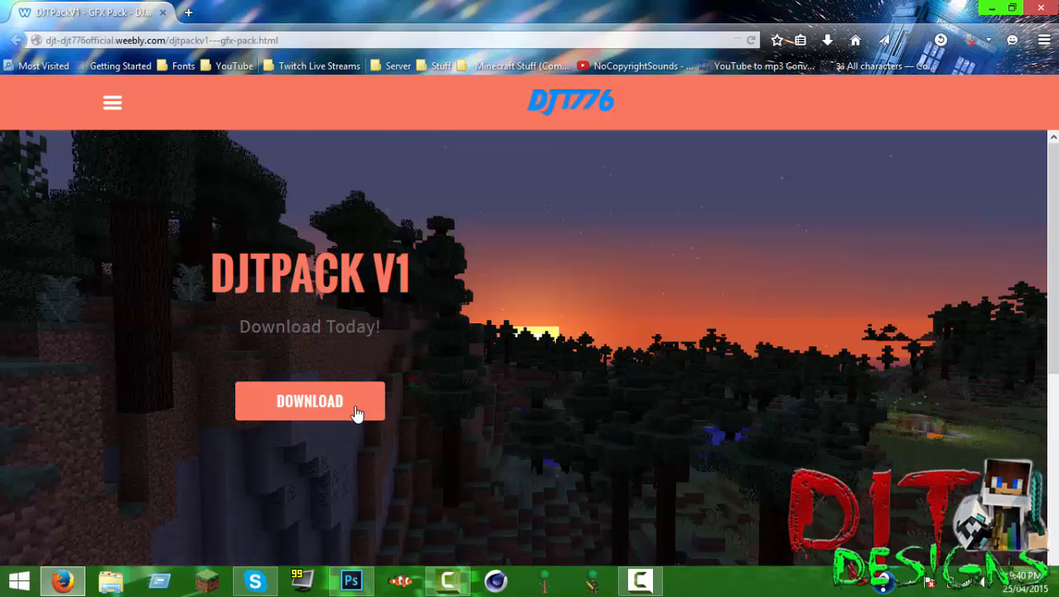
mouse_move(902, 50)
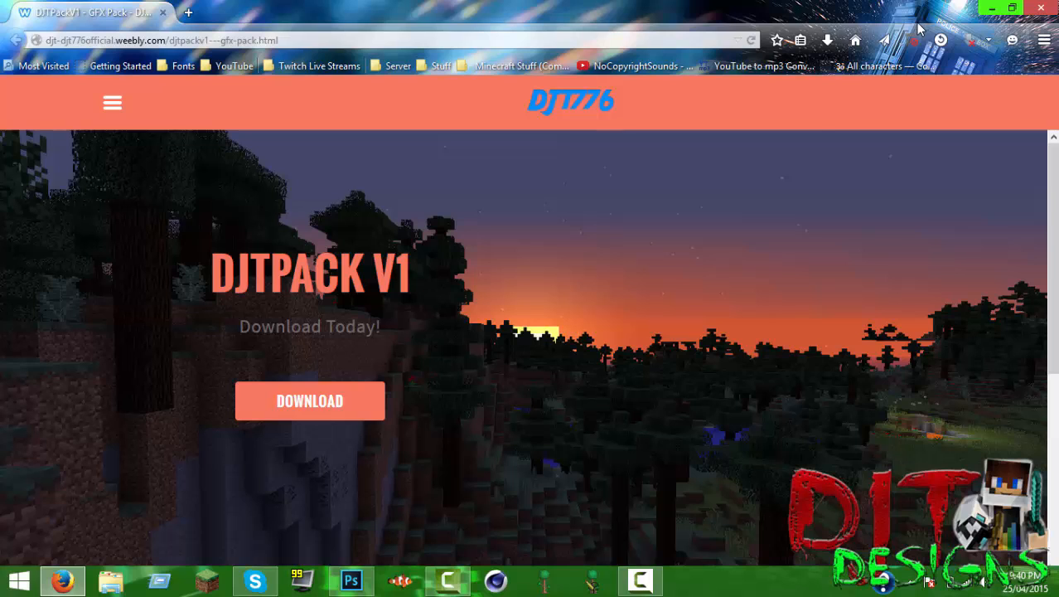
mouse_move(356, 411)
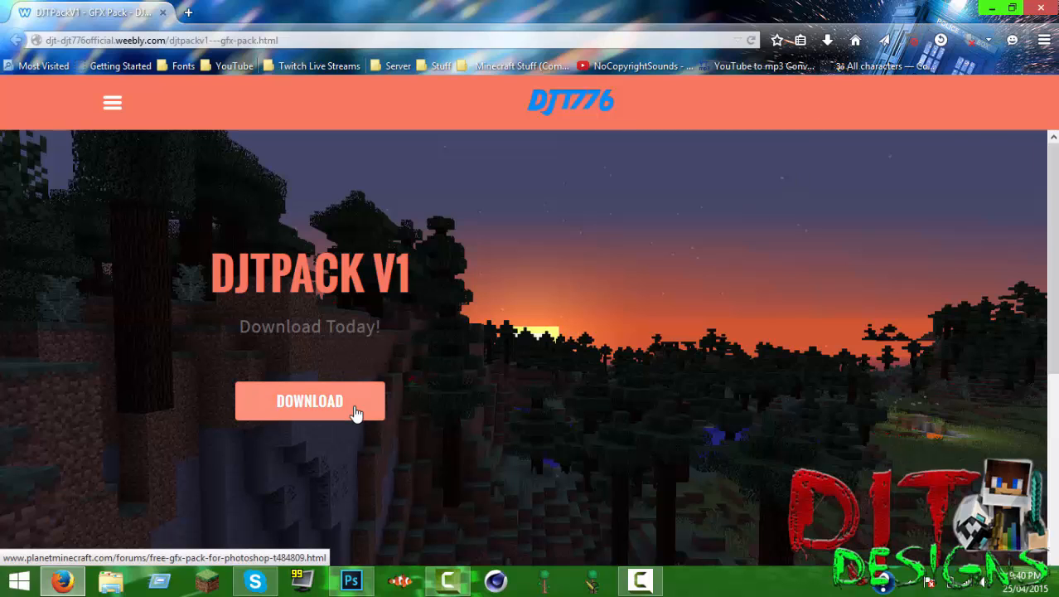
Open the Planet Minecraft post via DOWNLOAD and expand the spoiler with the bit.ly link.
click(308, 401)
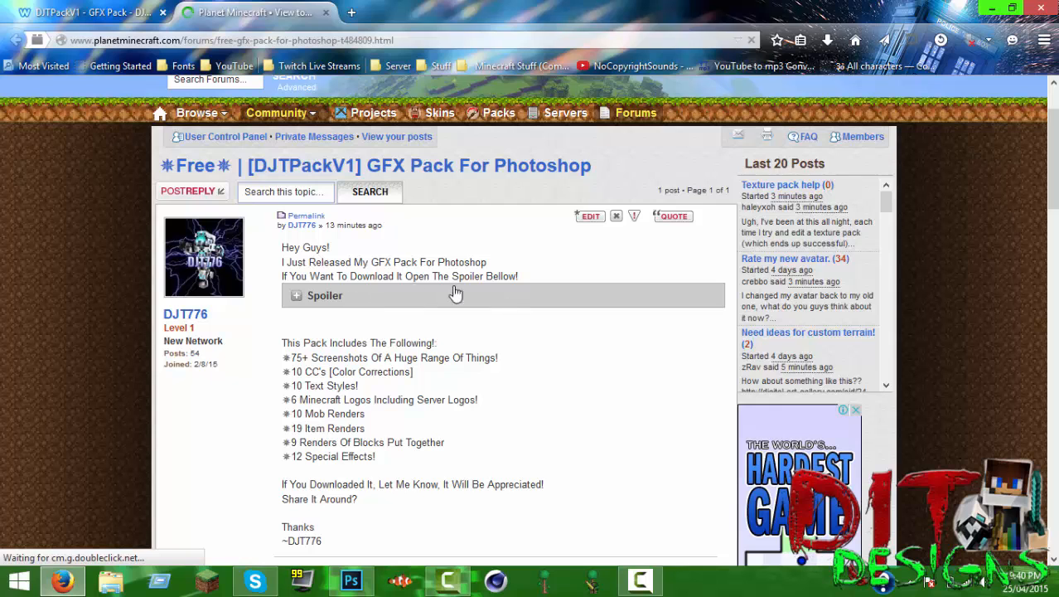
click(323, 295)
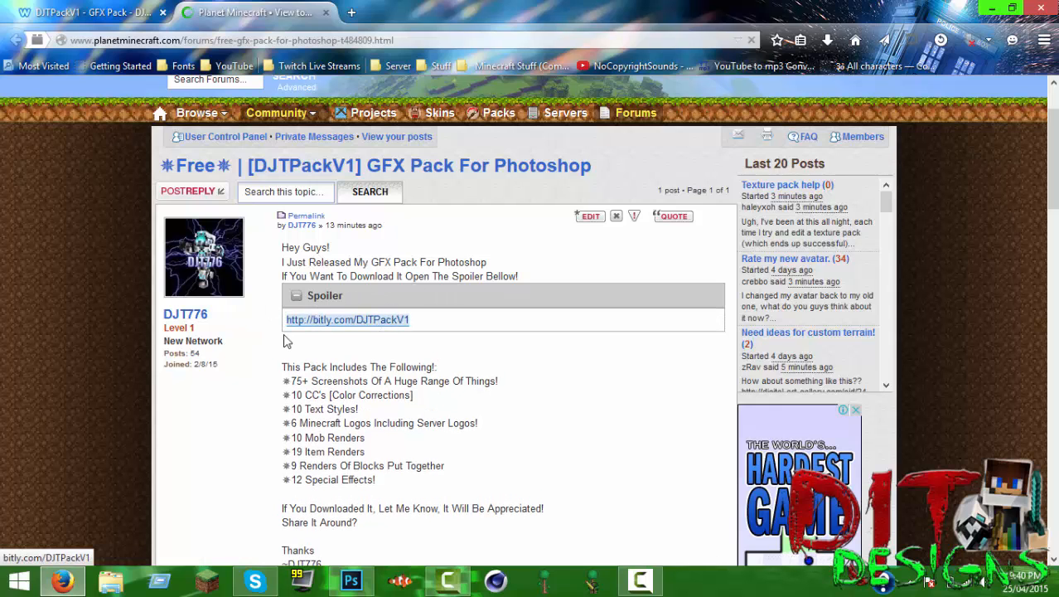
scroll(down, 3)
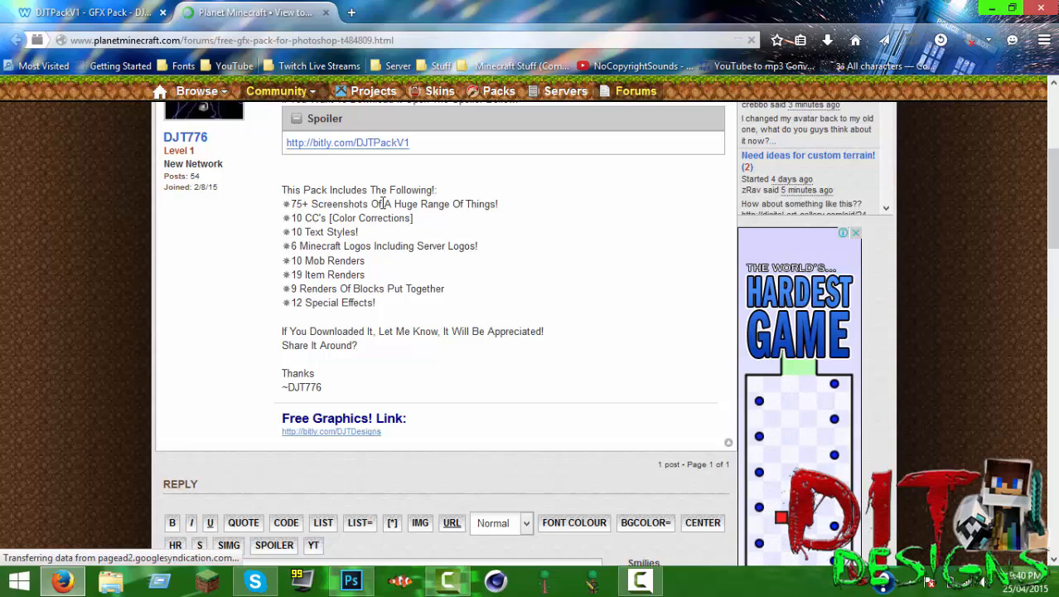
mouse_move(655, 239)
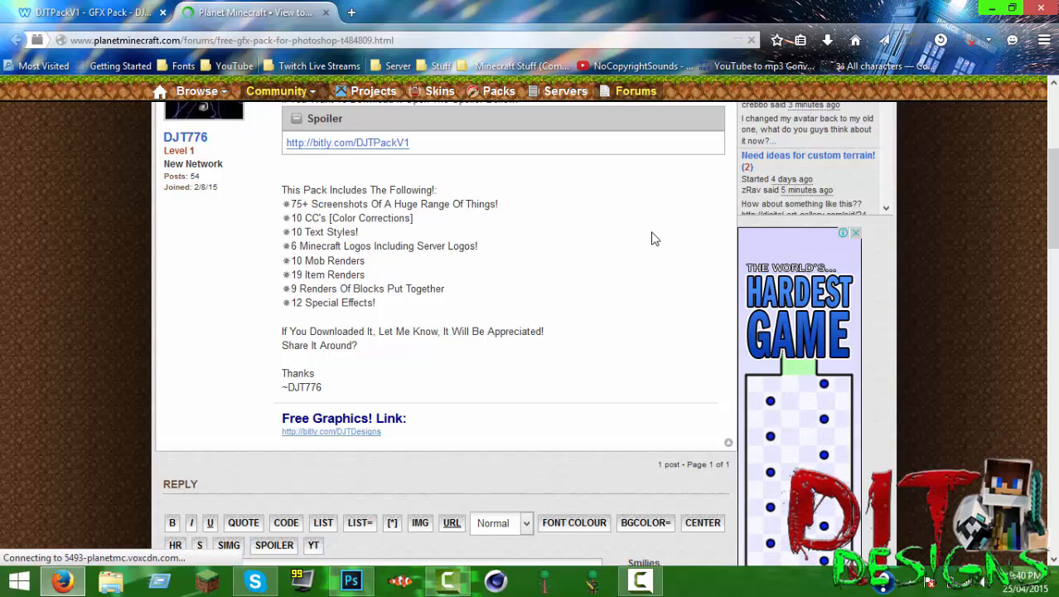
mouse_move(372, 275)
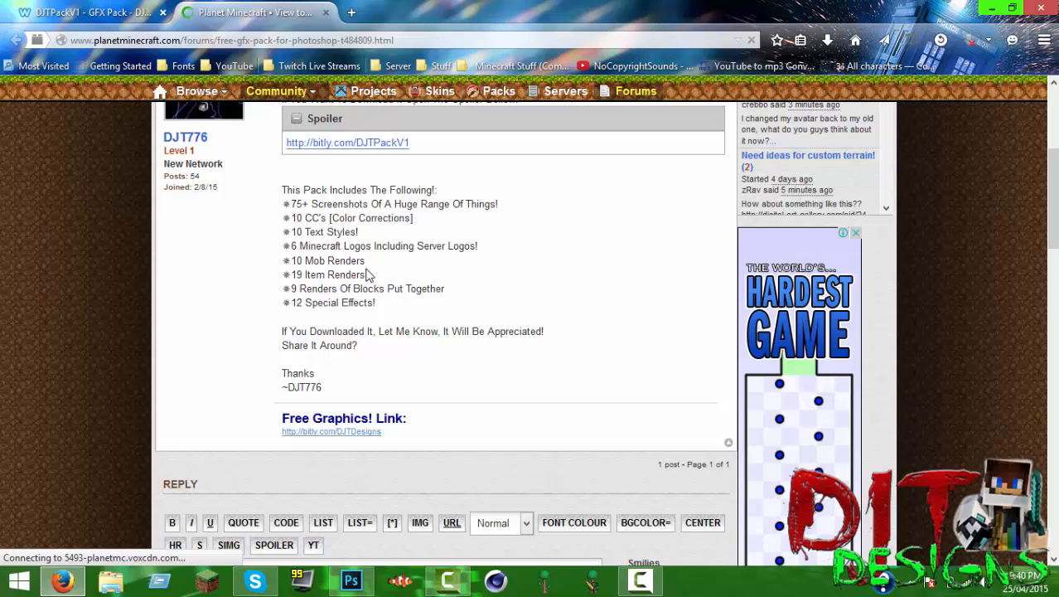
mouse_move(338, 235)
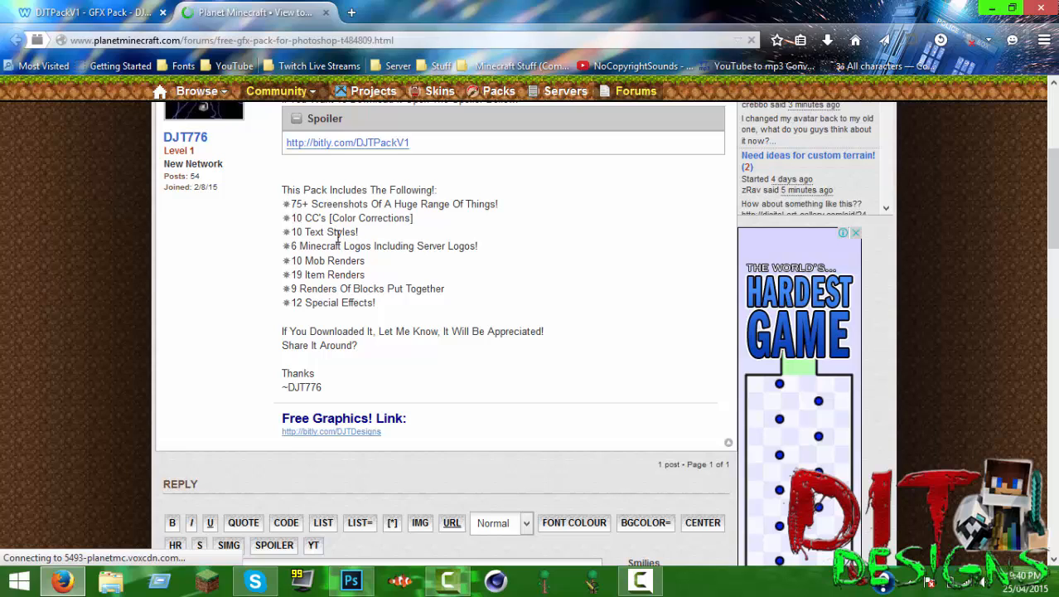
mouse_move(311, 247)
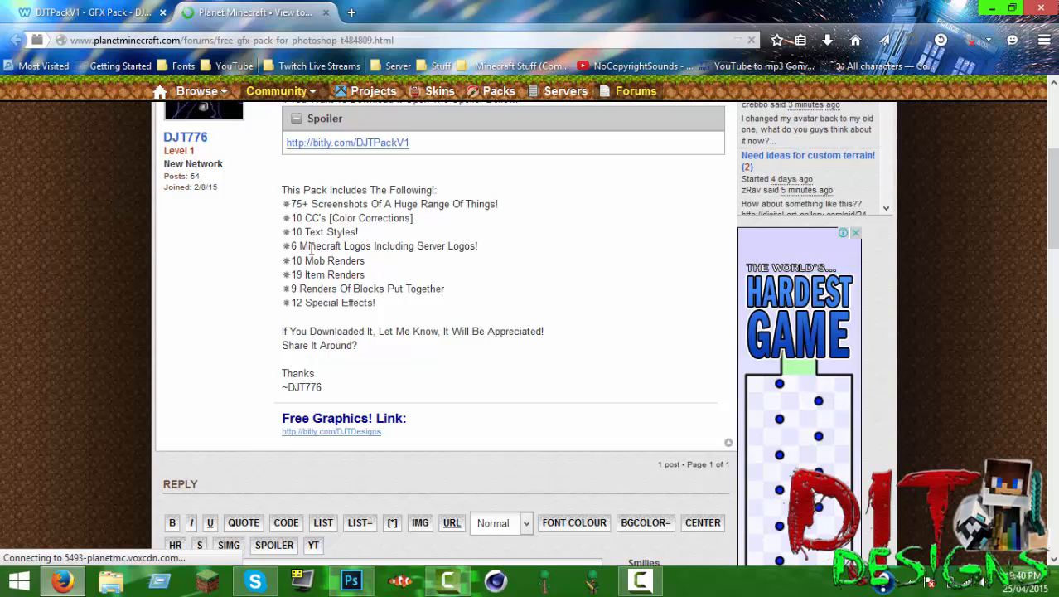
Hide the browser briefly, then bring the Planet Minecraft forum post back.
click(988, 9)
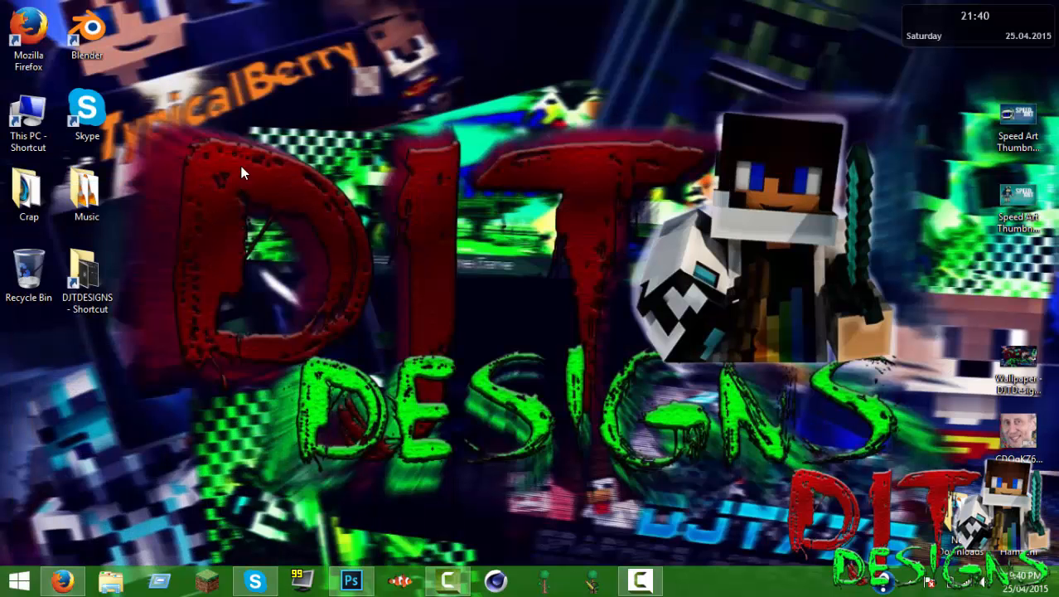
mouse_move(510, 169)
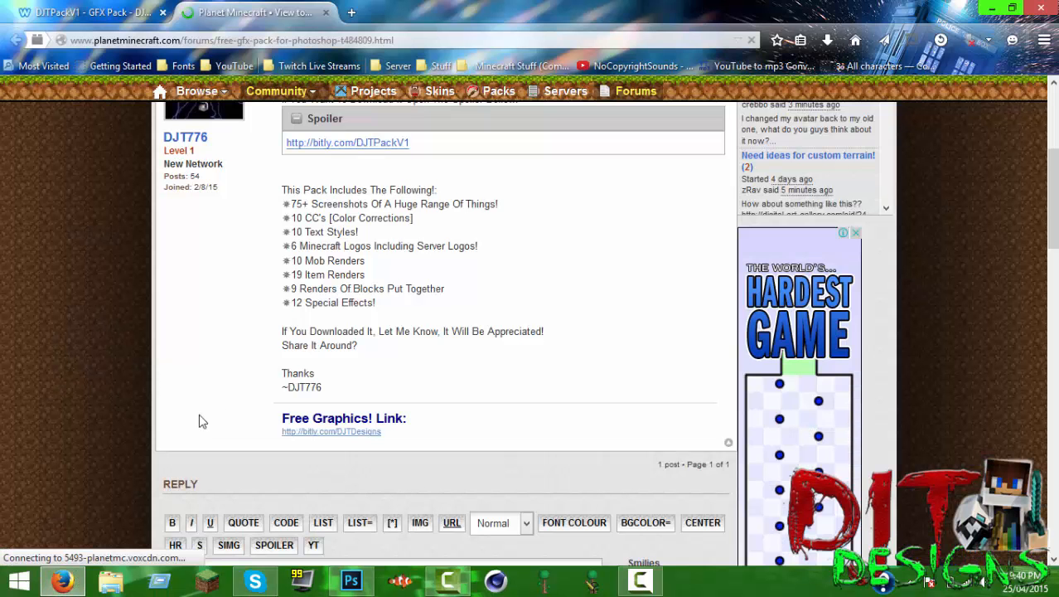
mouse_move(350, 279)
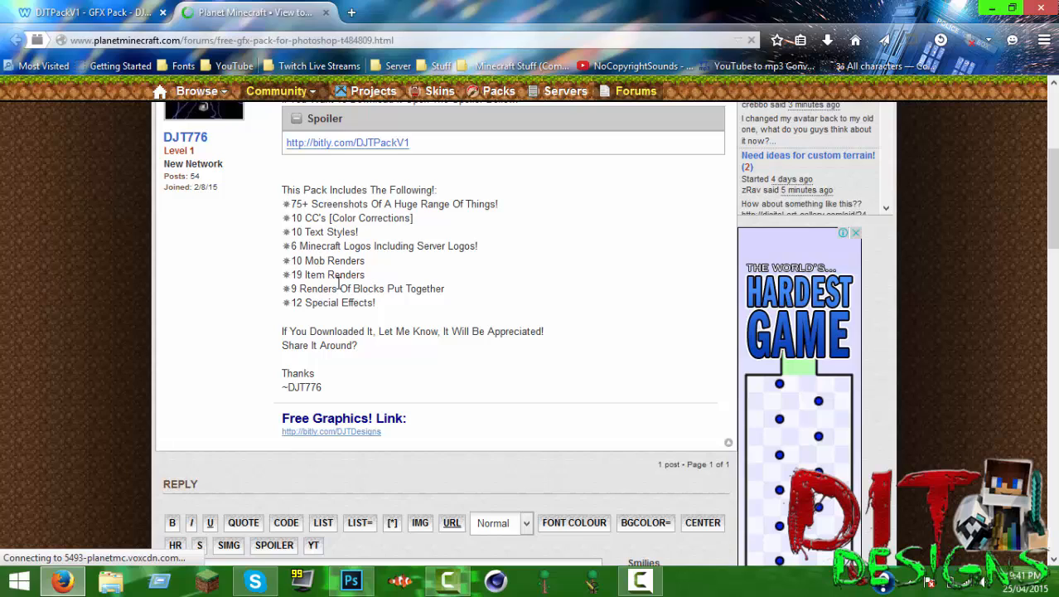
mouse_move(255, 272)
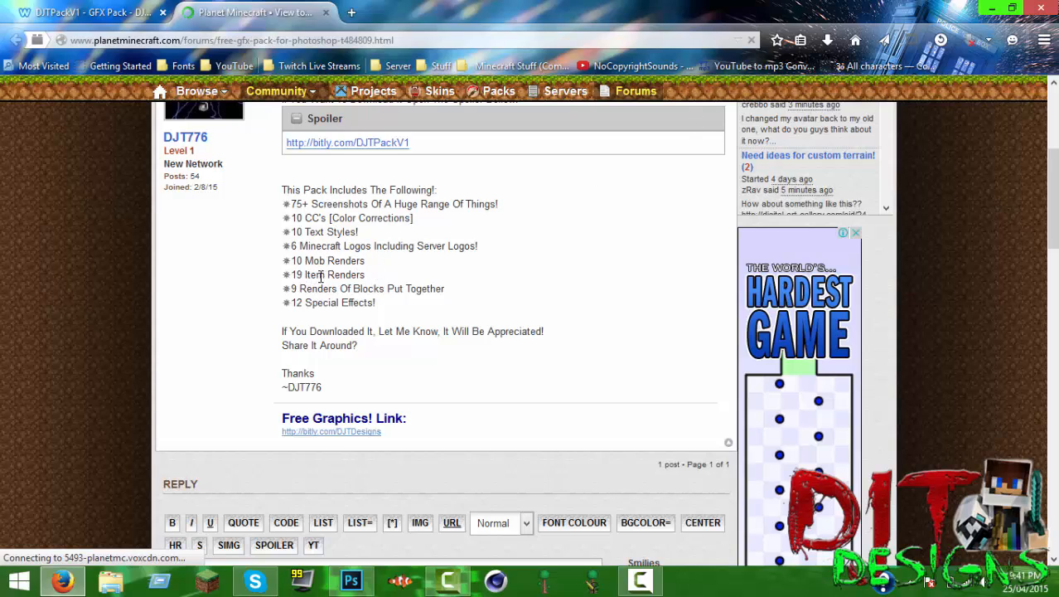
mouse_move(610, 139)
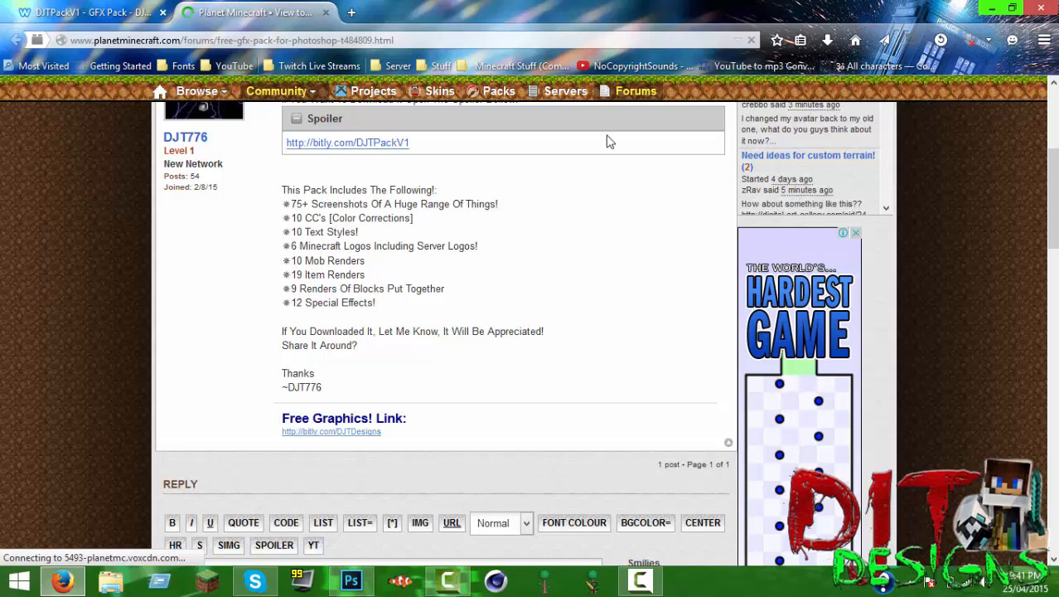
mouse_move(468, 229)
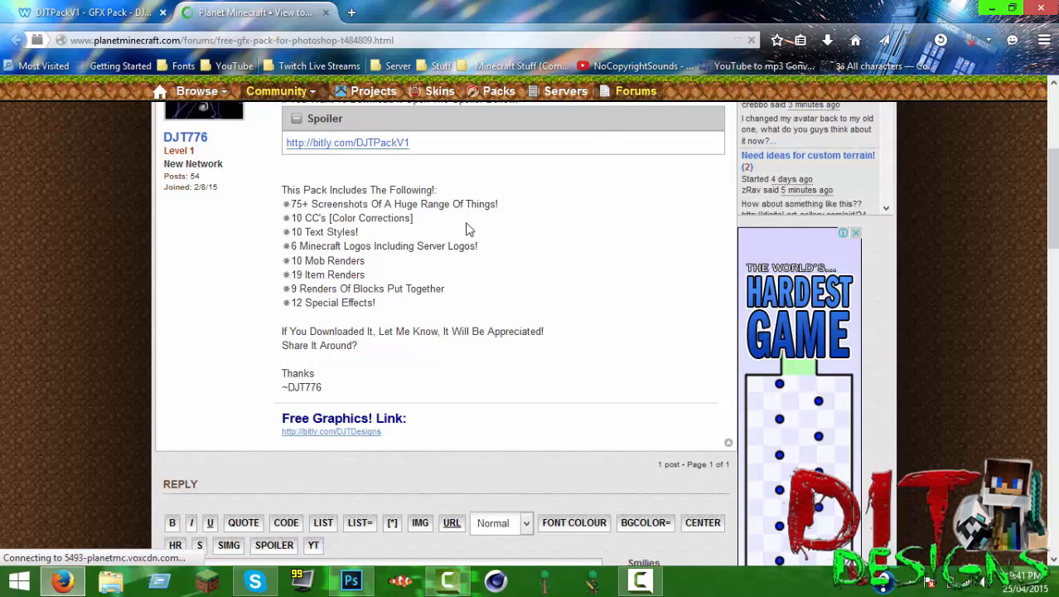
mouse_move(398, 288)
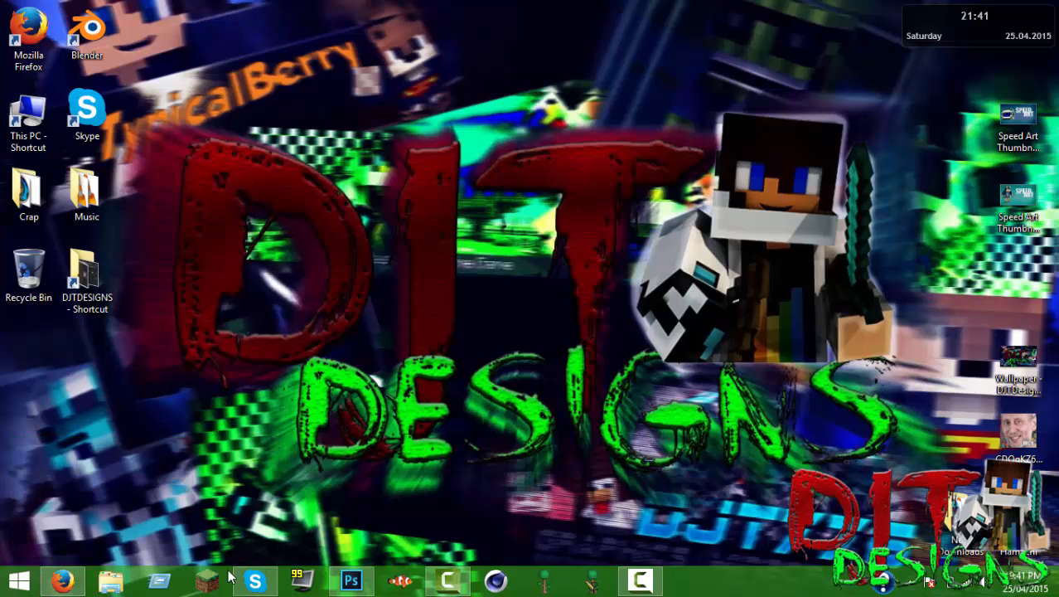
click(63, 581)
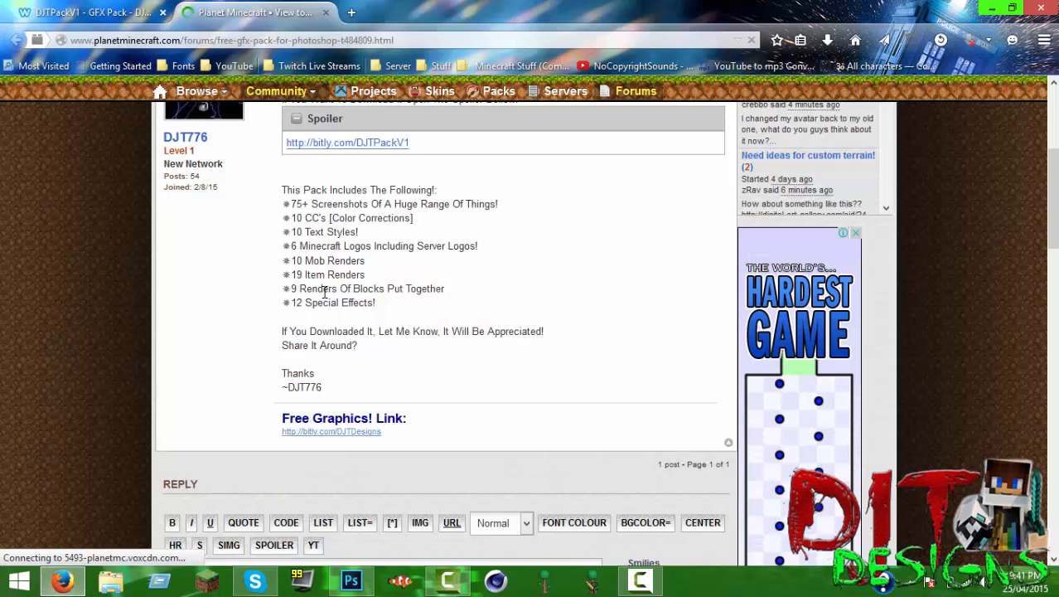
mouse_move(495, 131)
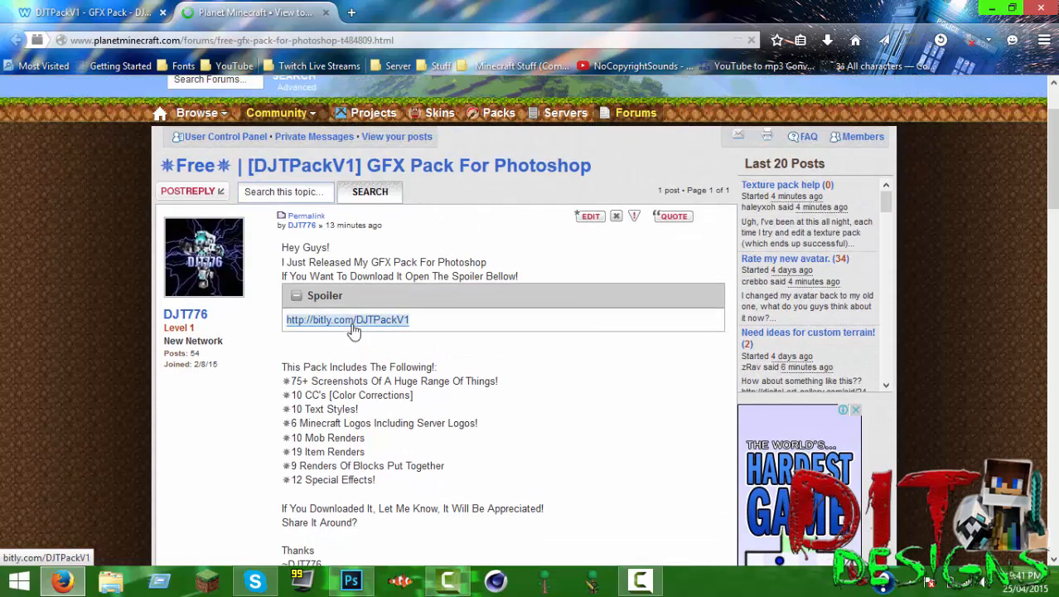
Follow the download link to MediaFire and answer the captcha 'House Warming Party' to authorize.
click(348, 318)
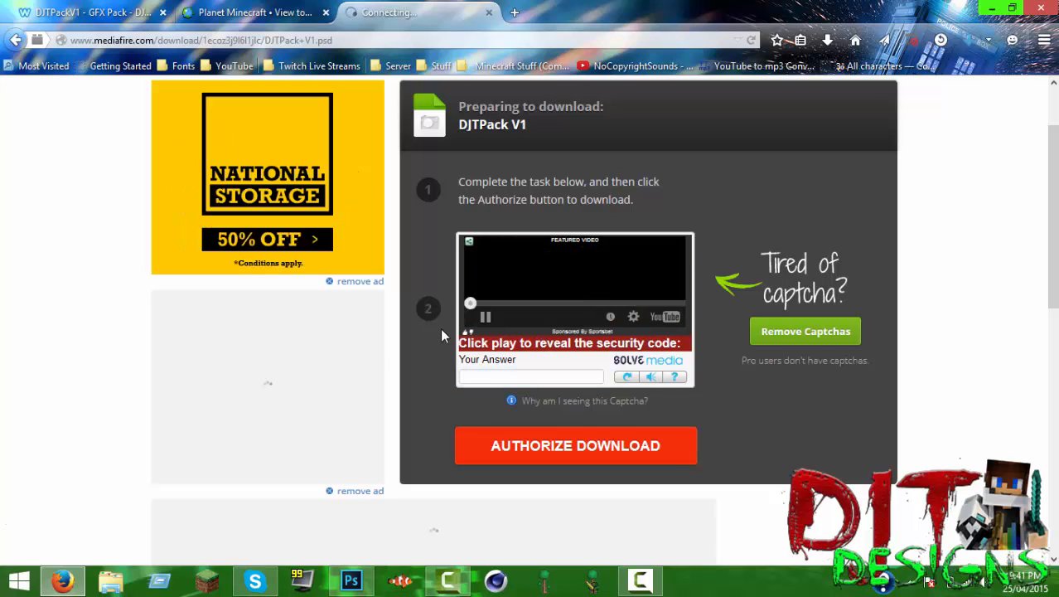
click(484, 316)
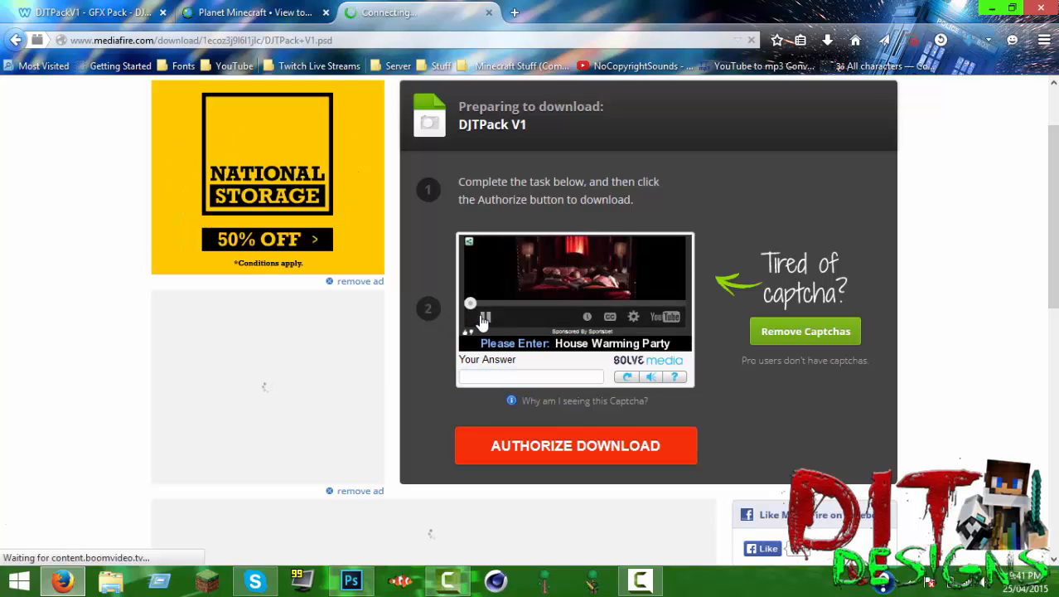
text(House Warming P)
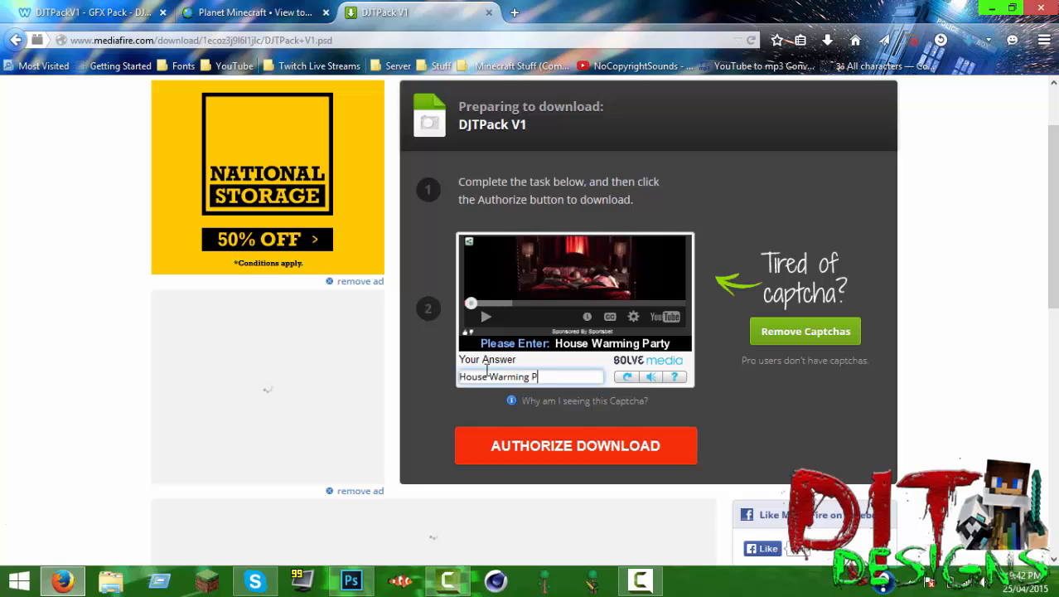
text(arty)
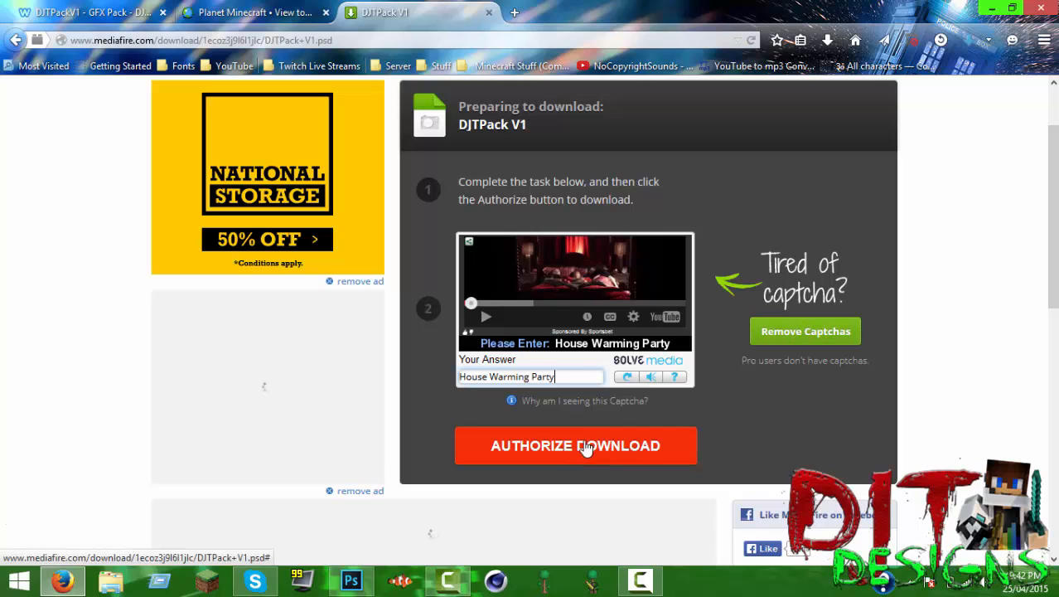
click(575, 444)
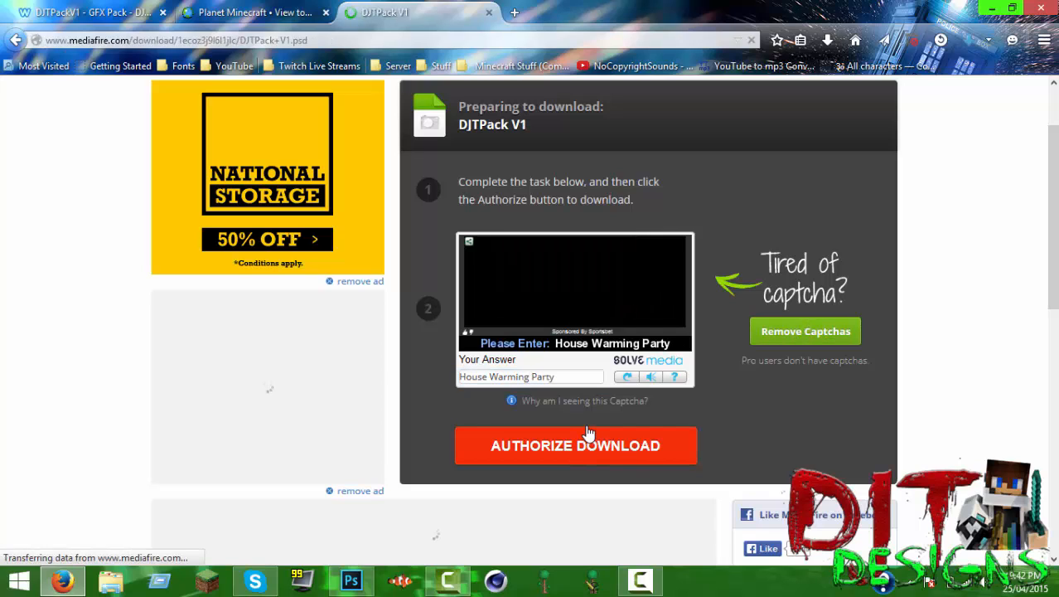
Start the 150.78 MB DJTPack V1.psd download and return to the Planet Minecraft tab.
click(575, 444)
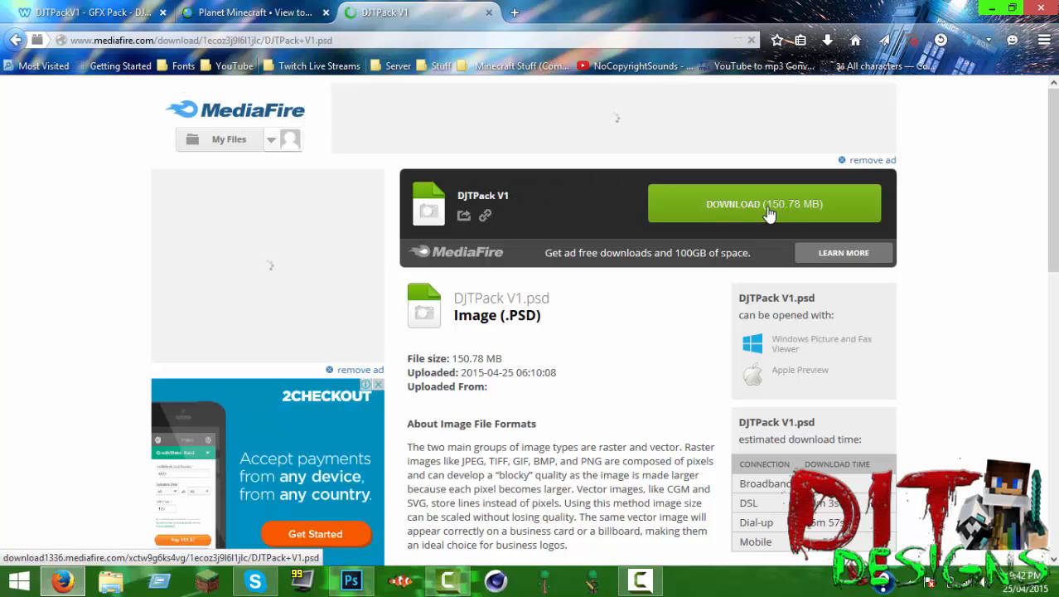
click(762, 202)
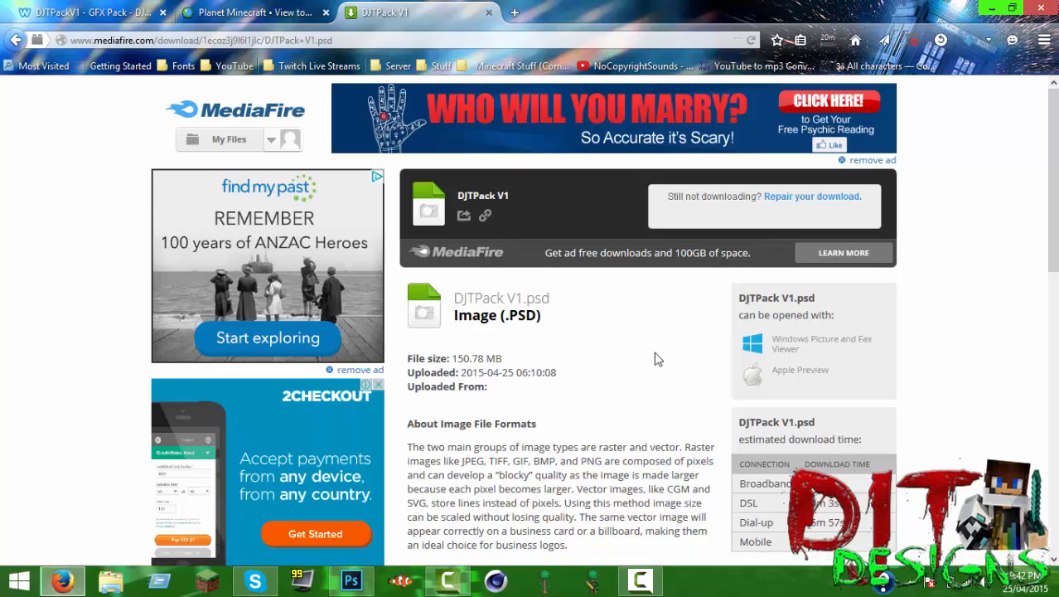
mouse_move(605, 242)
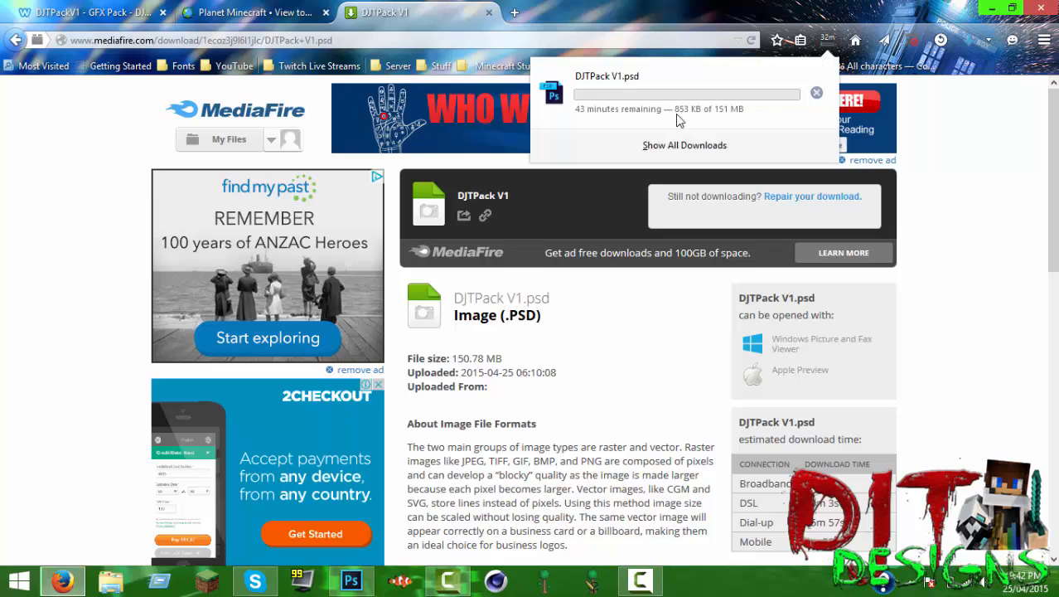
click(816, 93)
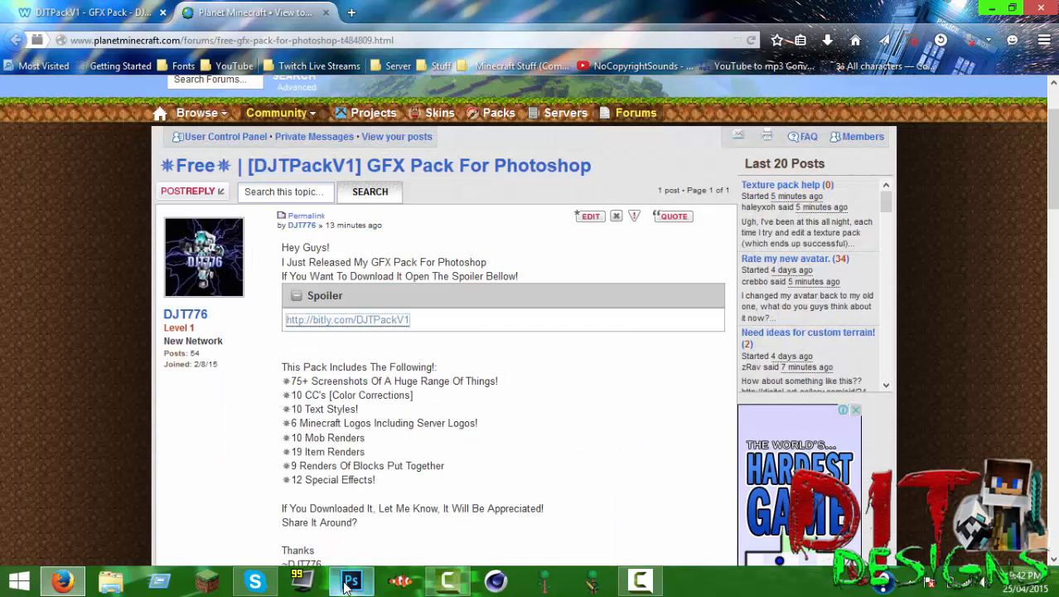
Switch to DJTPack V1.psd in Photoshop and expand CC [Color Corrections] showing CC 1–6.
click(351, 580)
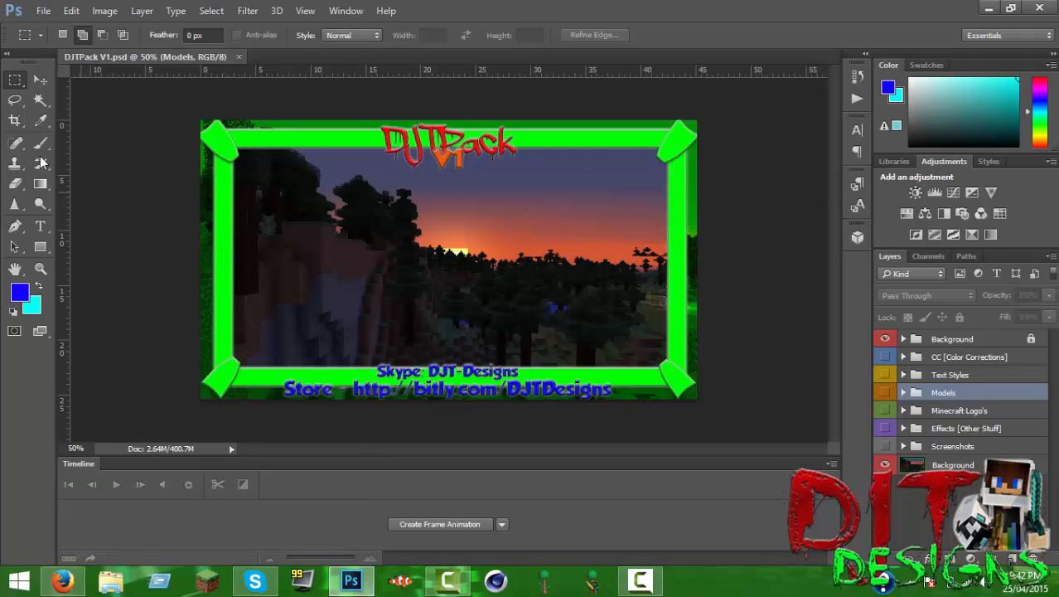
click(40, 80)
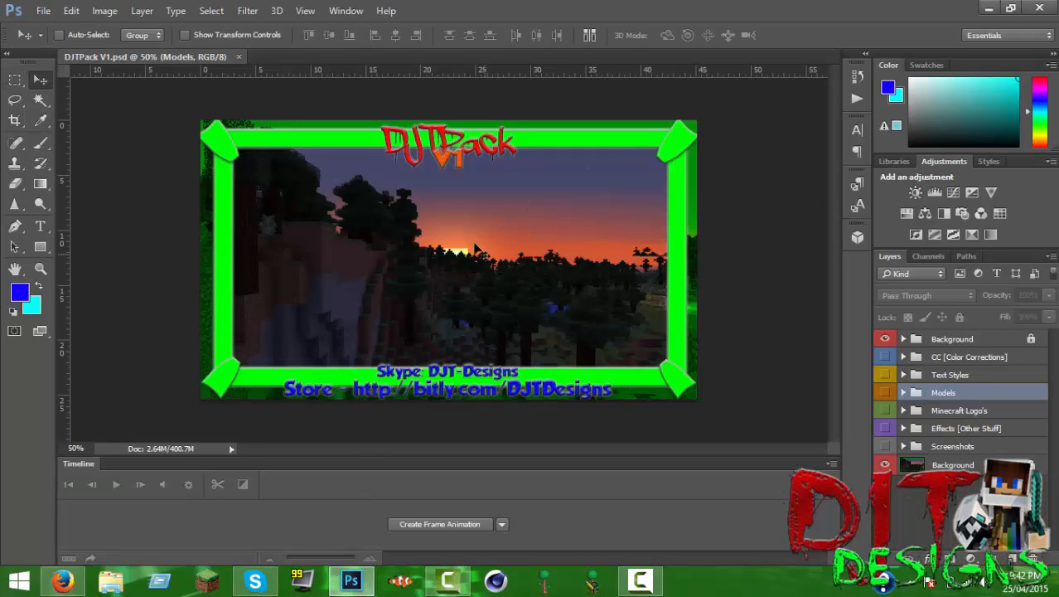
mouse_move(328, 383)
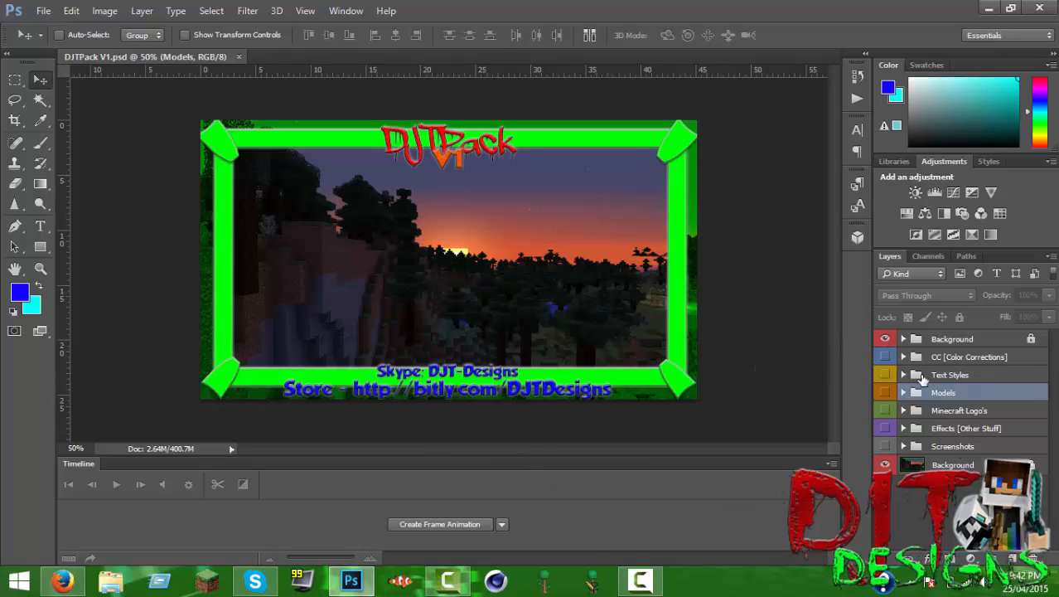
mouse_move(922, 388)
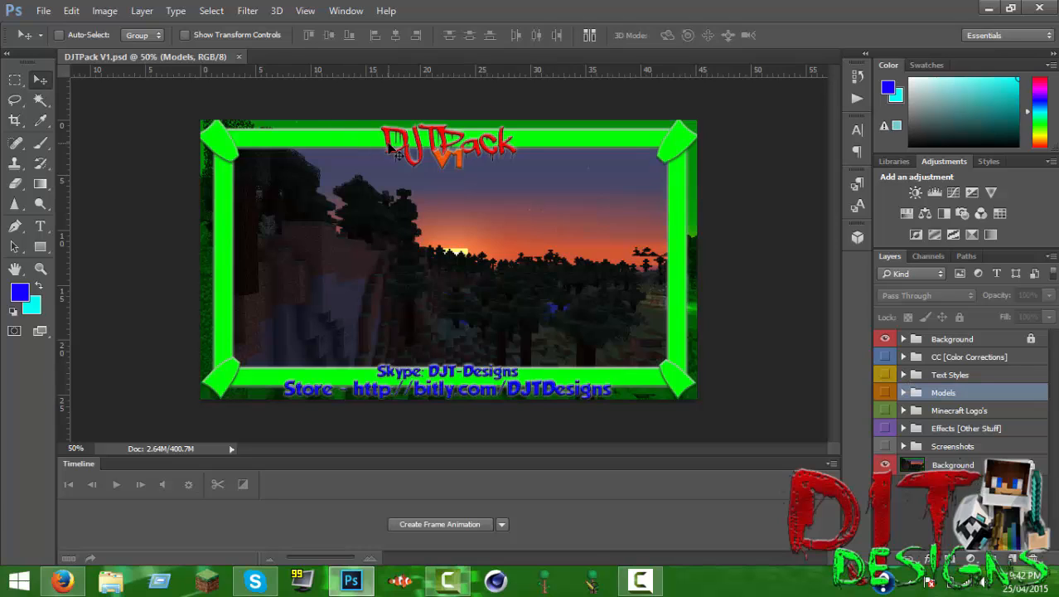
mouse_move(451, 397)
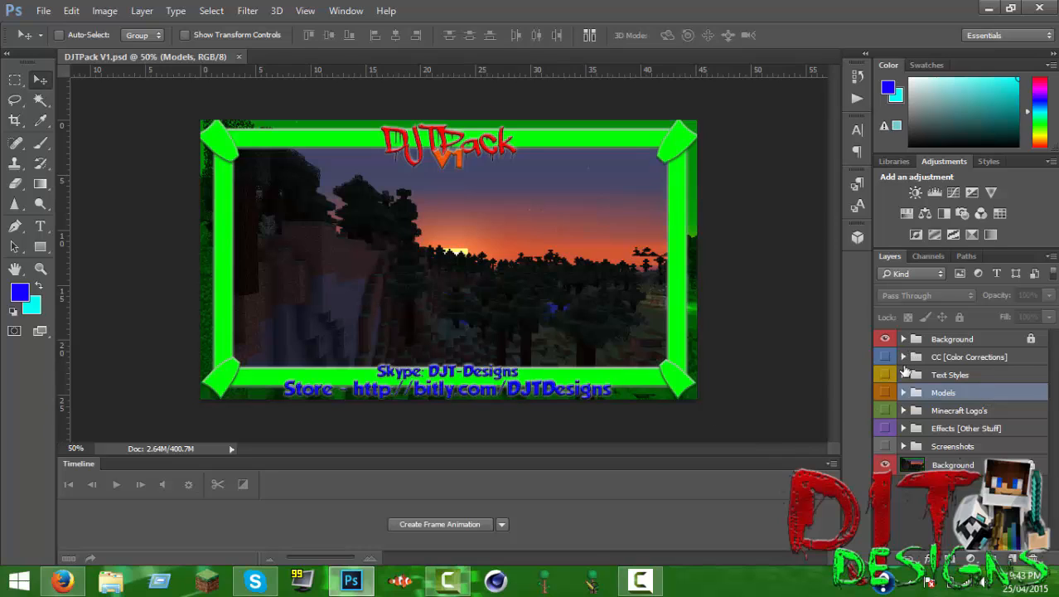
click(903, 356)
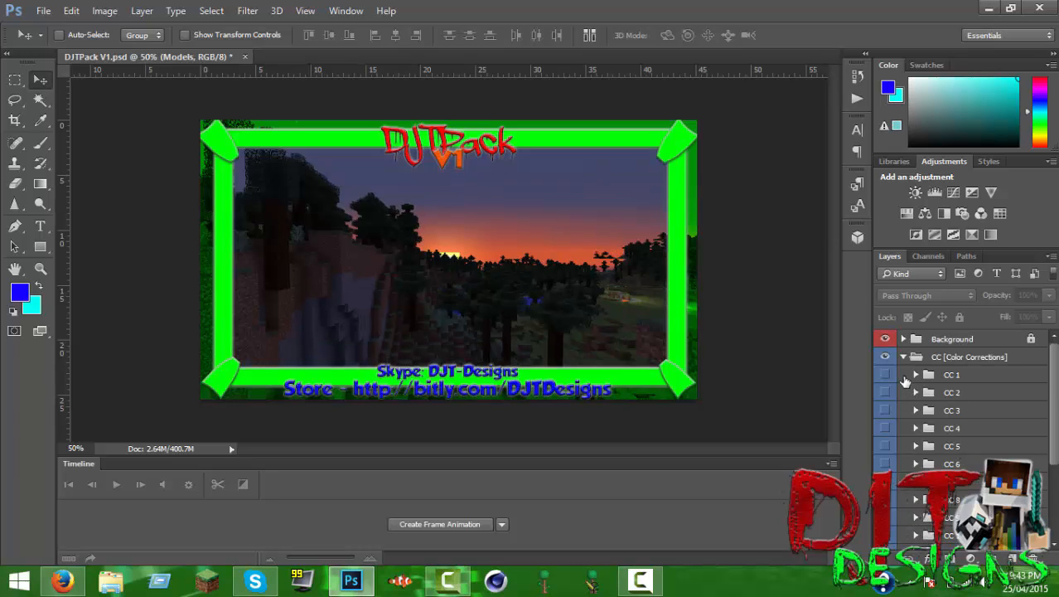
click(885, 375)
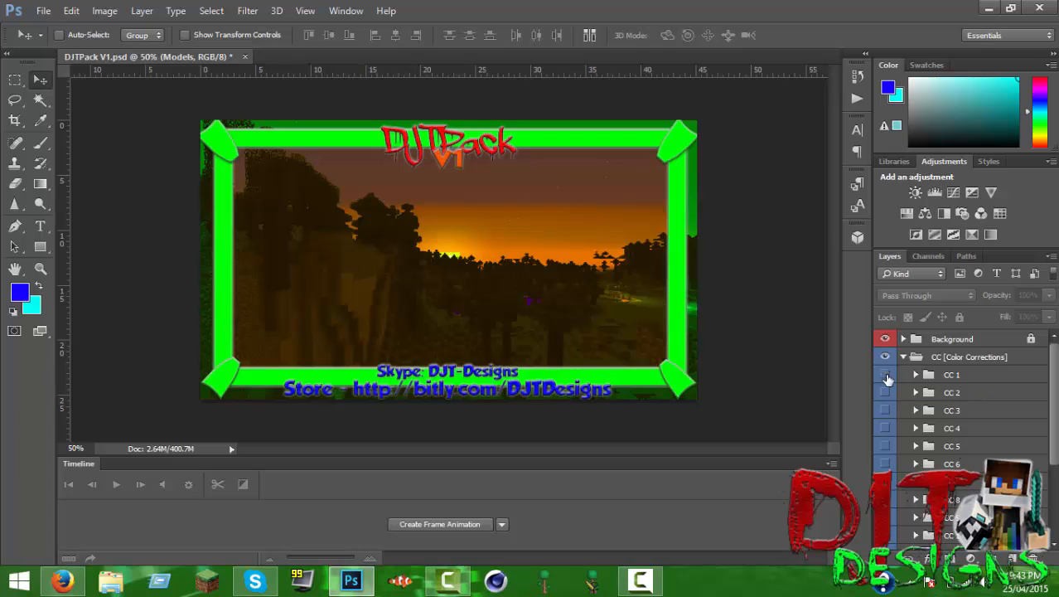
click(886, 391)
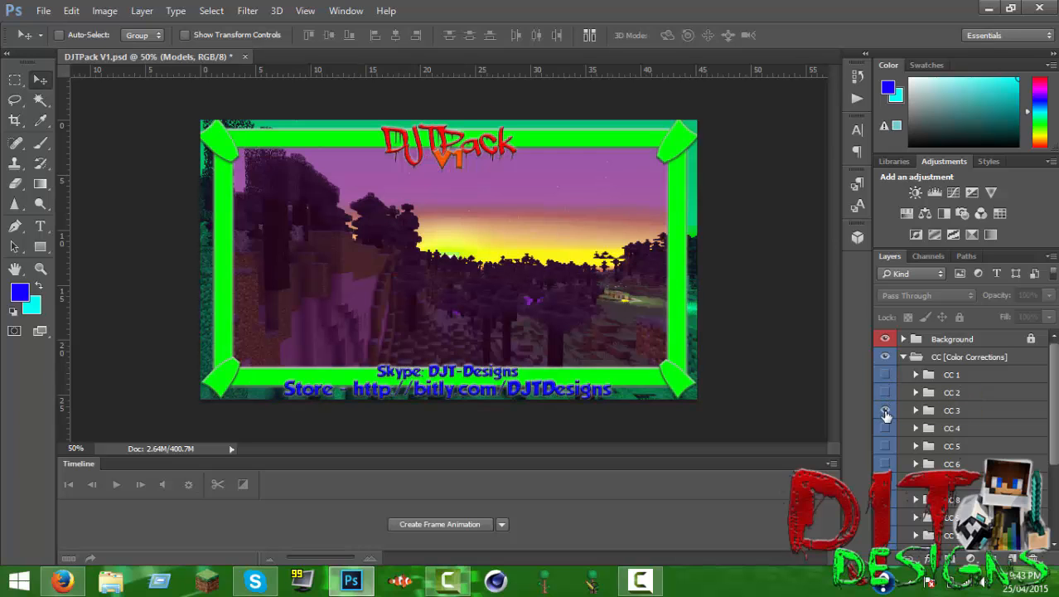
click(885, 428)
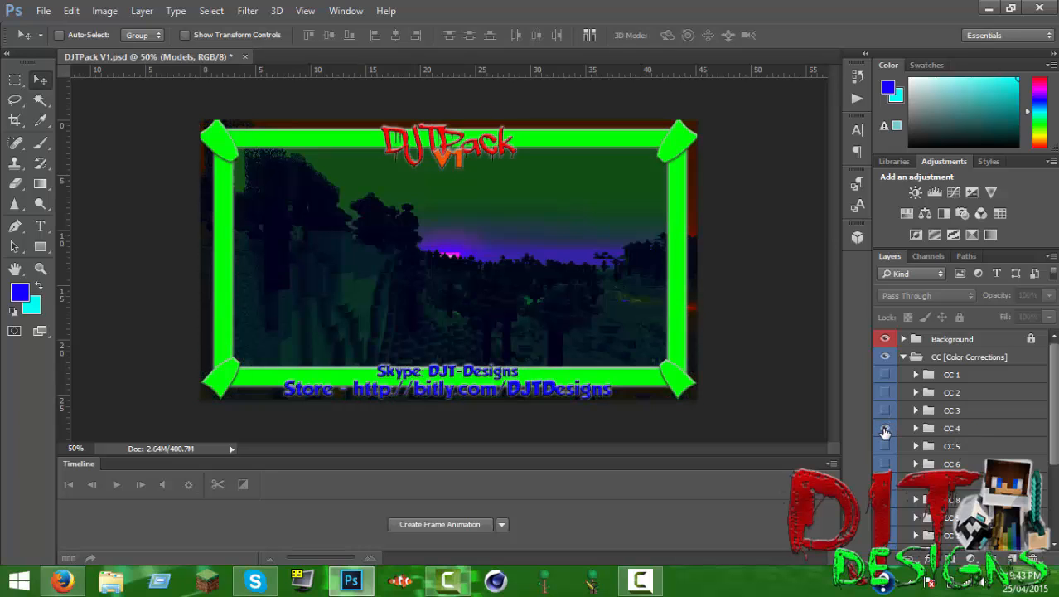
click(885, 427)
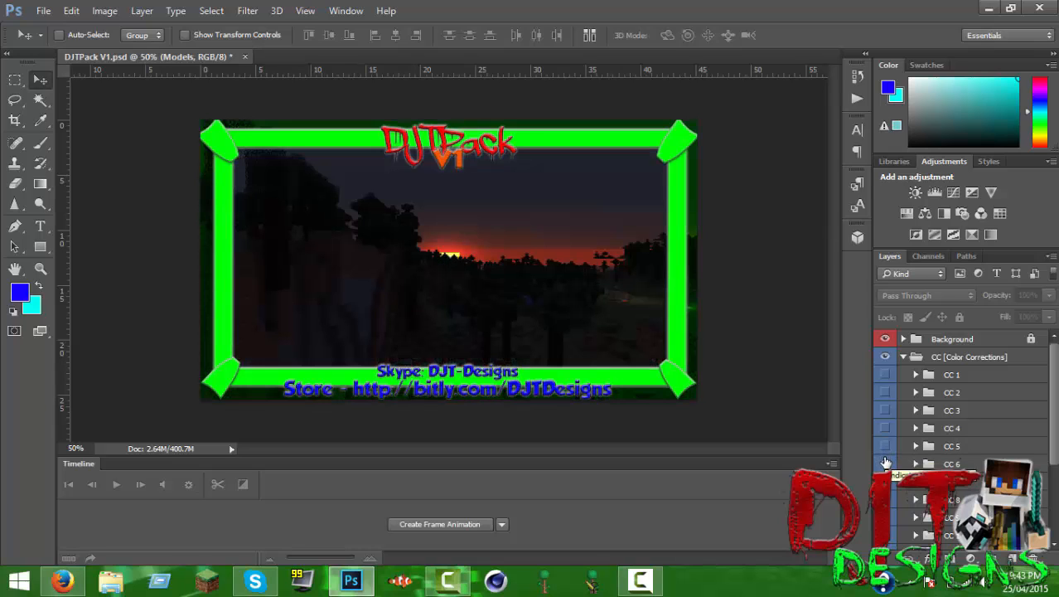
click(885, 446)
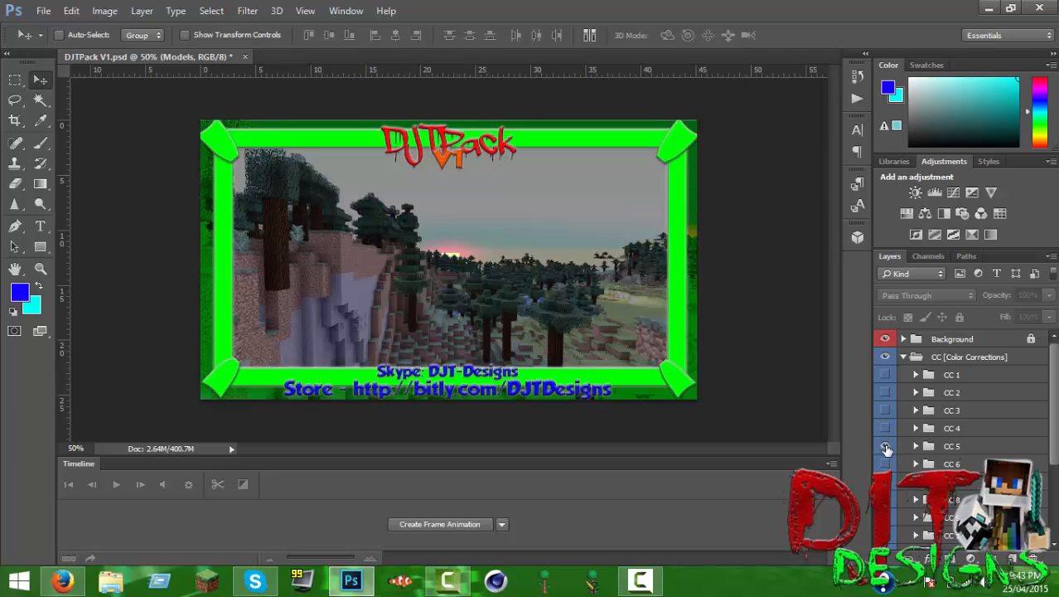
click(885, 446)
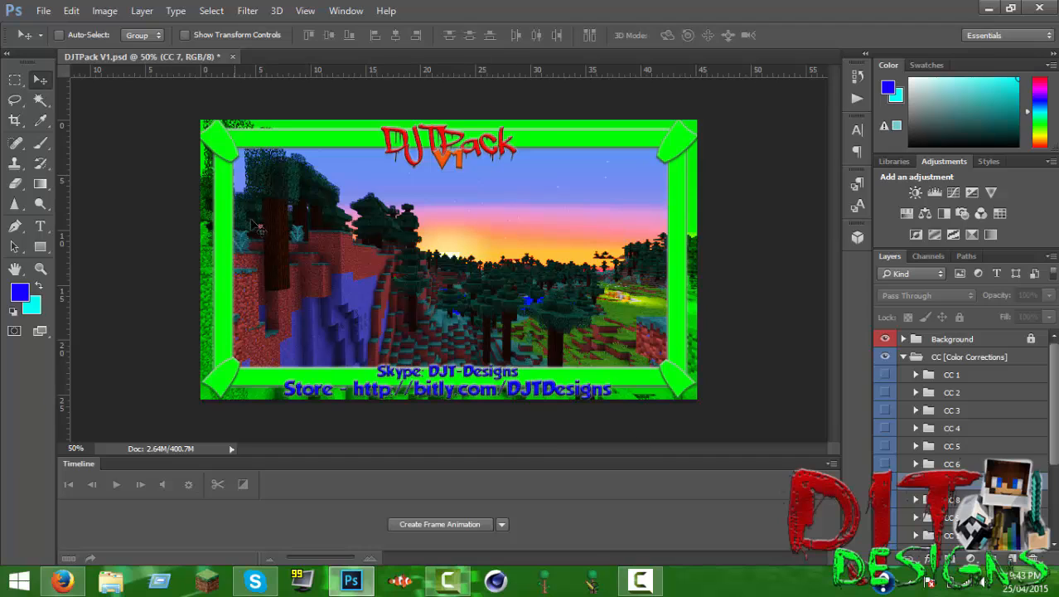
mouse_move(594, 282)
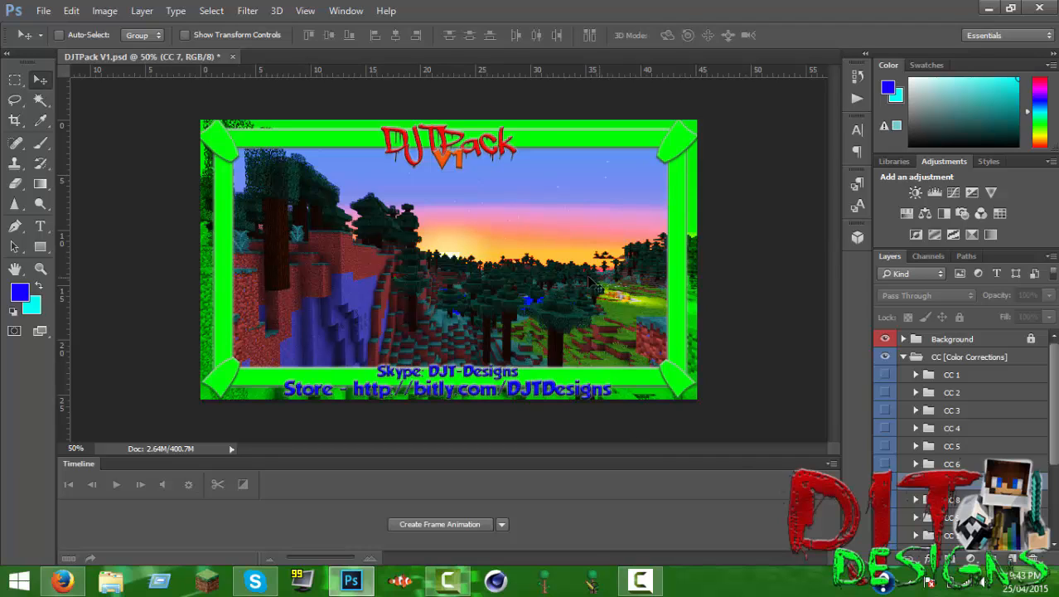
mouse_move(454, 191)
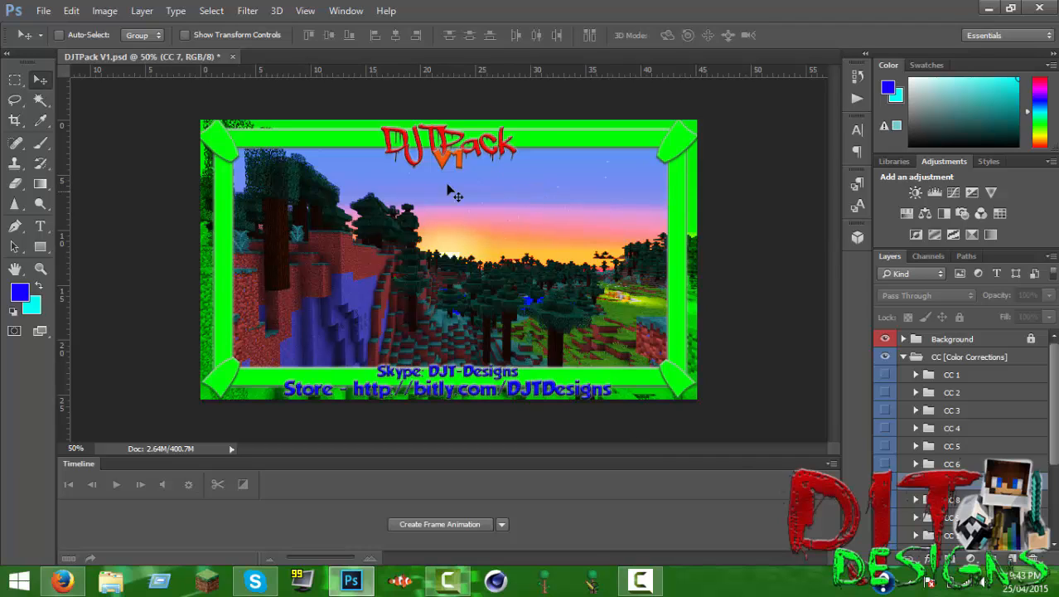
mouse_move(365, 346)
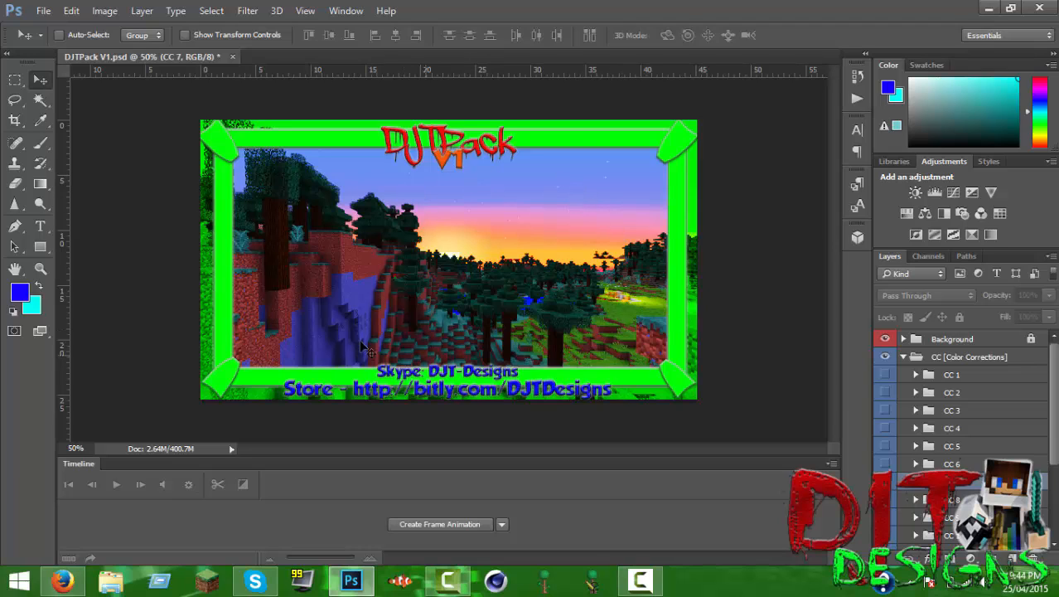
mouse_move(355, 280)
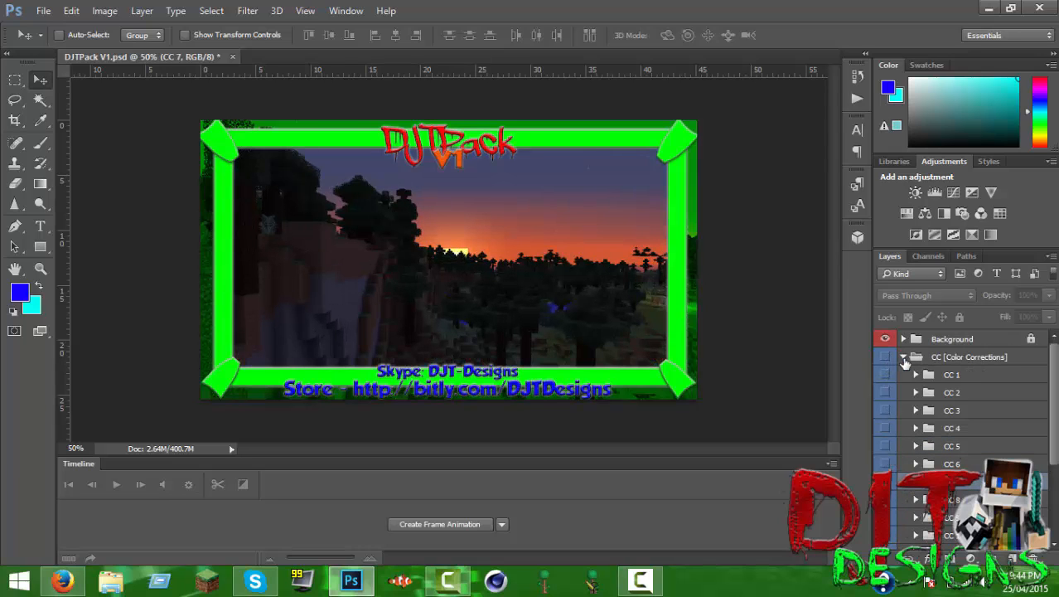
Collapse the CC group, expand Text Styles and select a Text Group 1 layer with the Move tool.
click(904, 357)
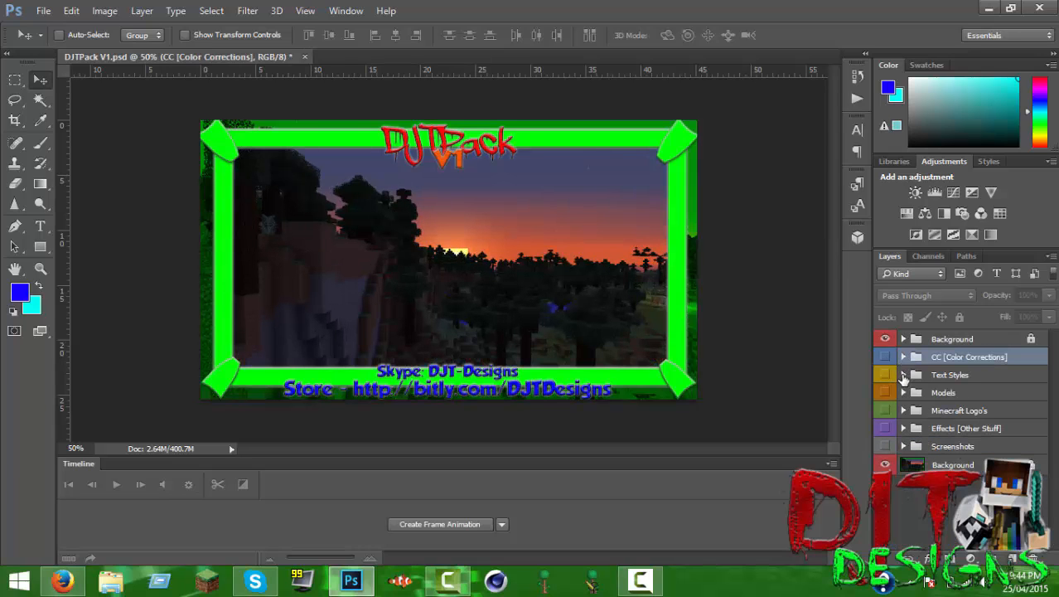
click(902, 375)
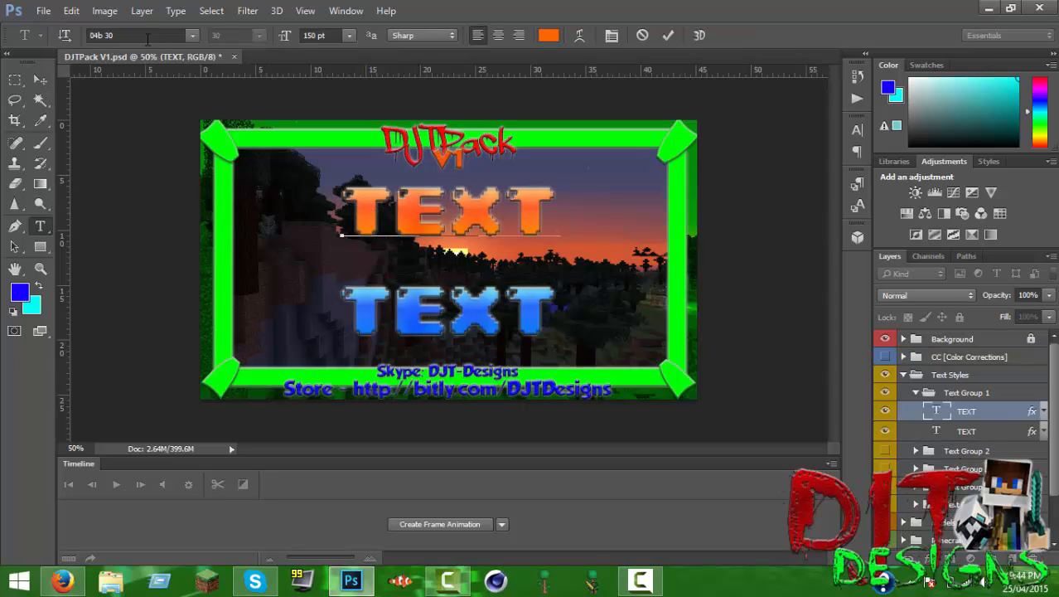
click(136, 35)
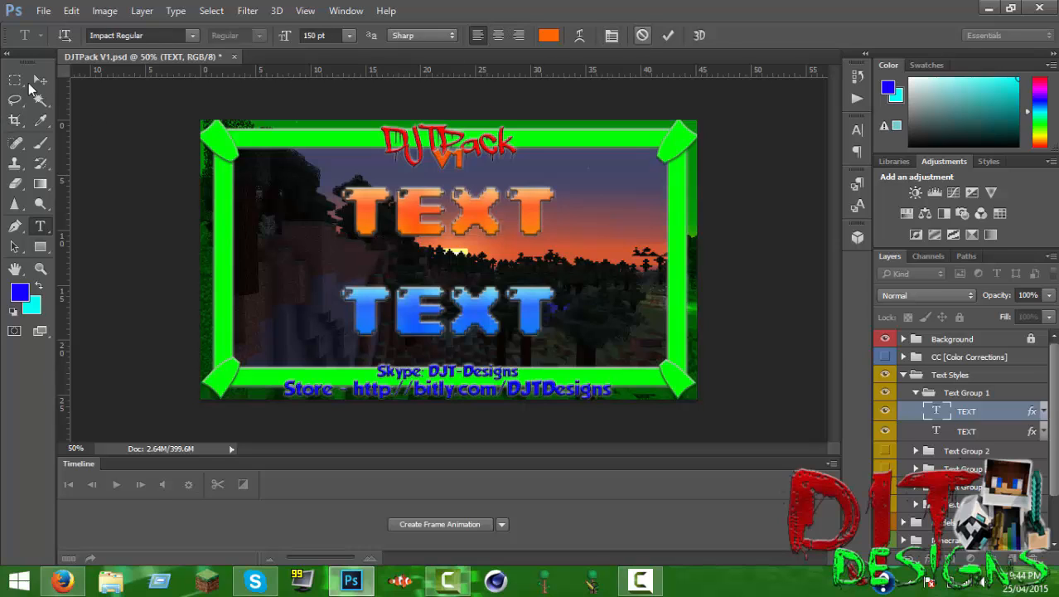
click(40, 80)
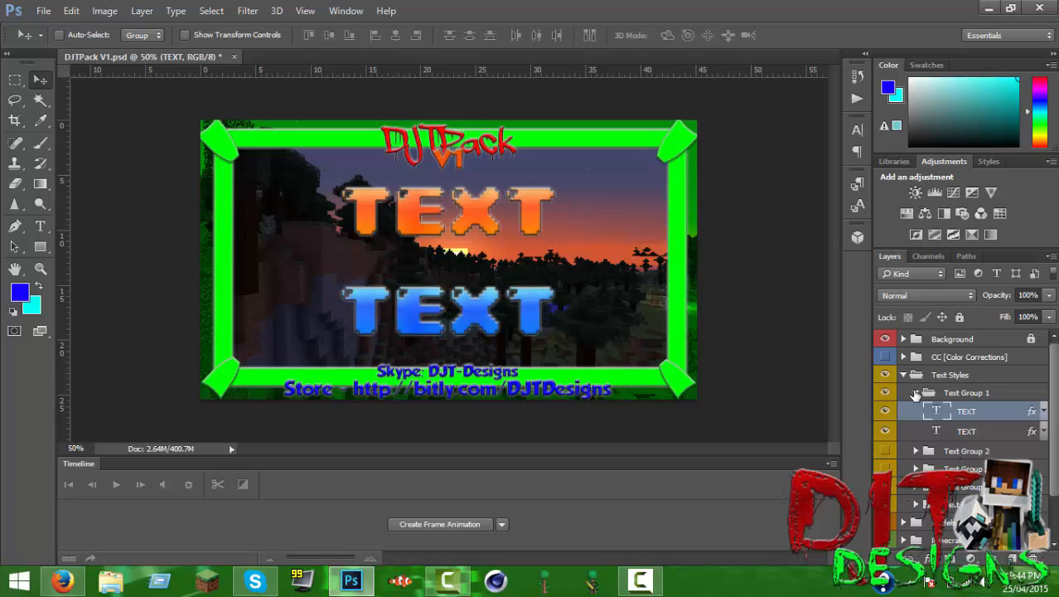
Collapse Text Group 1 and hide the current text style from the scene.
click(915, 391)
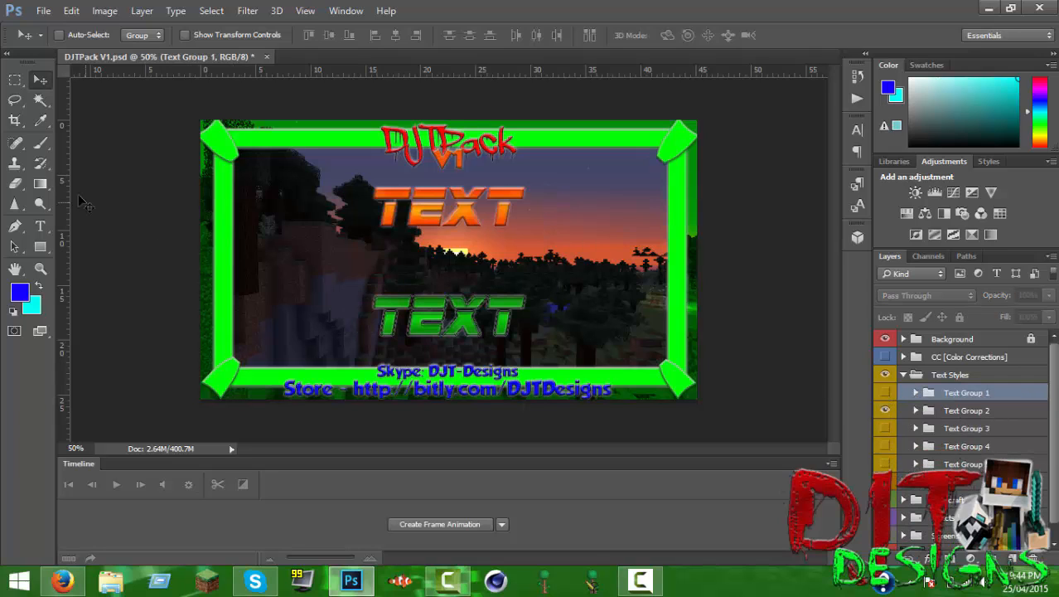
click(39, 226)
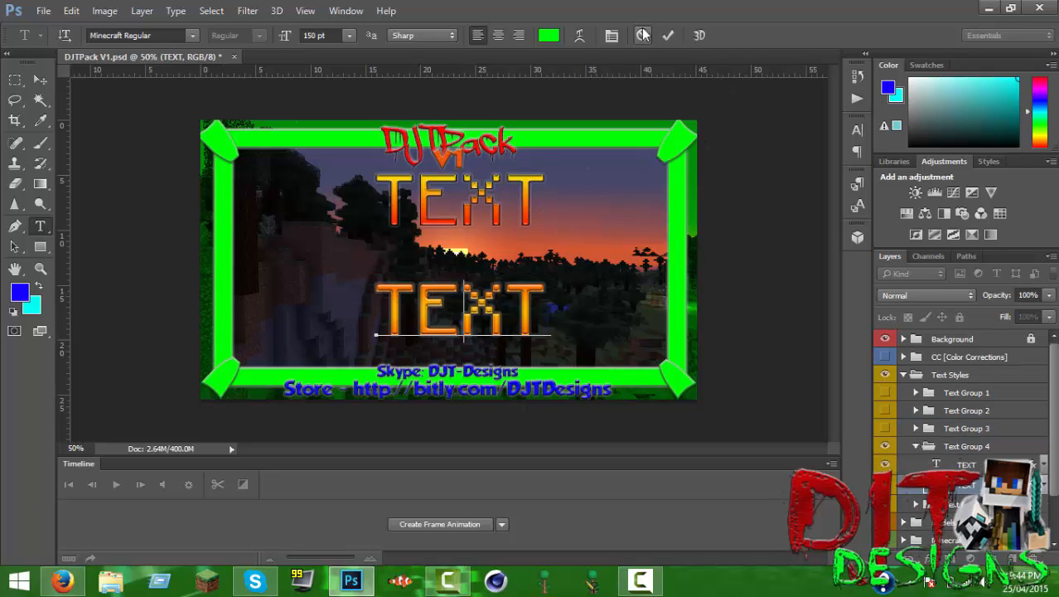
mouse_move(645, 35)
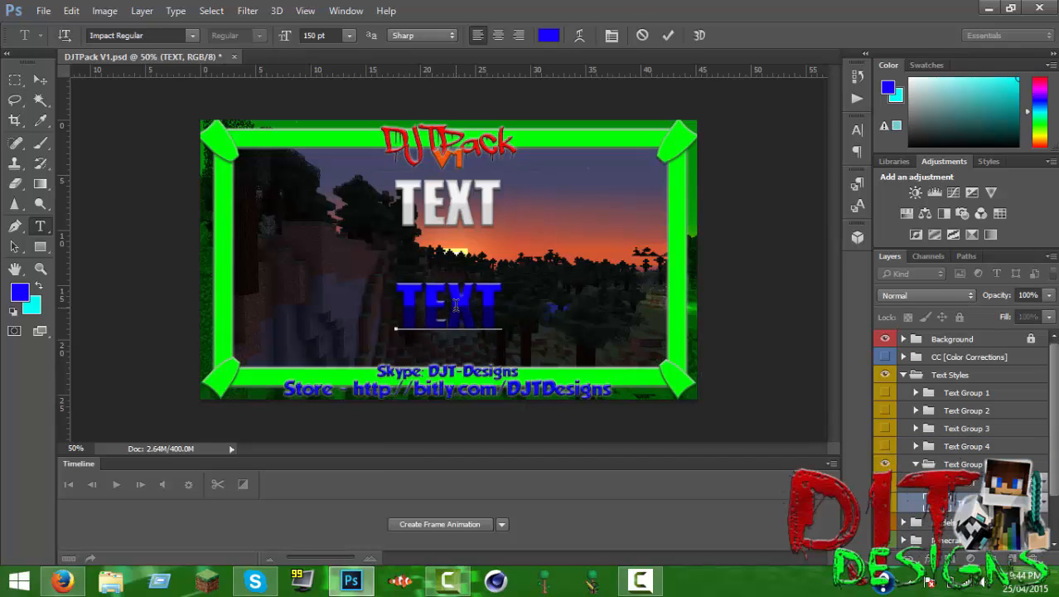
click(448, 302)
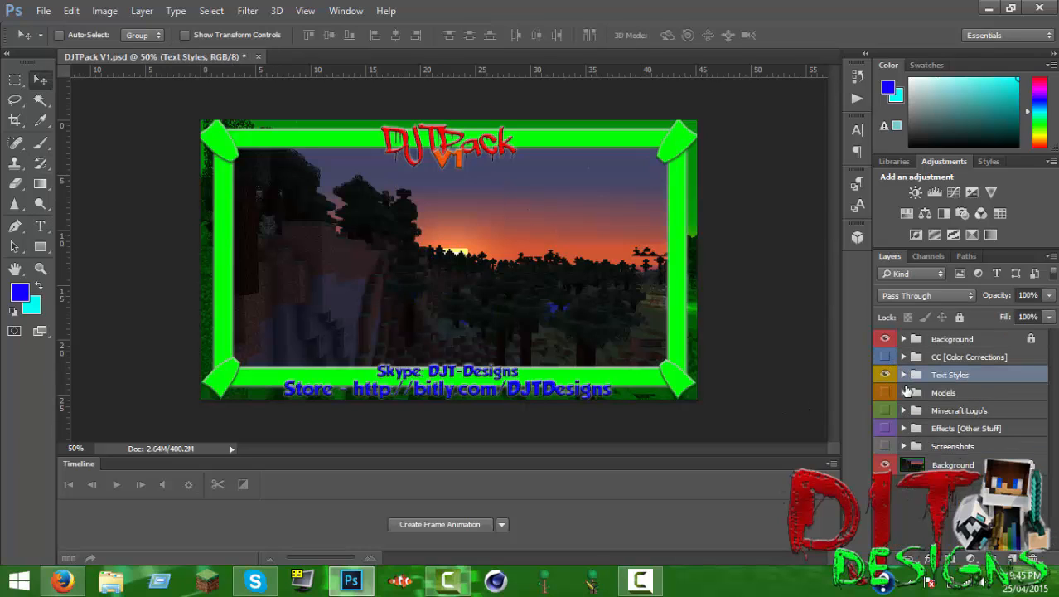
Show the Rigs group's ore-block models such as TNT and Lamps on the scene.
click(903, 391)
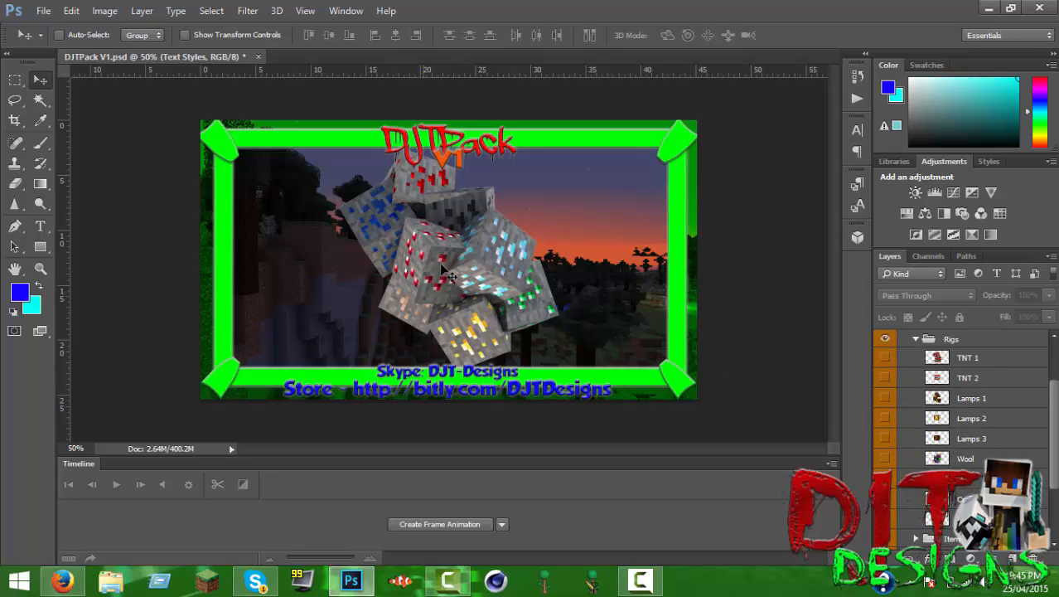
mouse_move(439, 301)
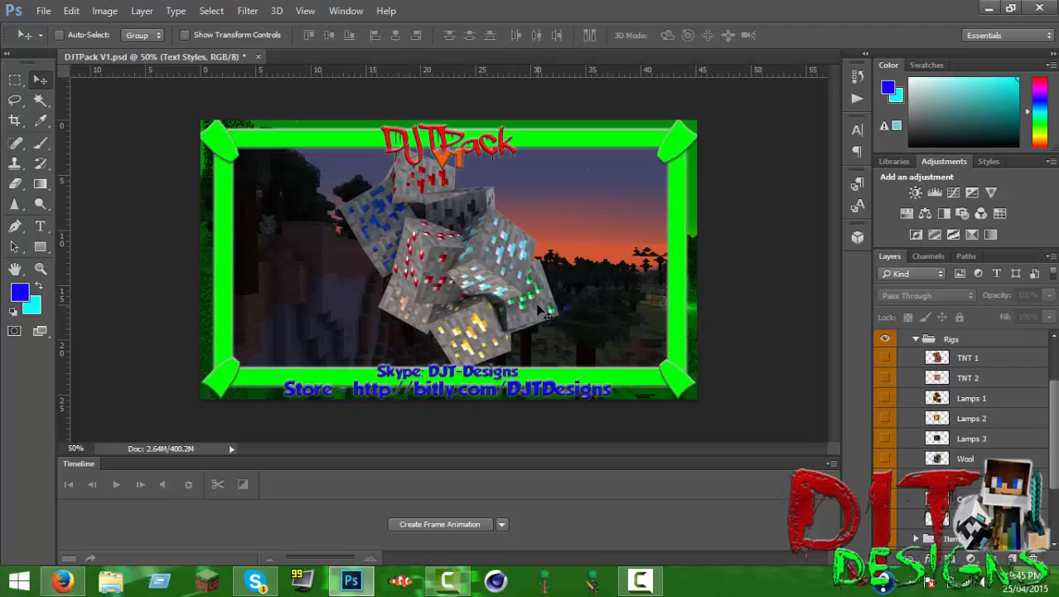
mouse_move(439, 279)
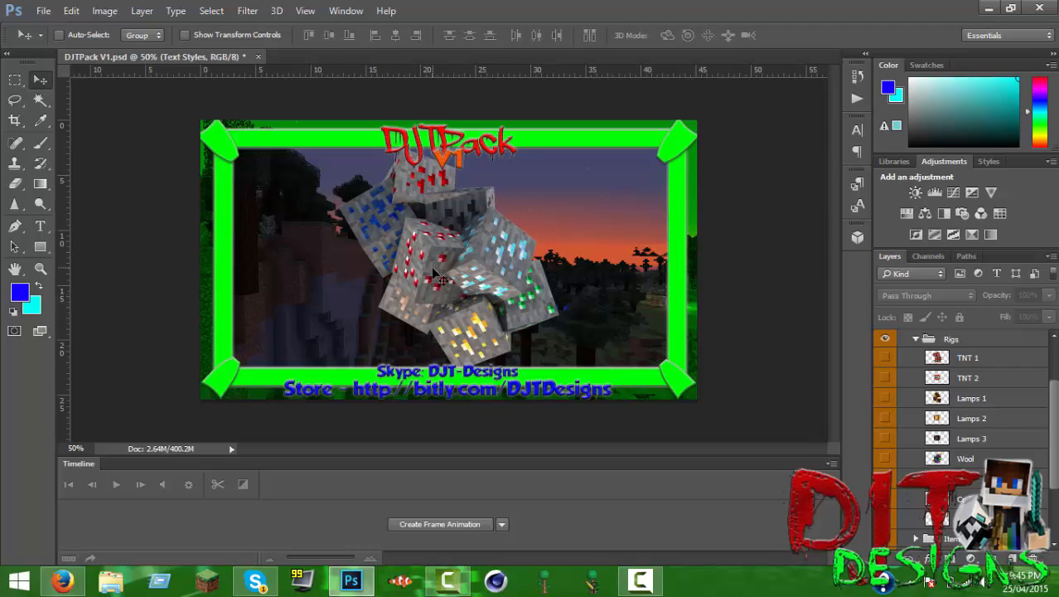
mouse_move(539, 322)
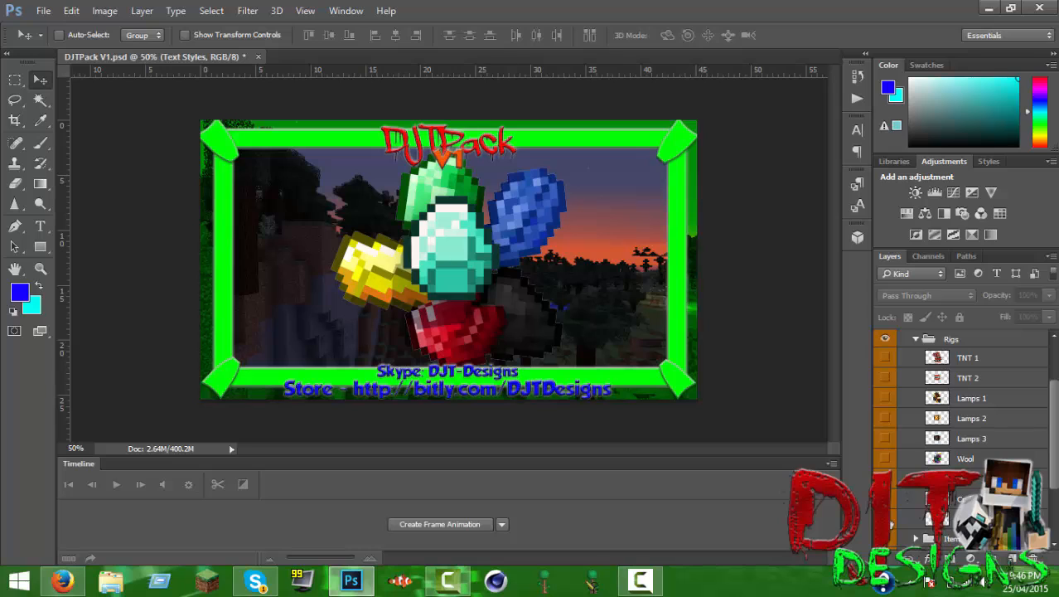
mouse_move(893, 511)
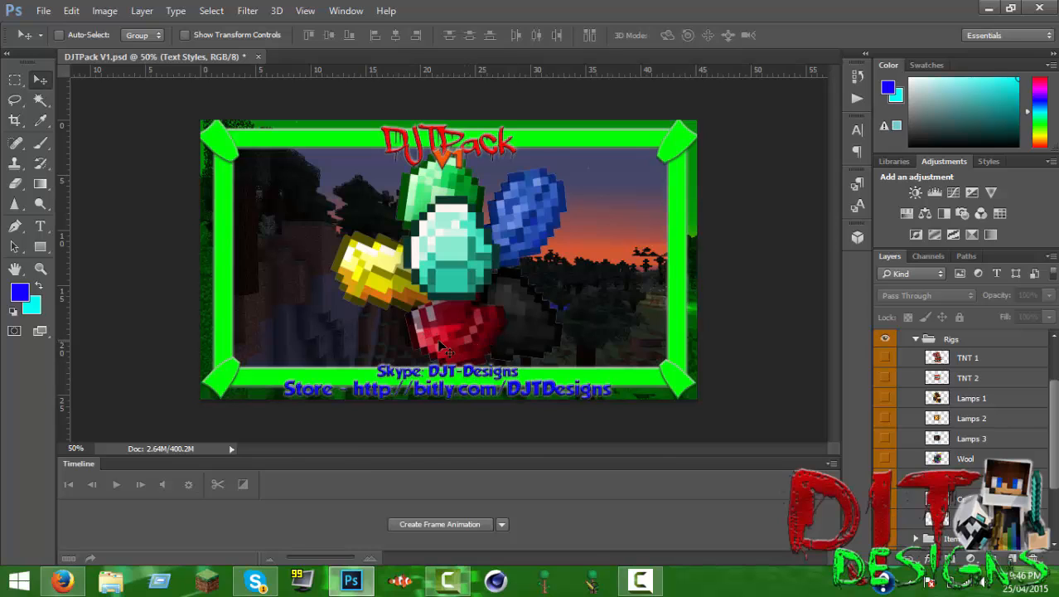
mouse_move(460, 346)
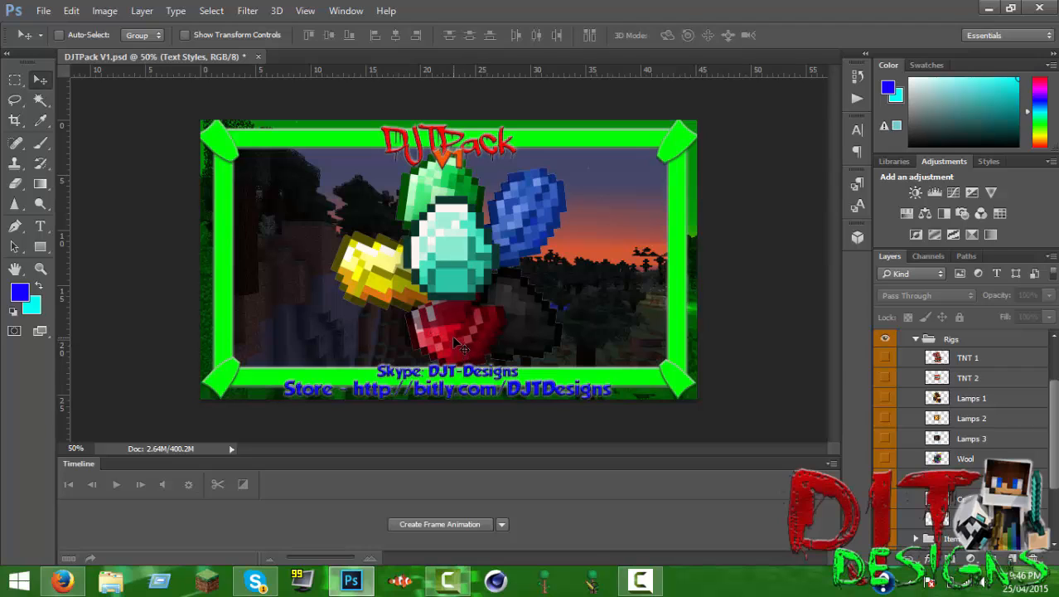
mouse_move(444, 340)
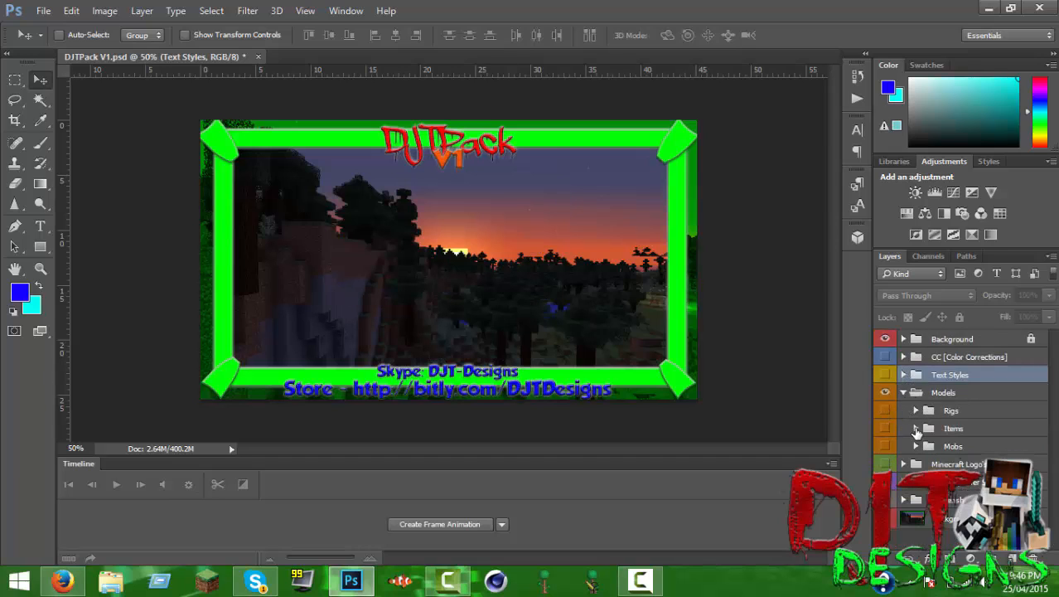
Expand Models > Items and toggle the Diamond model's visibility.
click(886, 428)
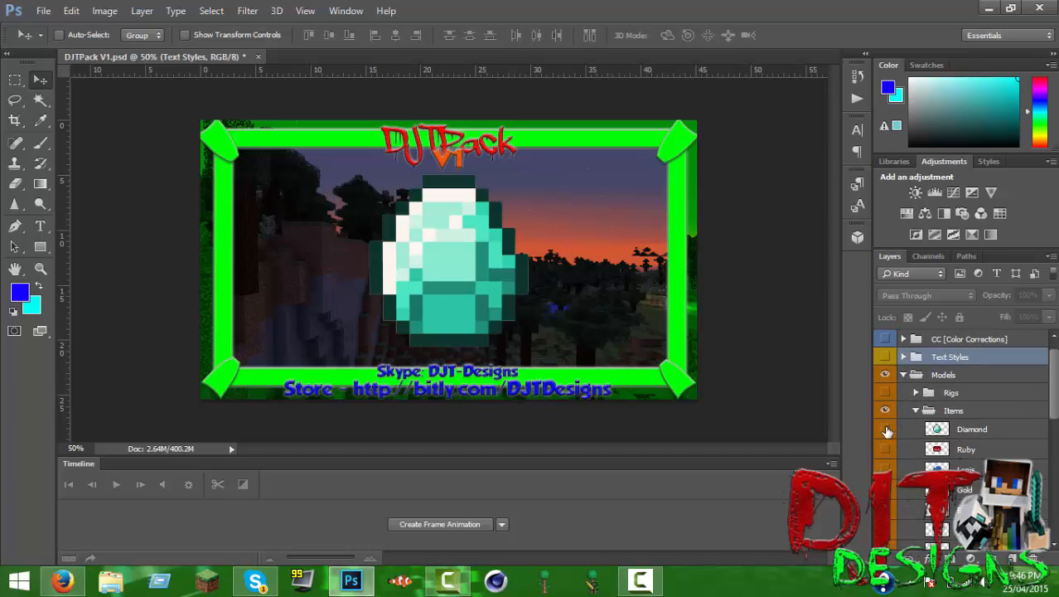
click(886, 427)
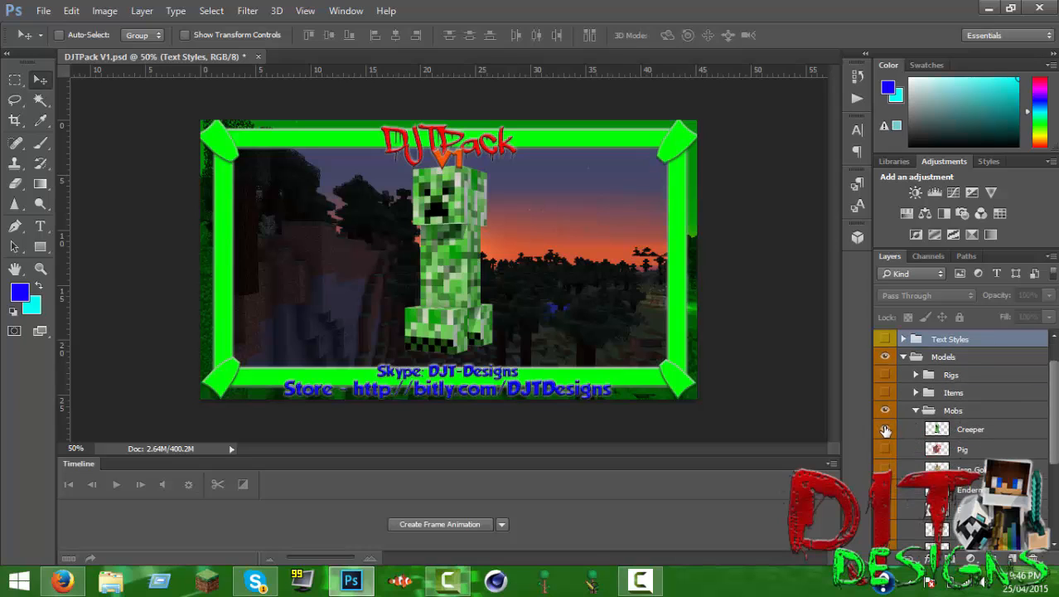
click(885, 428)
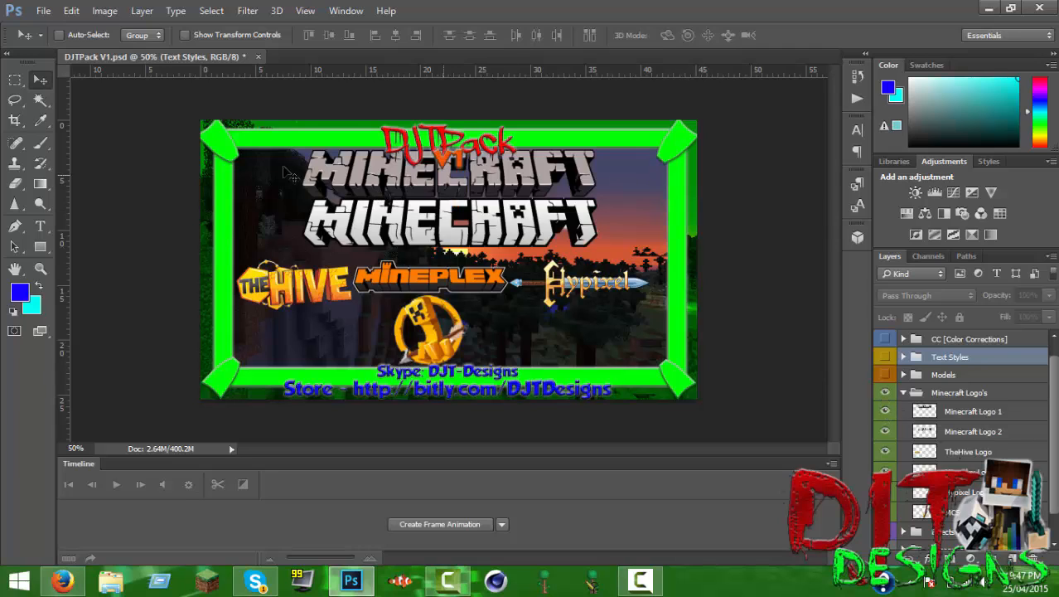
mouse_move(257, 305)
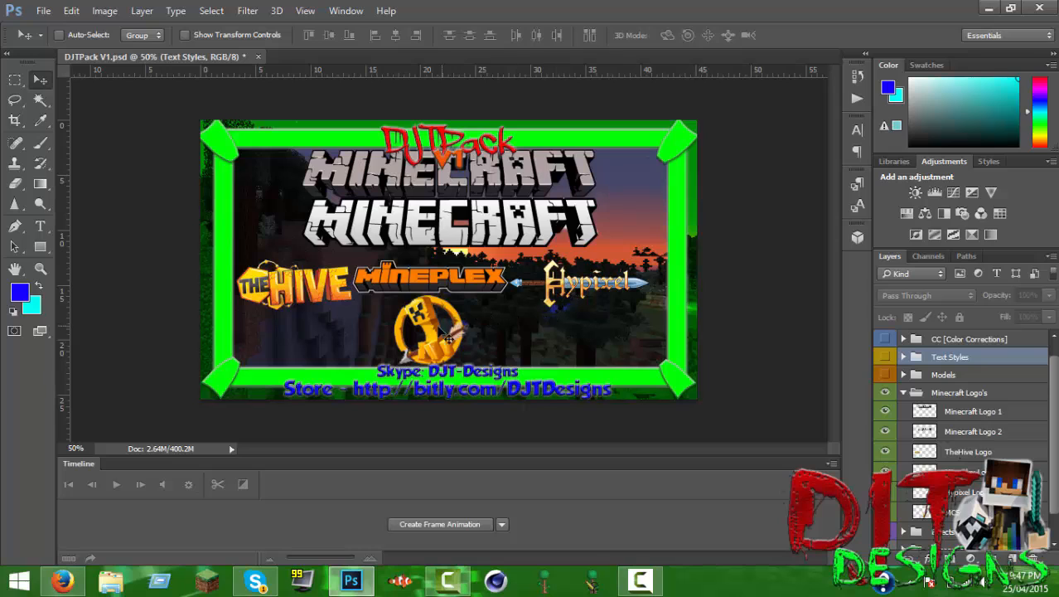
mouse_move(893, 388)
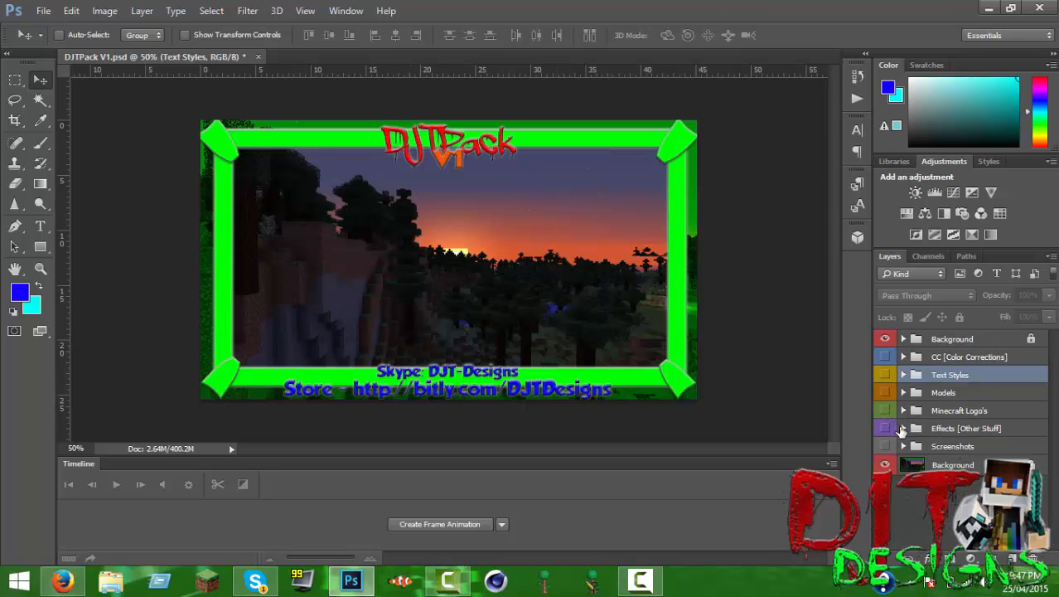
Expand Effects (Other Stuff) listing Vignette, Black Fade, Starburst and Splash.
click(901, 428)
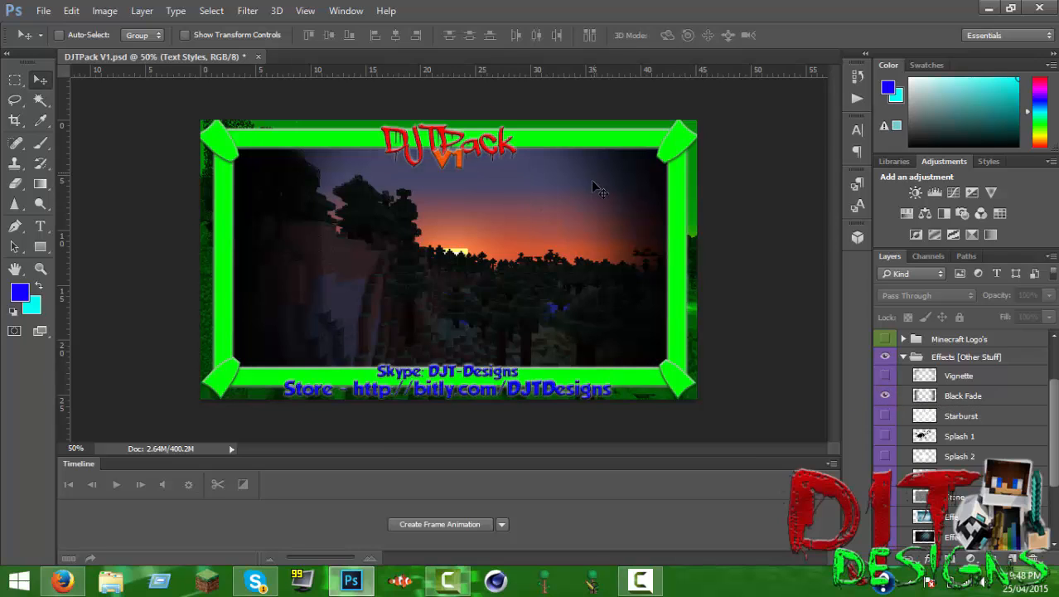
Show and hide the Starburst effect over the sunset background, then select Splash 1.
click(885, 414)
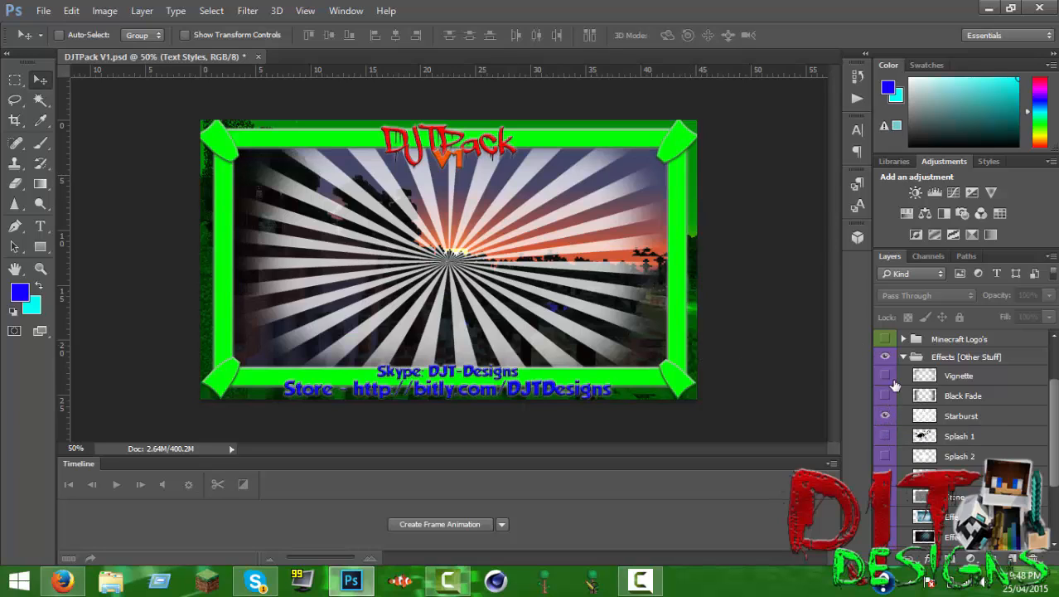
click(885, 414)
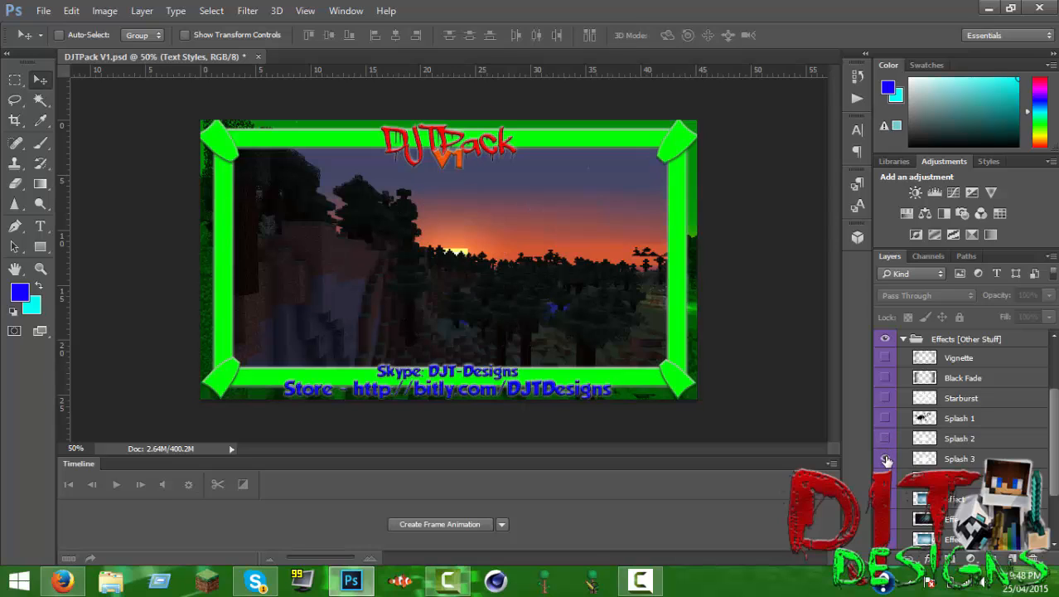
click(958, 418)
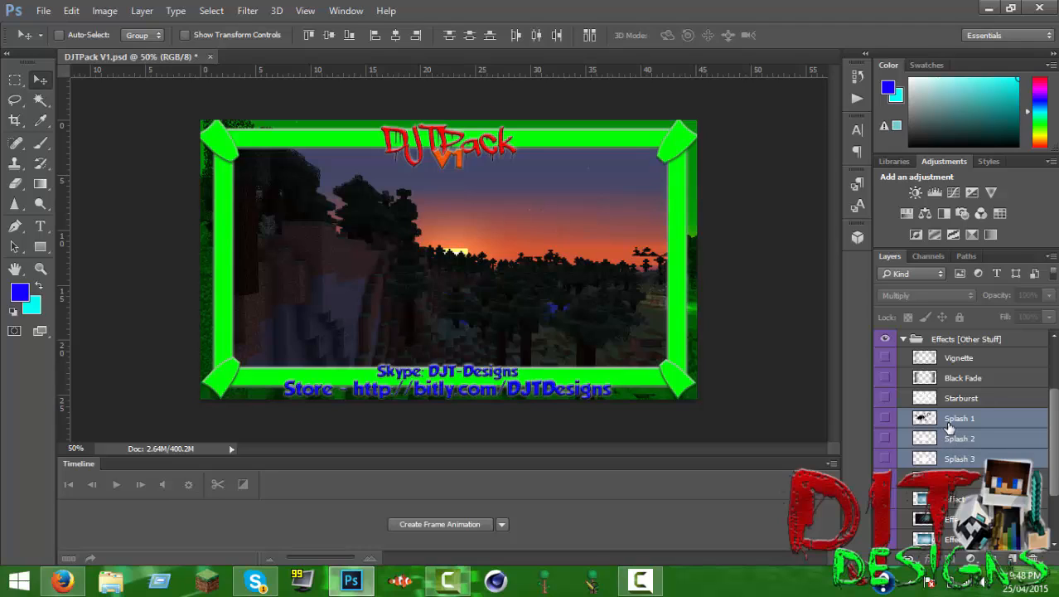
Toggle the Black Fade effect on and off, then preview Starburst once more.
click(961, 378)
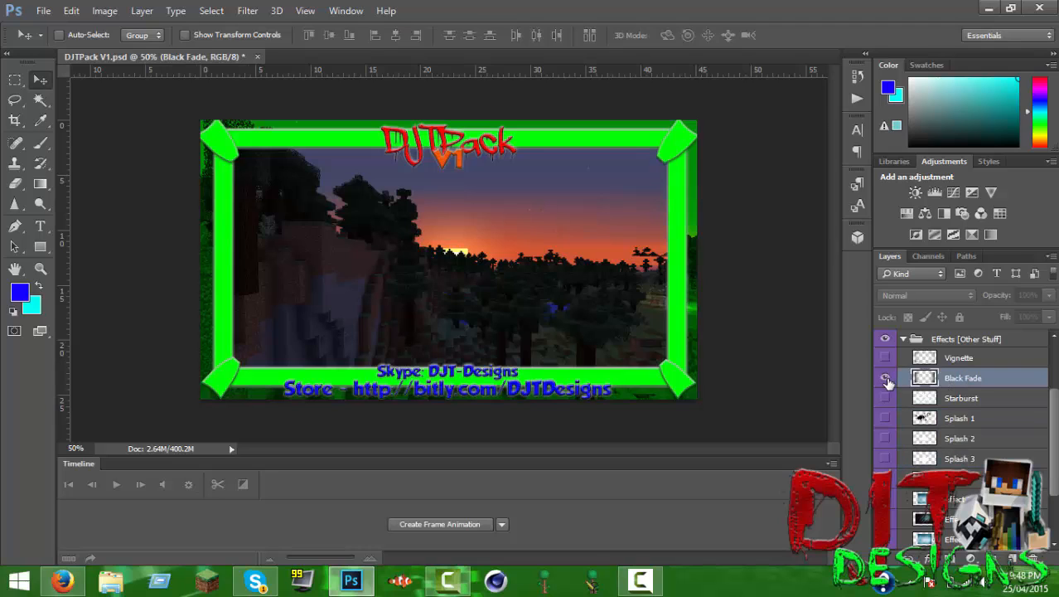
click(885, 378)
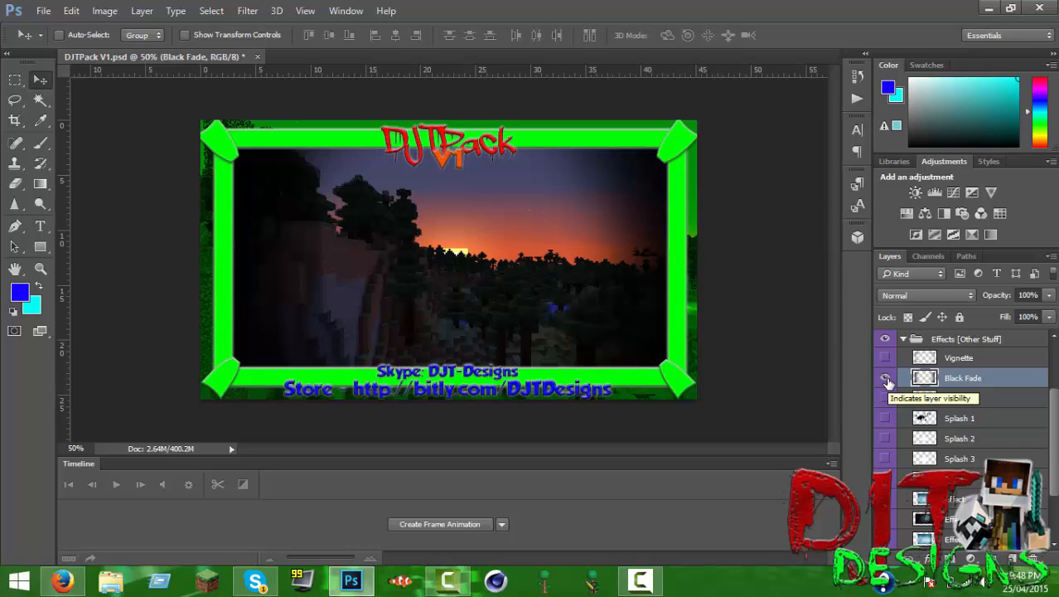
click(885, 378)
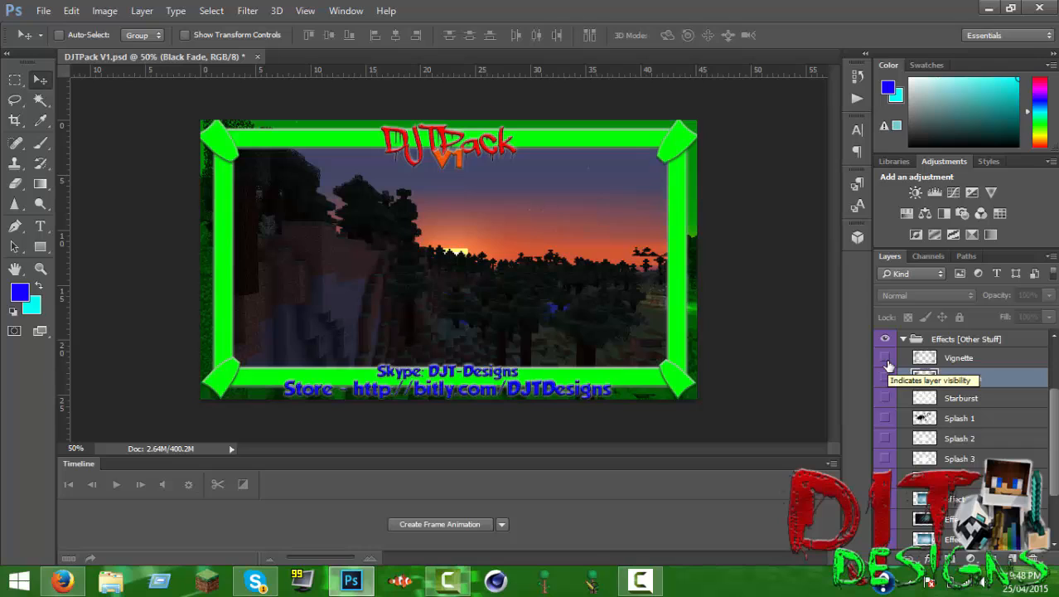
click(885, 378)
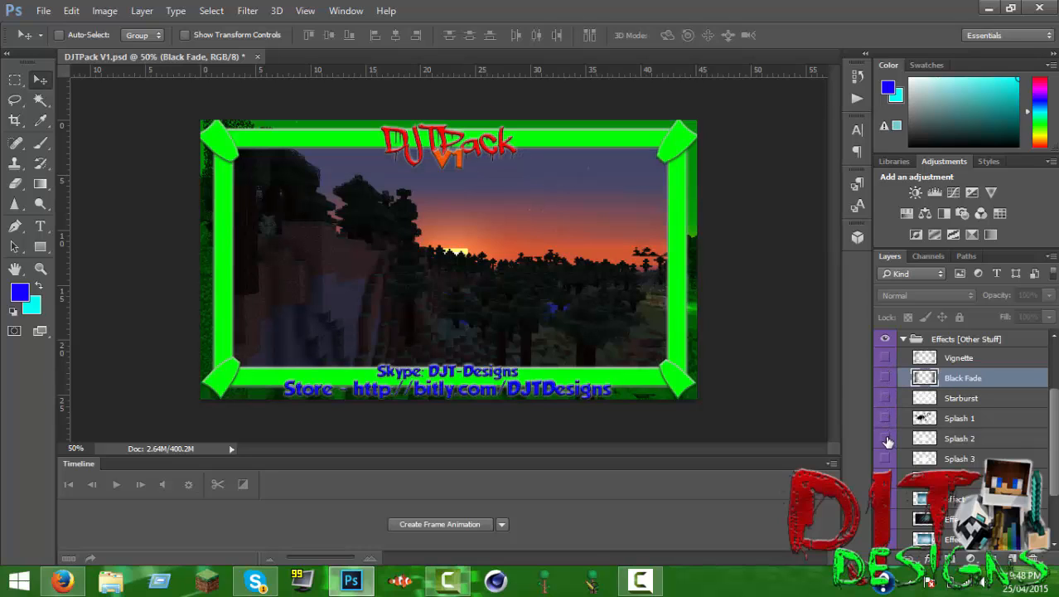
click(886, 398)
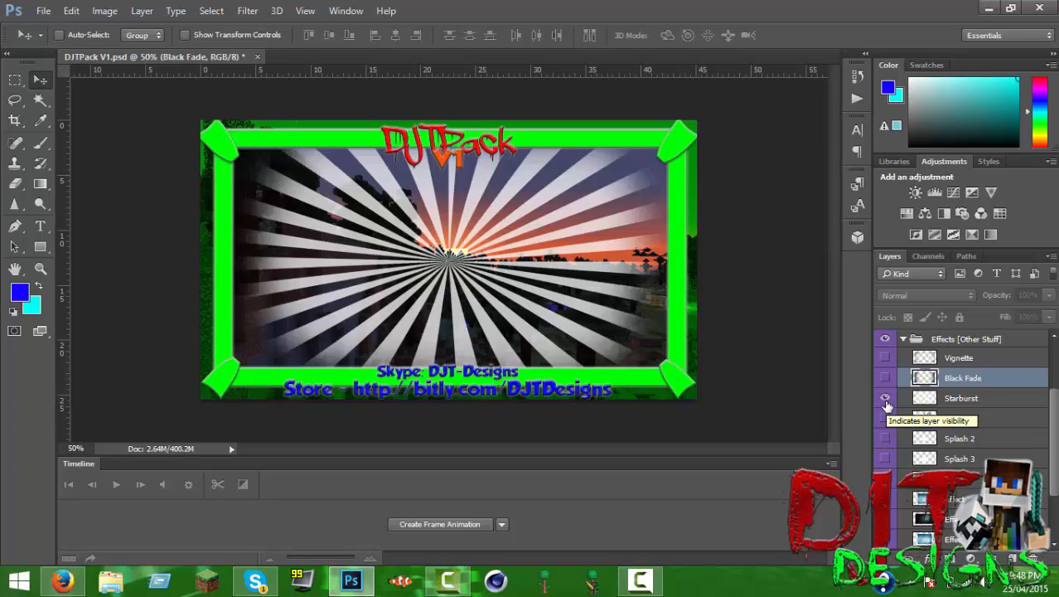
click(885, 398)
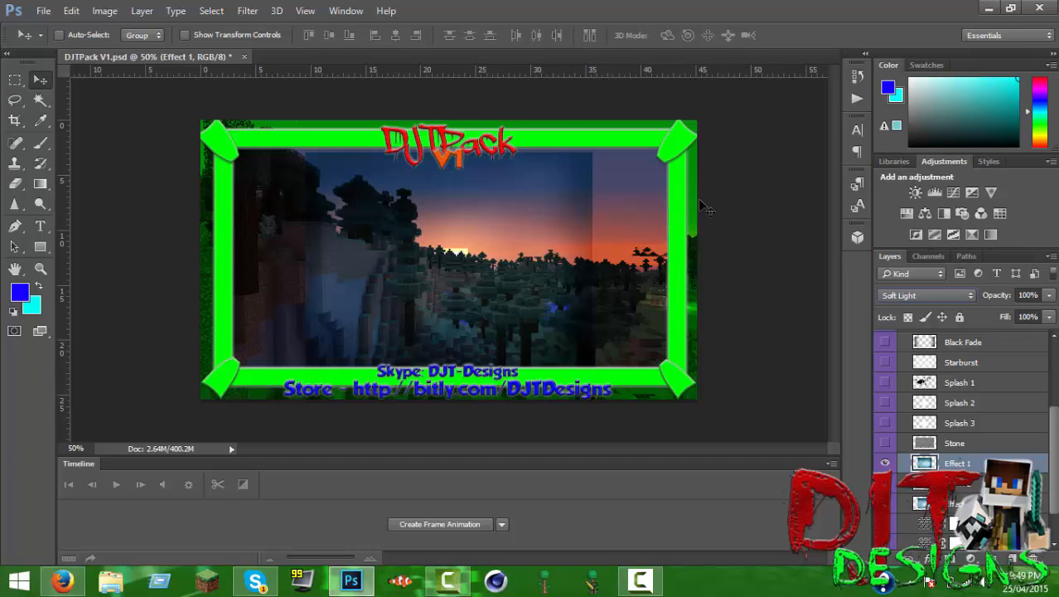
mouse_move(926, 328)
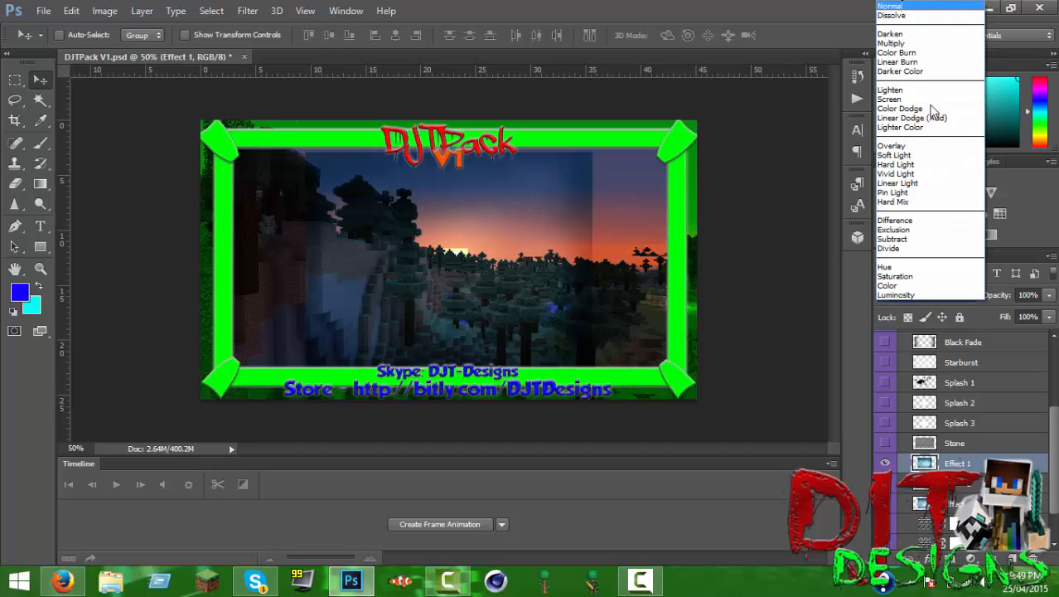
click(889, 99)
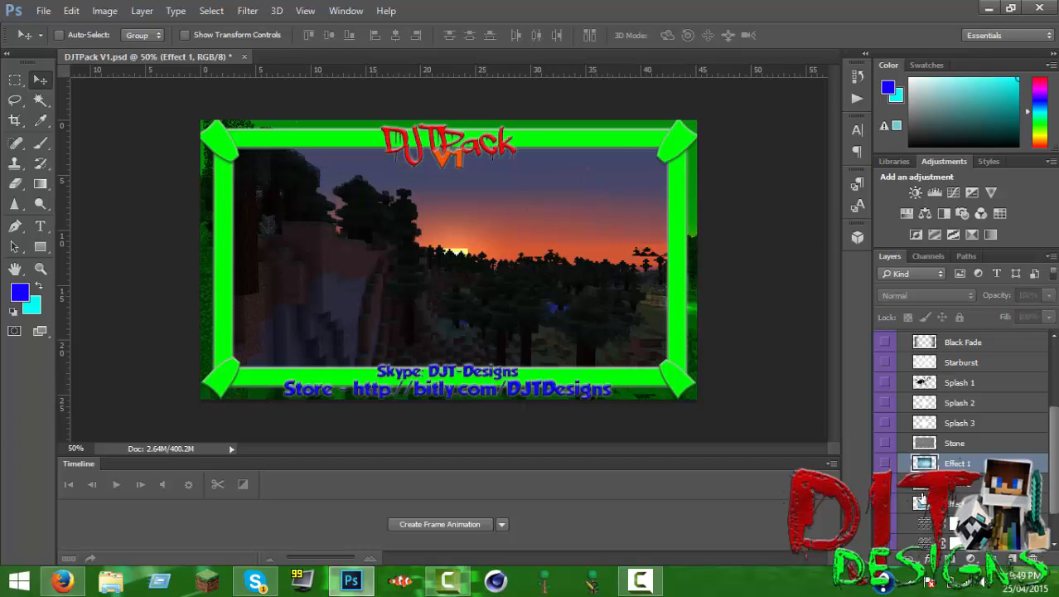
scroll(down, 3)
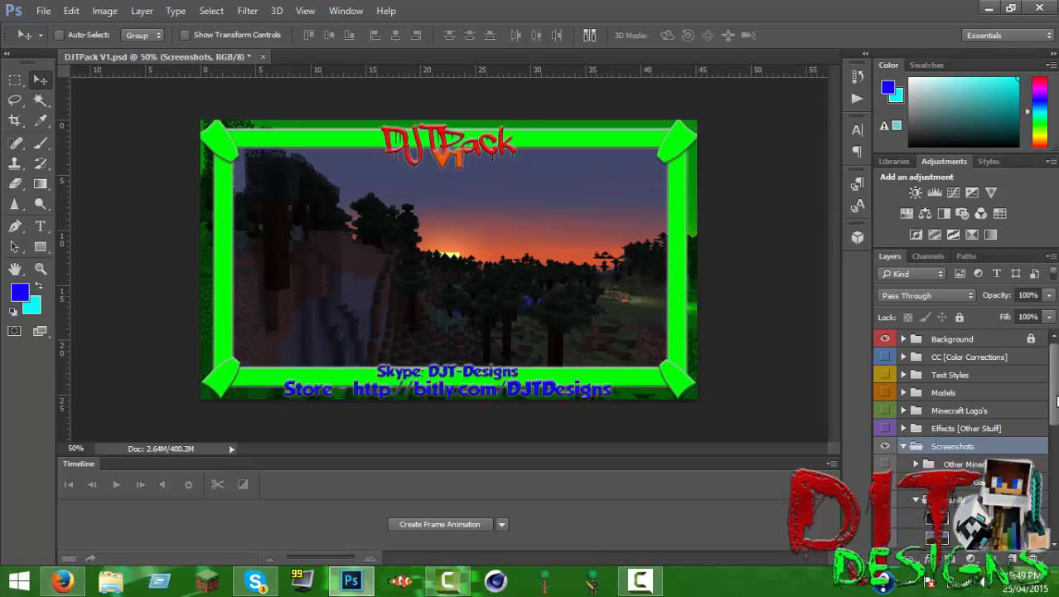
scroll(down, 3)
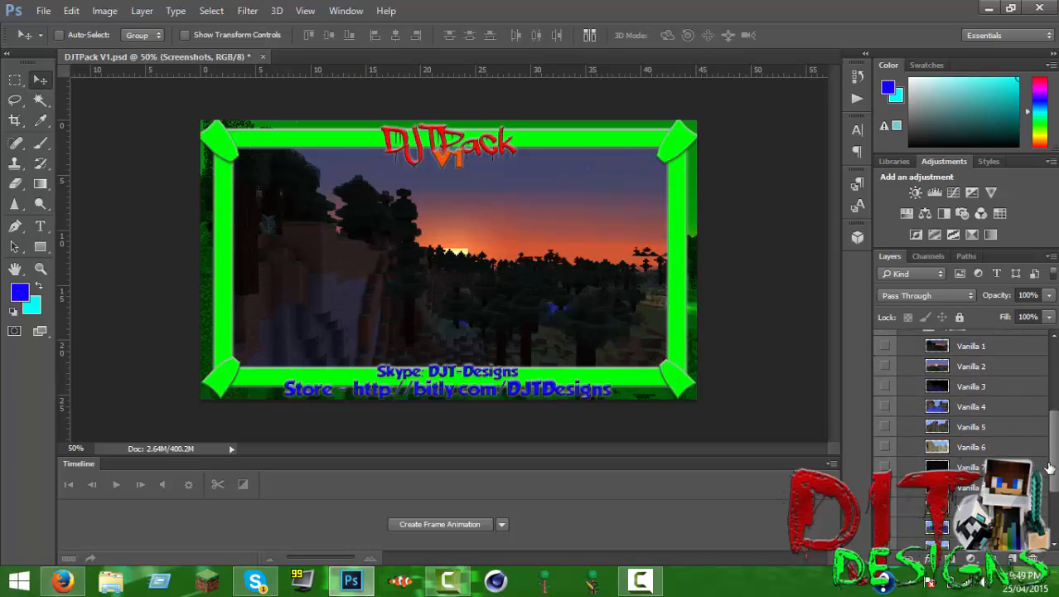
scroll(down, 3)
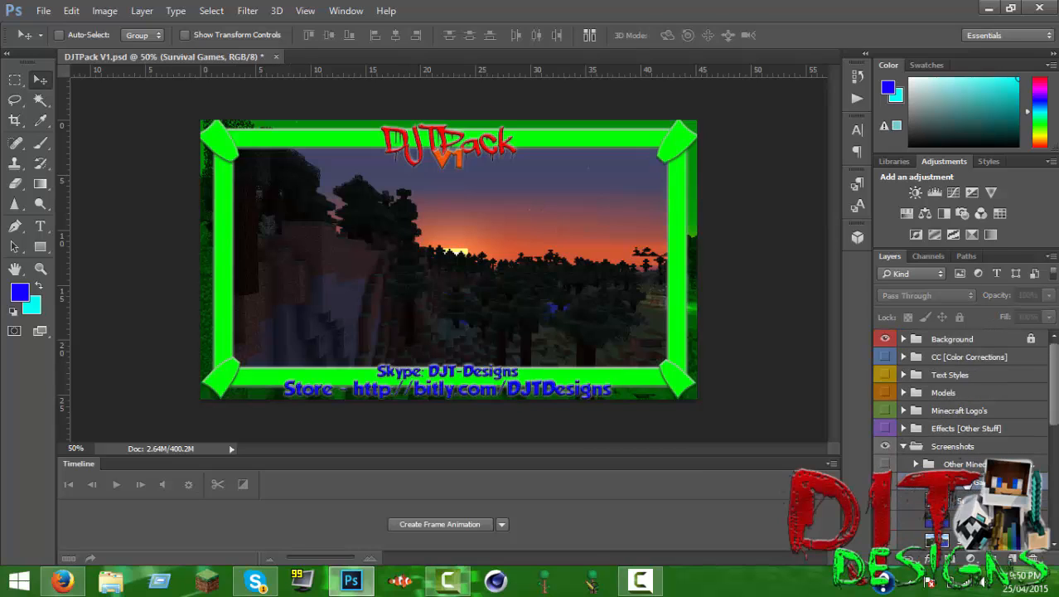
scroll(down, 3)
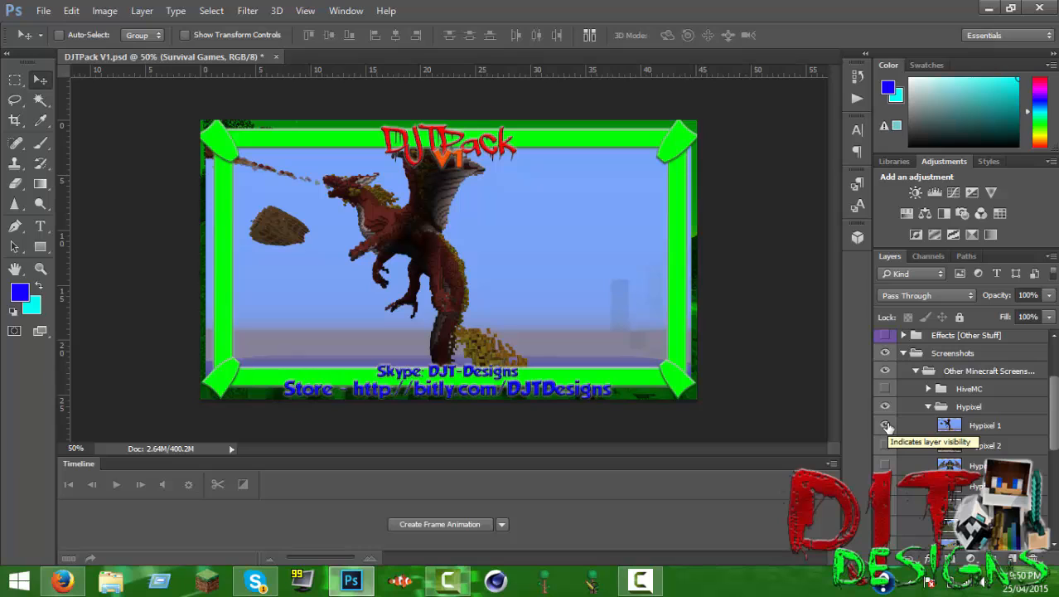
click(886, 424)
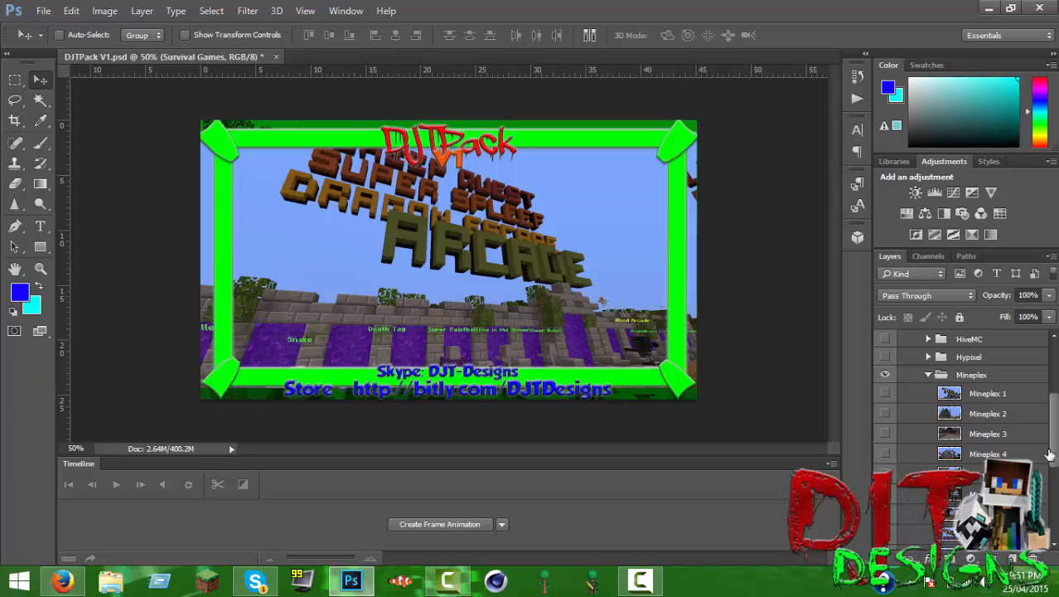
scroll(down, 3)
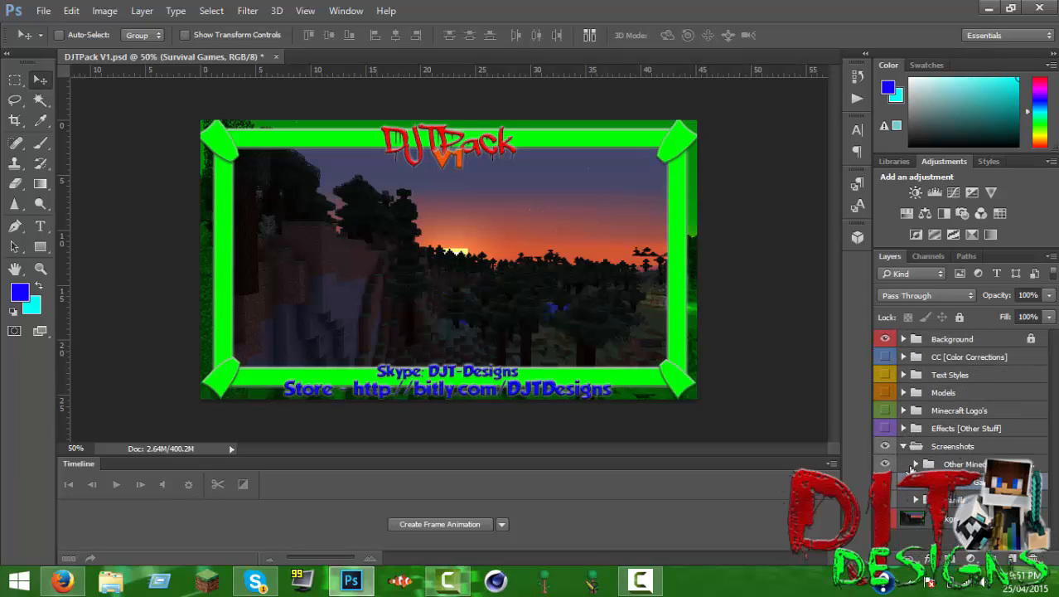
Fold the Screenshots group, clear the canvas marquee and return to the Firefox download page.
click(953, 446)
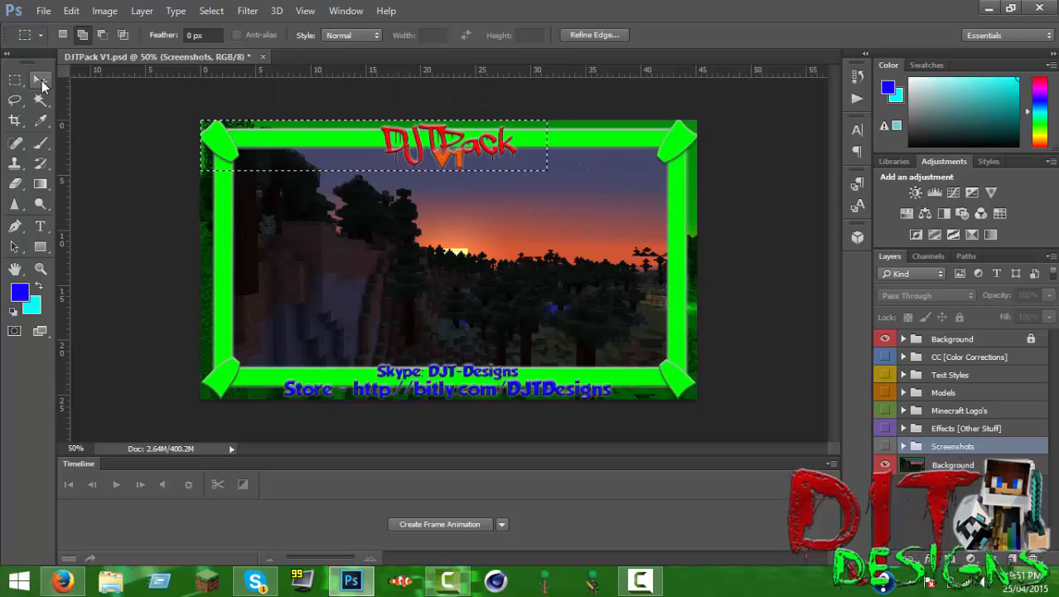
click(40, 80)
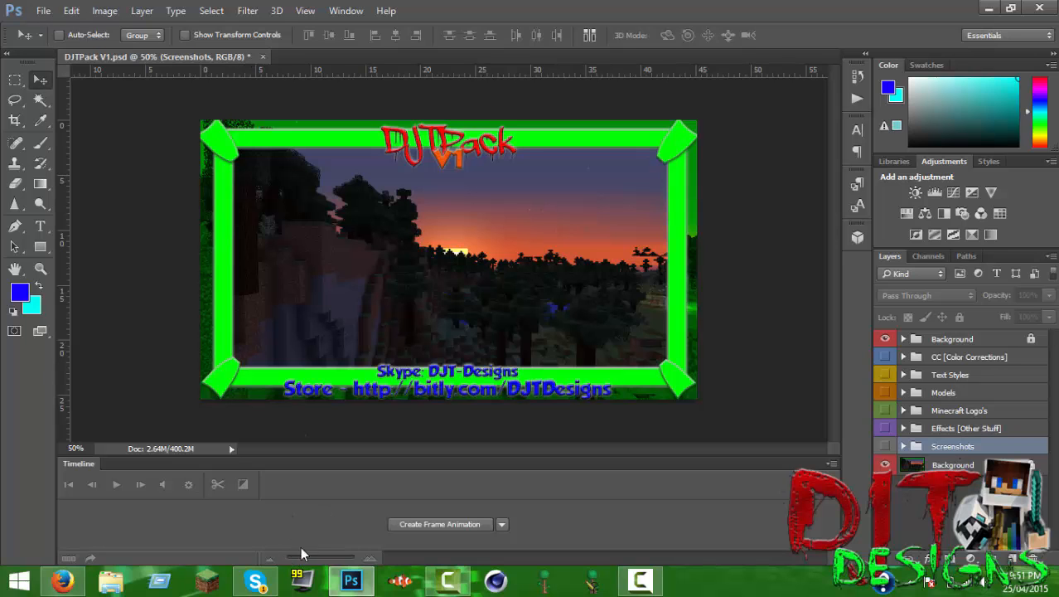
click(63, 580)
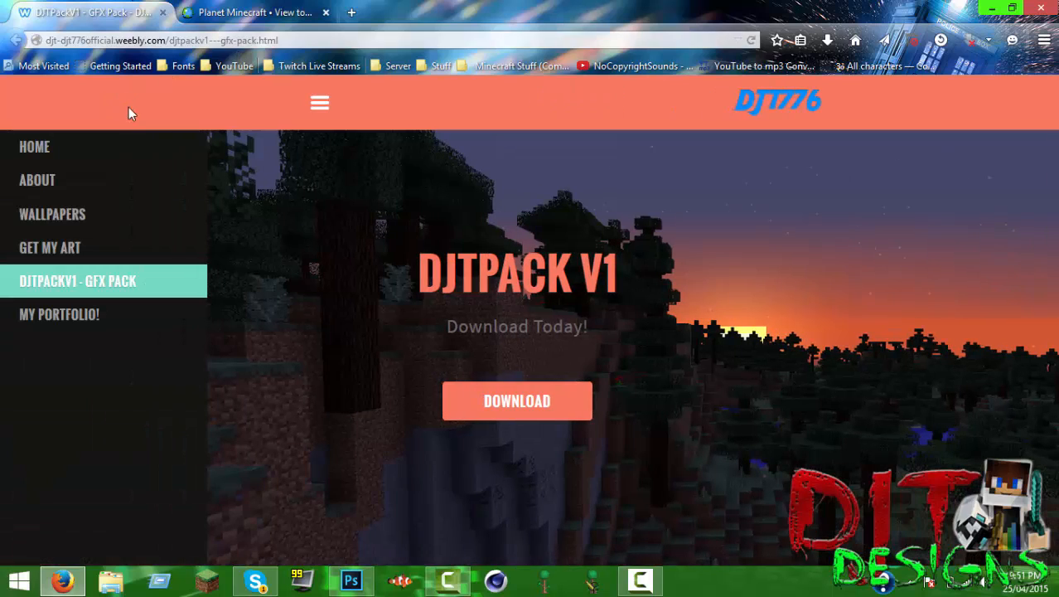
Go to the DJT776 home page from the side menu and peek at the navigation menu.
click(34, 146)
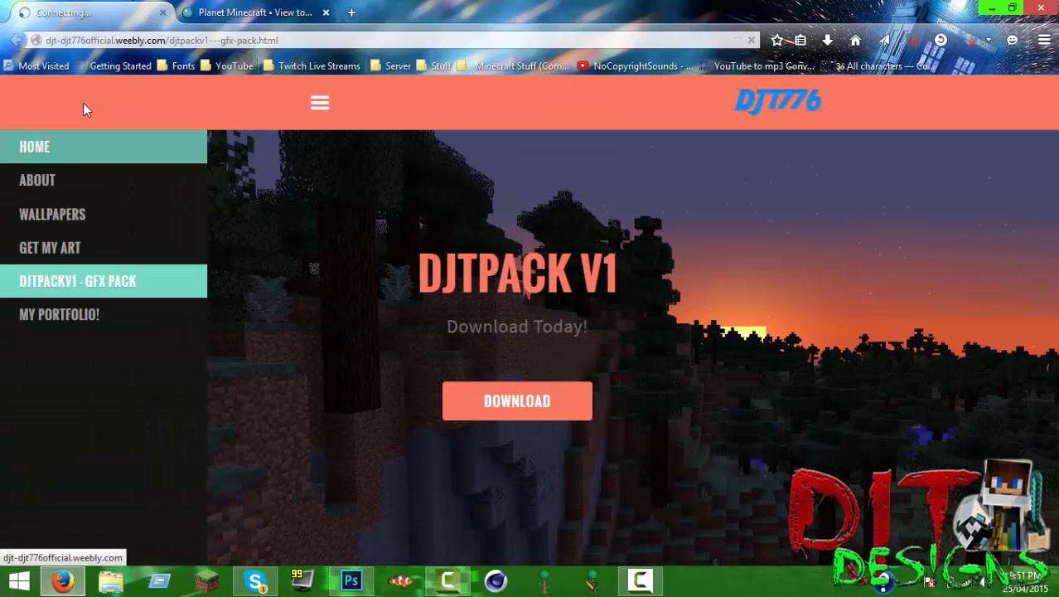
click(34, 146)
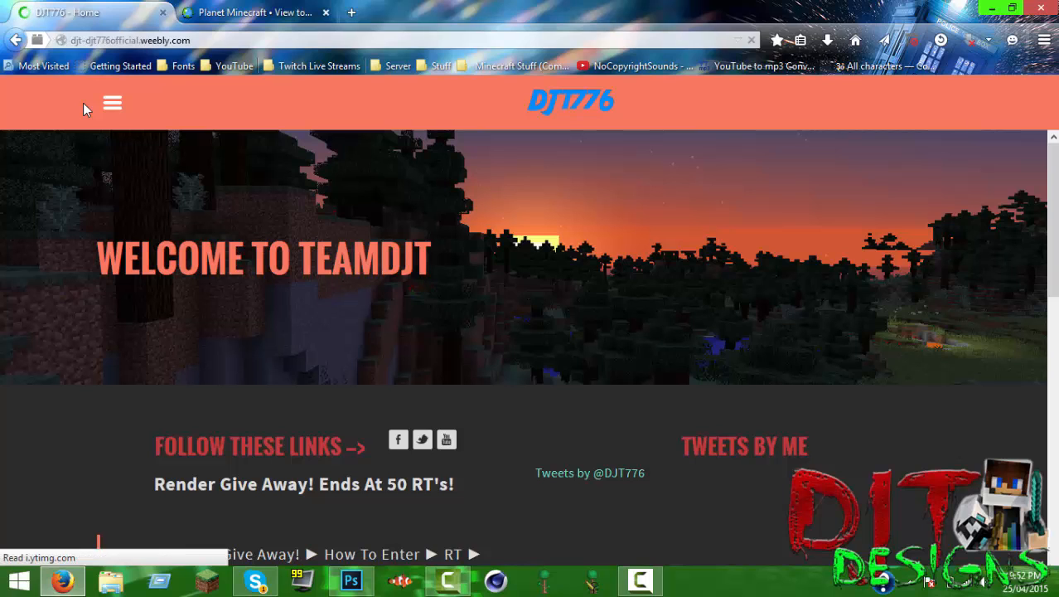
click(113, 103)
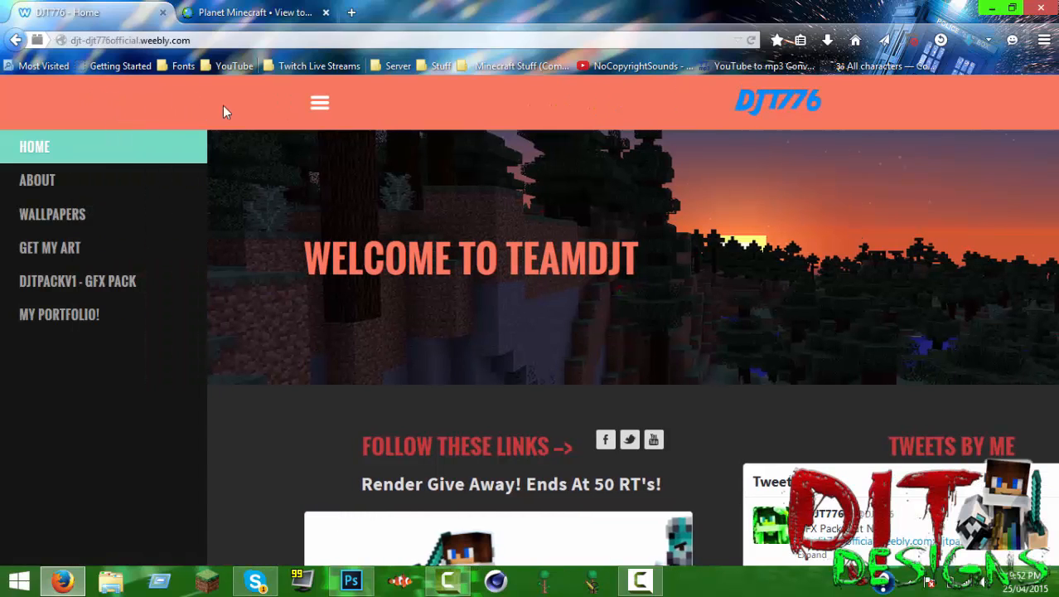
click(319, 102)
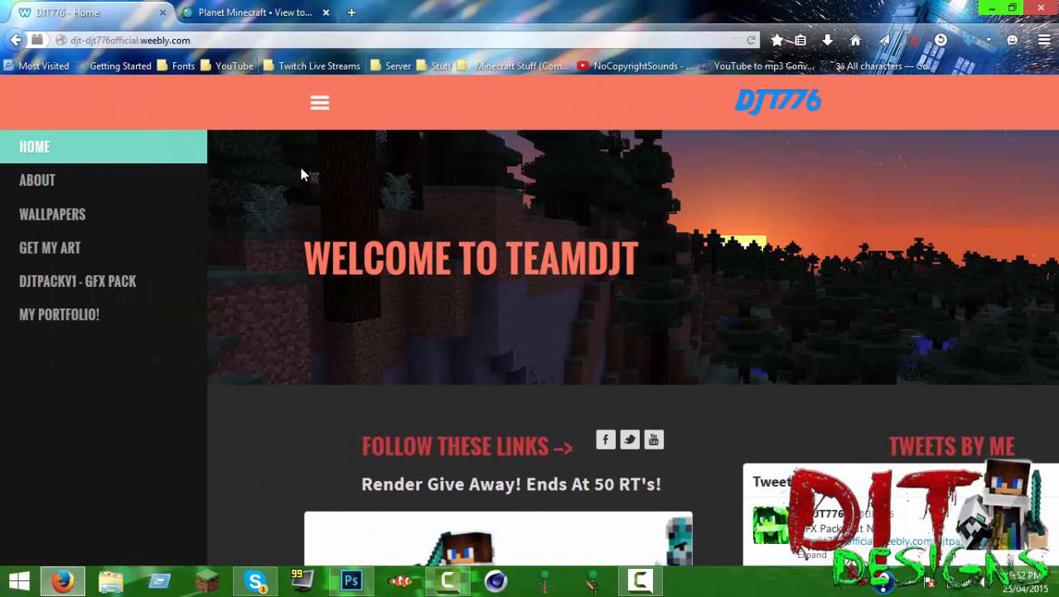
Scroll through the home page and back up, leaving the navigation menu open.
scroll(down, 3)
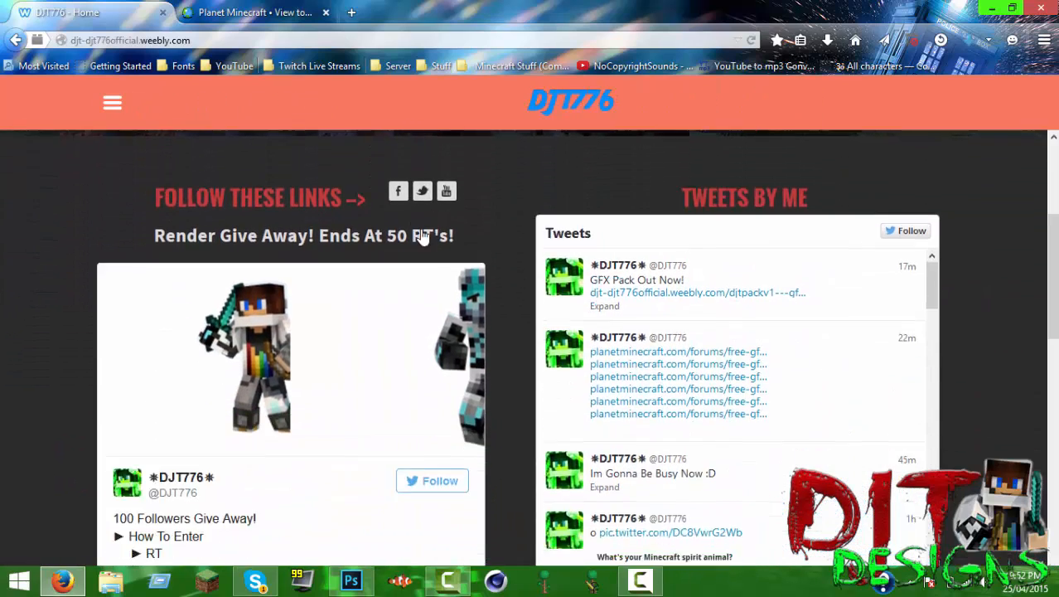
scroll(down, 3)
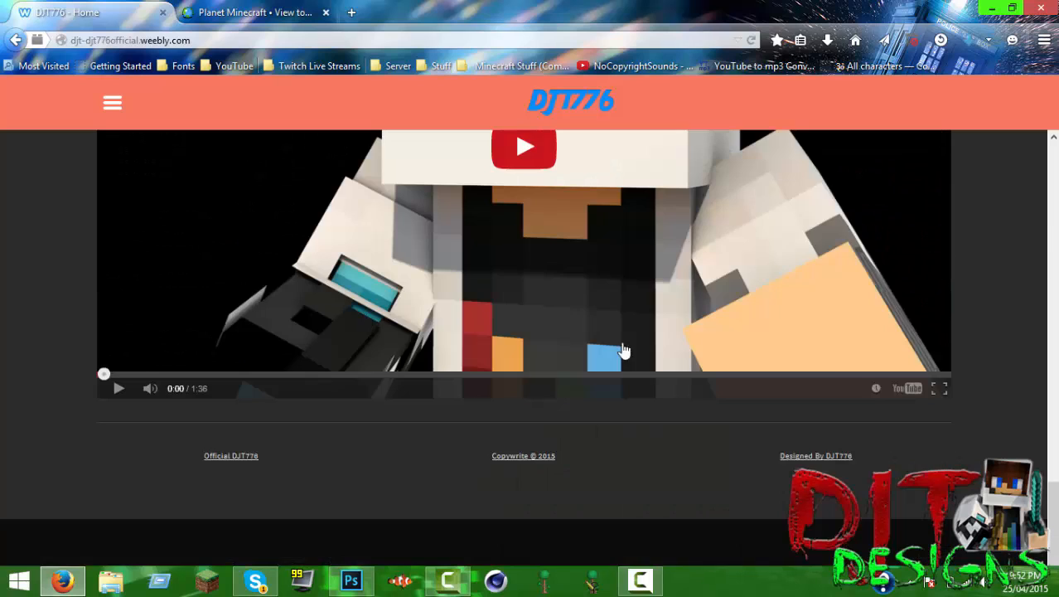
scroll(down, 3)
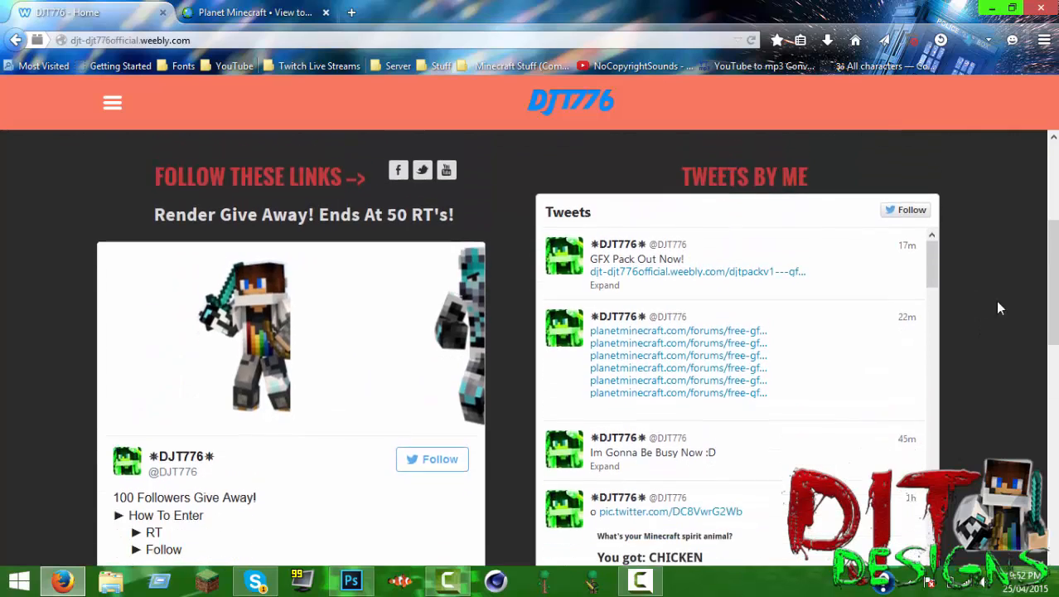
scroll(down, 3)
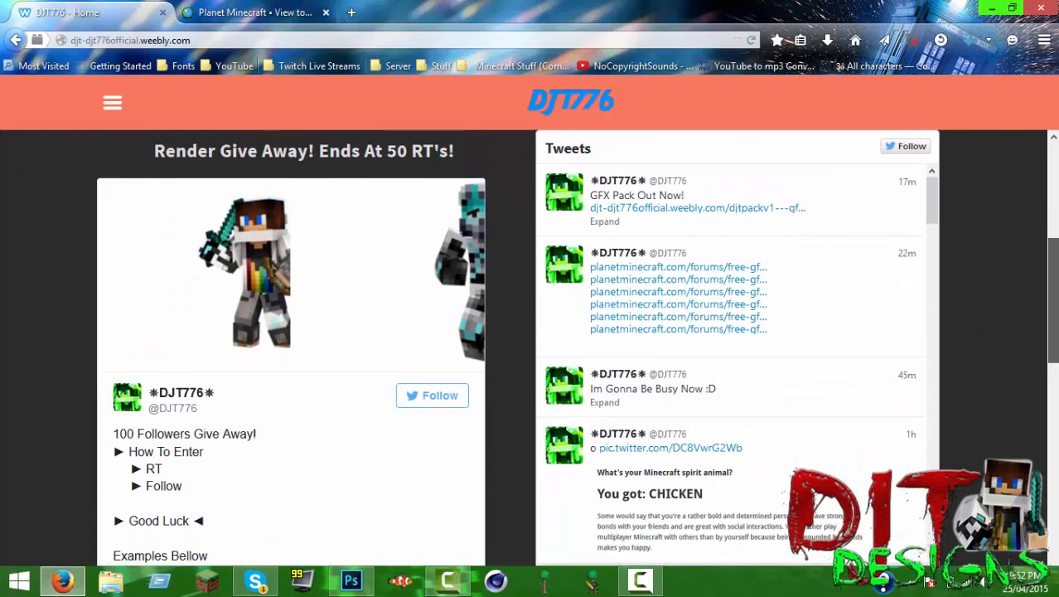
scroll(down, 3)
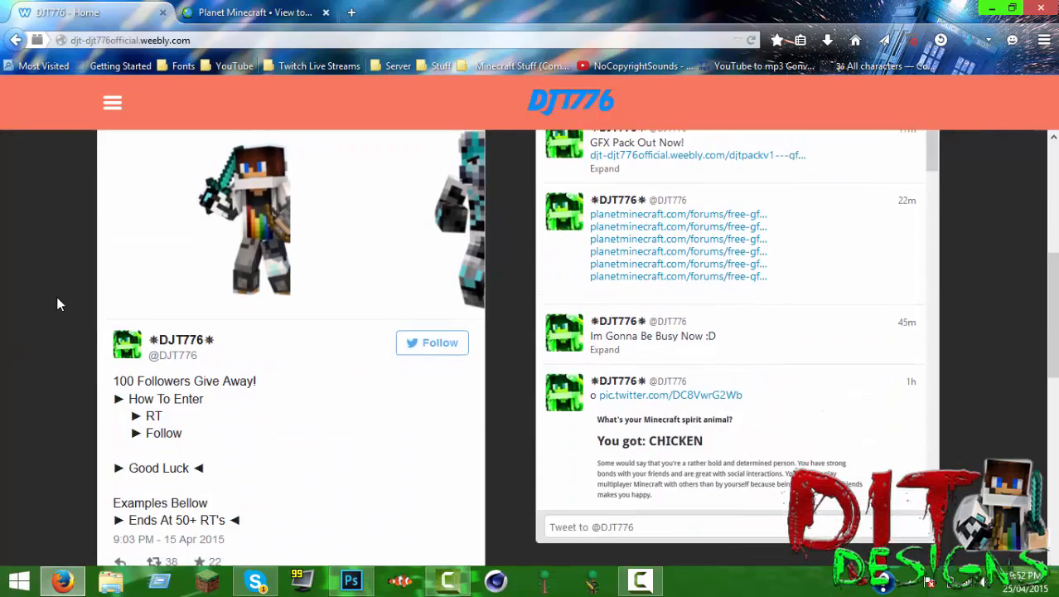
scroll(up, 3)
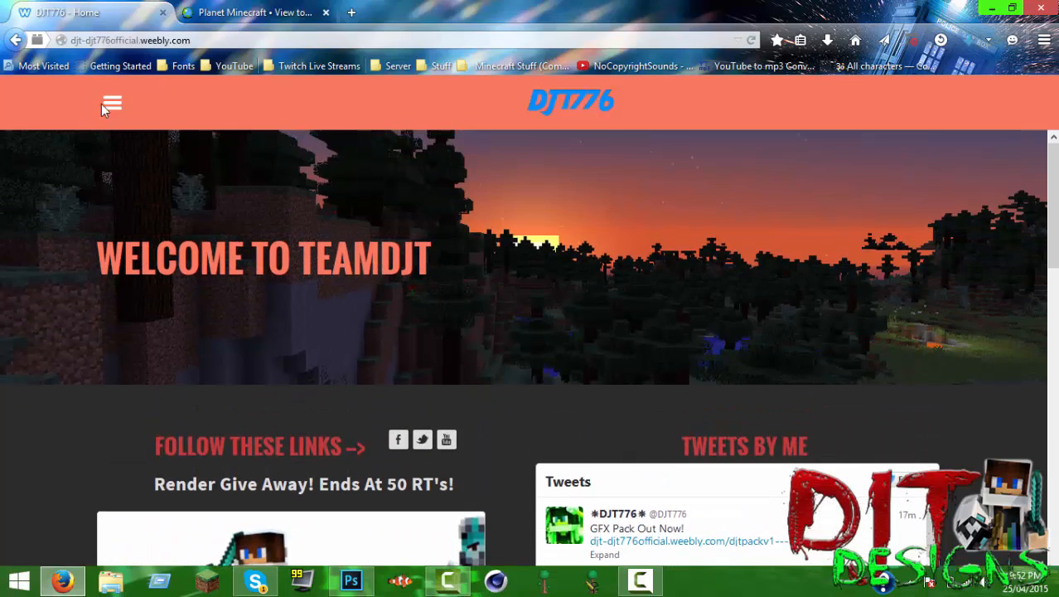
click(113, 103)
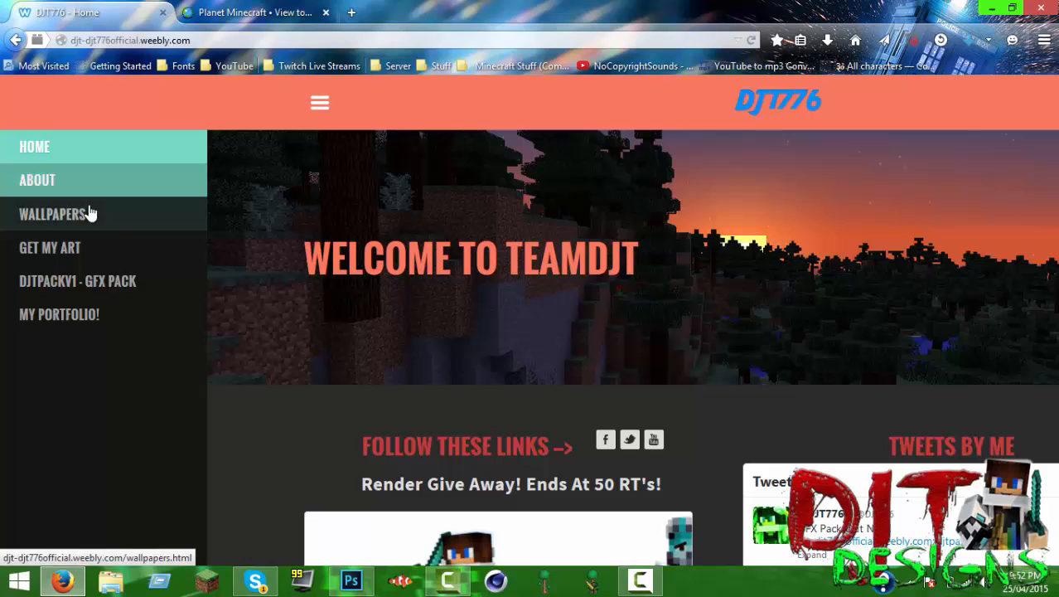
mouse_move(78, 280)
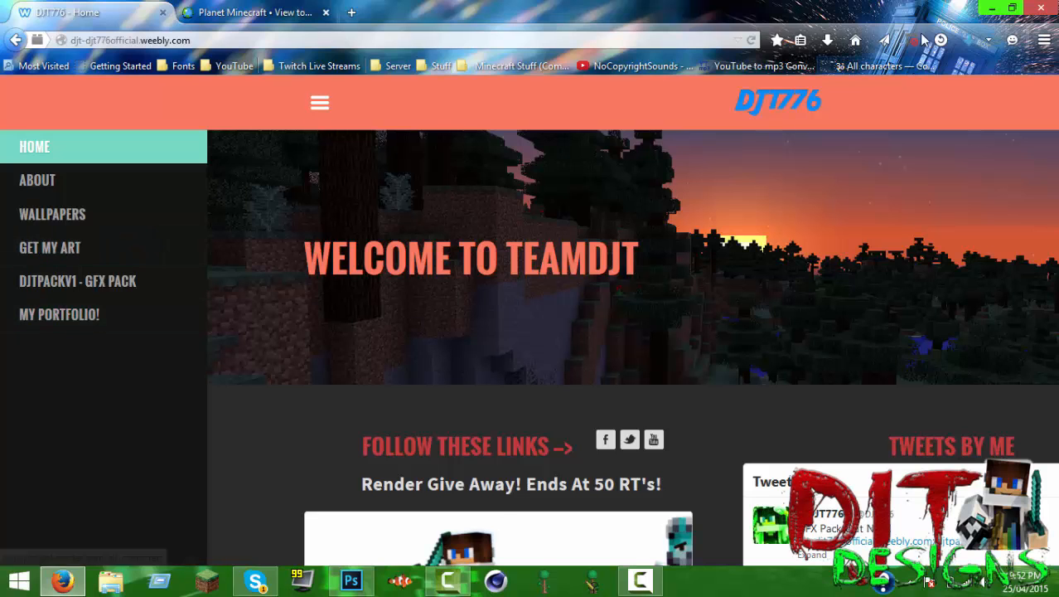
Minimise Firefox and Photoshop so only the DJT Designs desktop wallpaper shows.
click(351, 580)
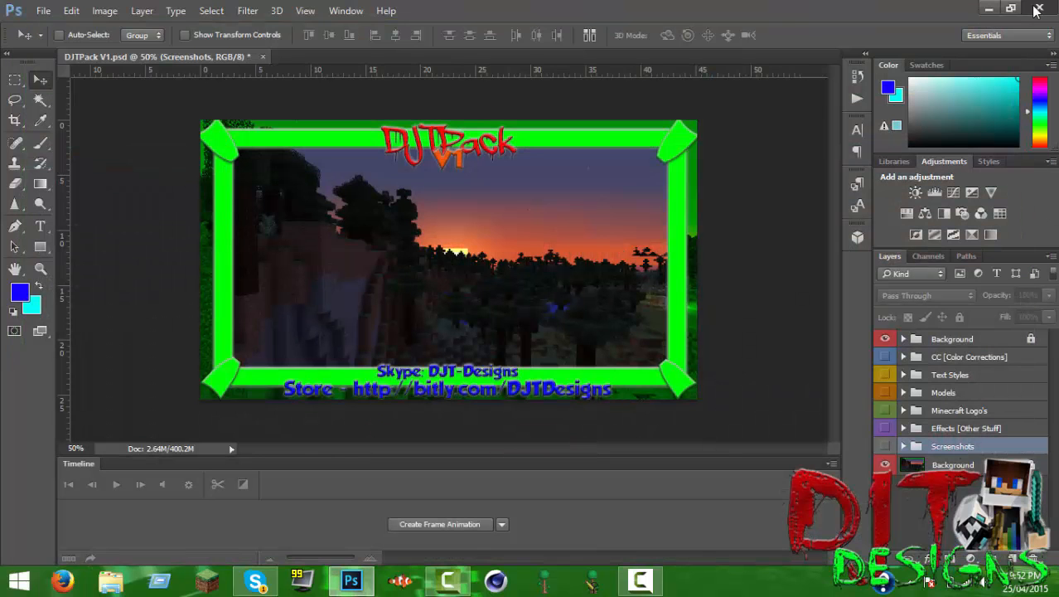
click(988, 10)
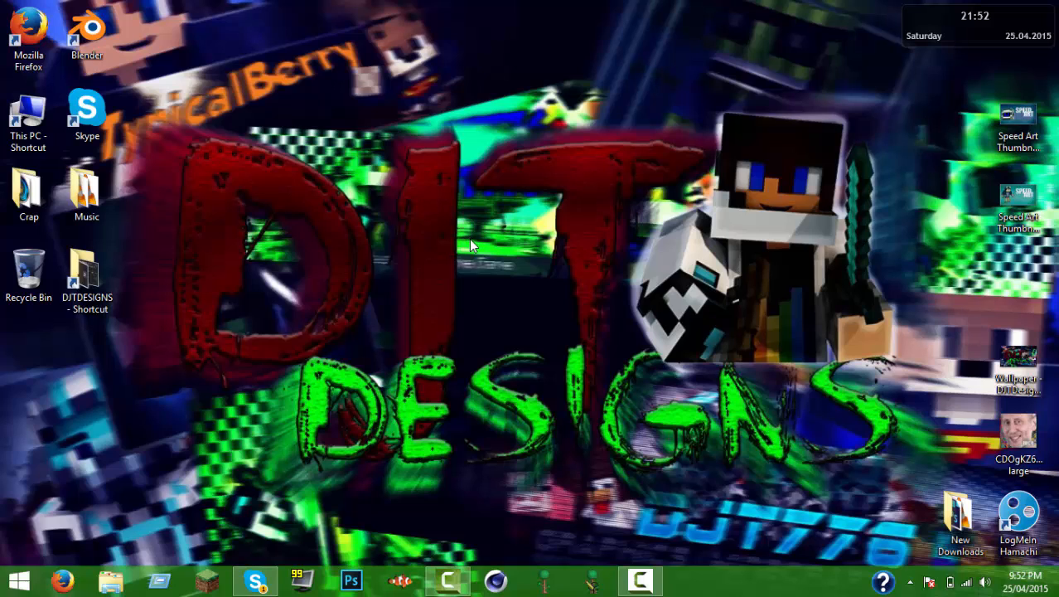
mouse_move(587, 317)
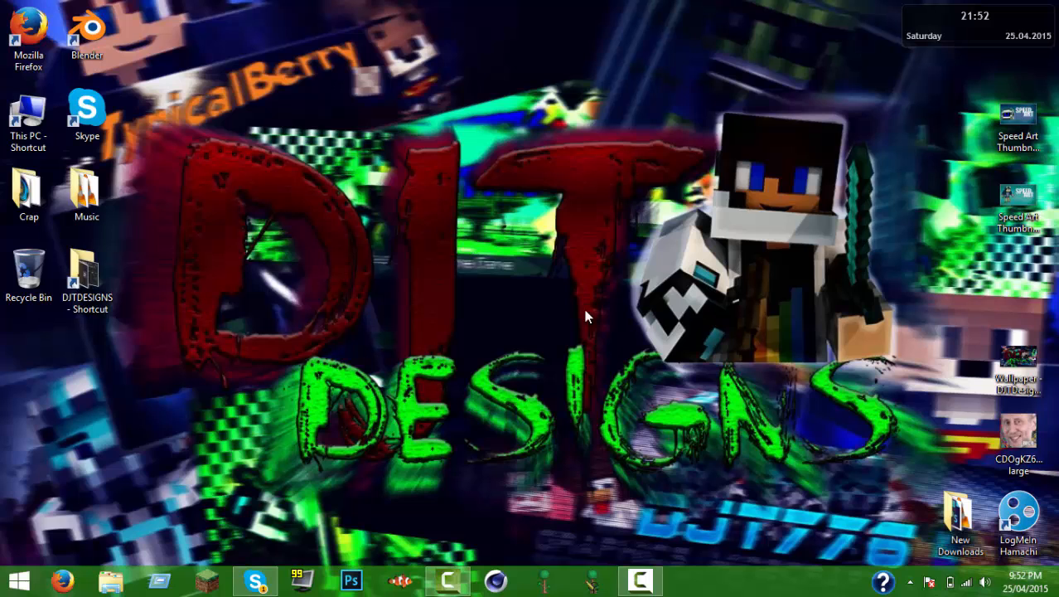